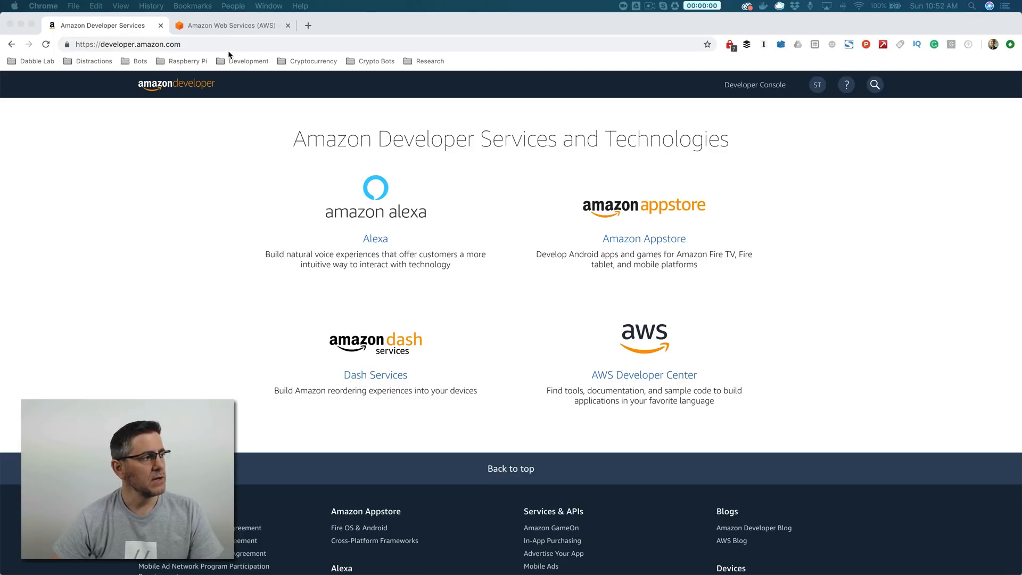
Switch between the Developer Services and AWS tabs, ending on the AWS home page.
click(231, 25)
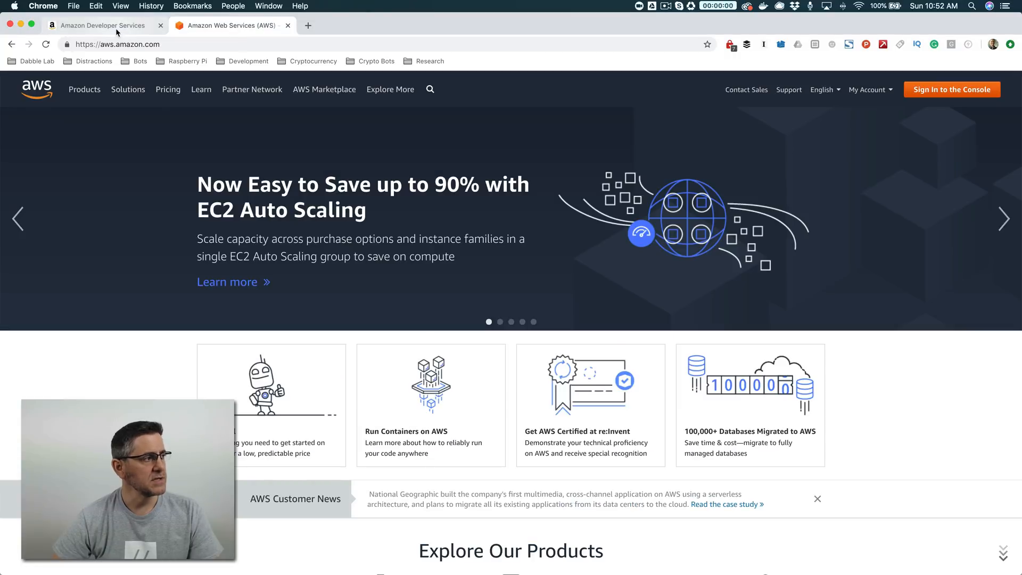
click(99, 25)
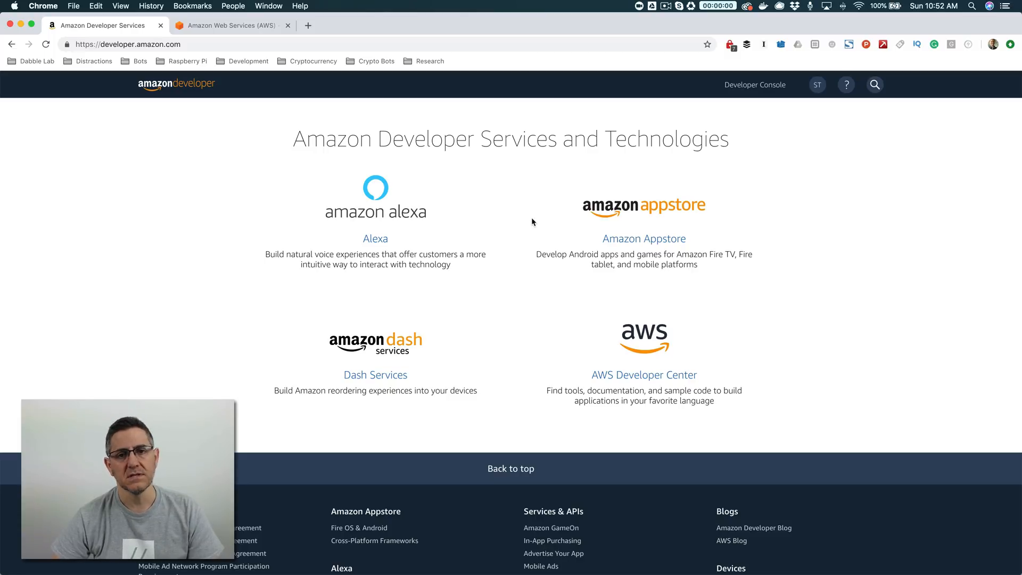
mouse_move(547, 170)
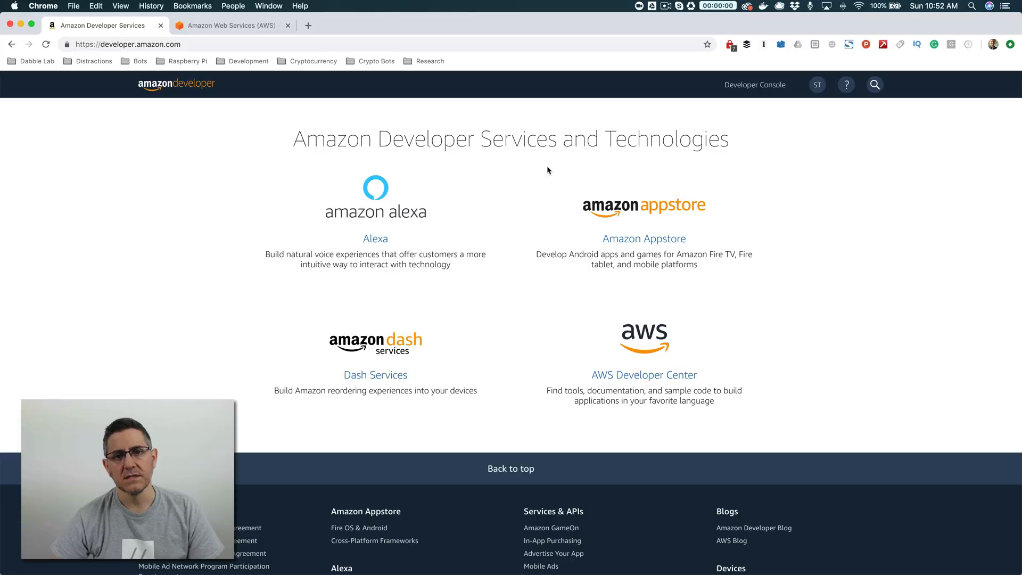
mouse_move(522, 180)
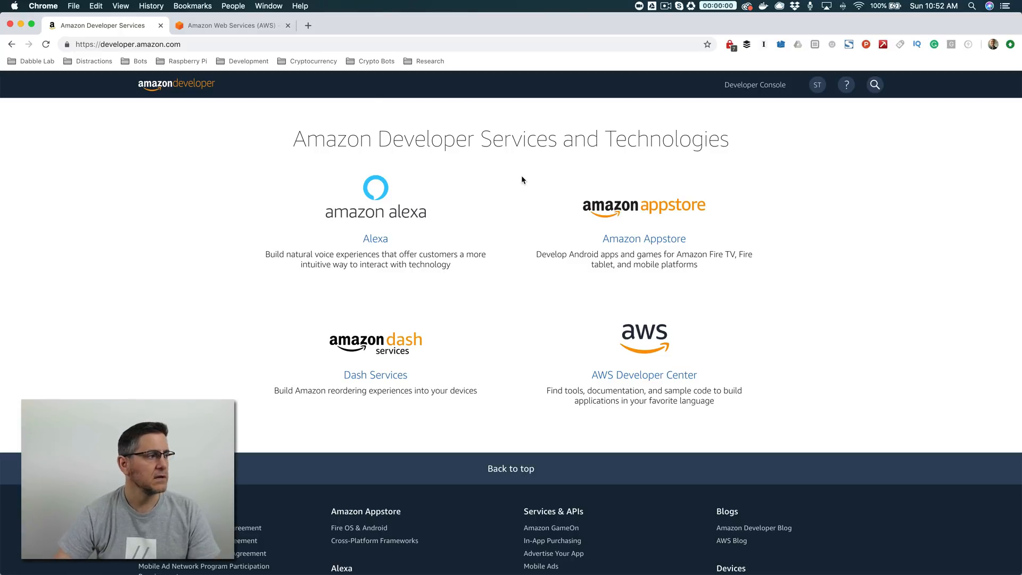
click(230, 25)
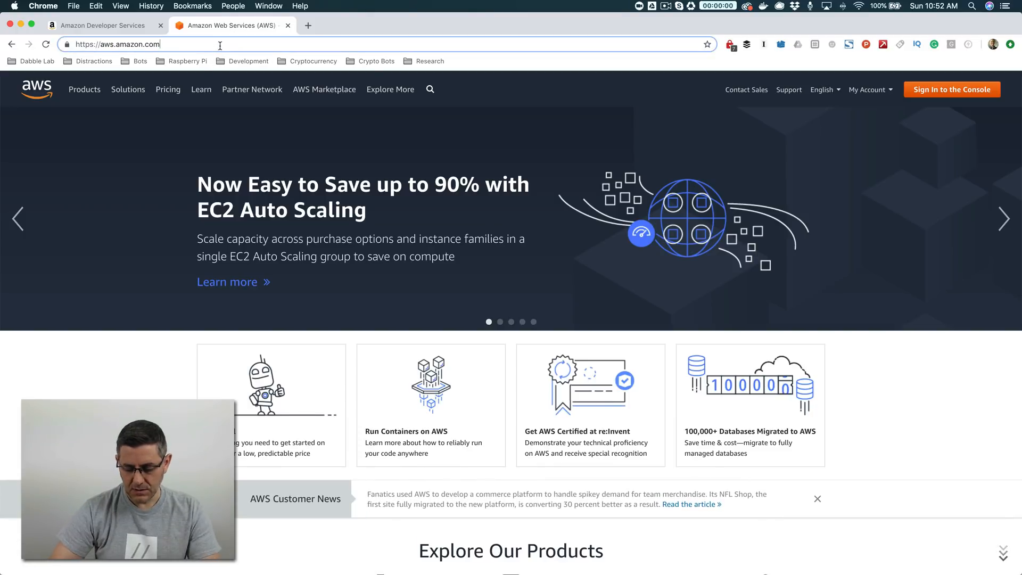
Load aws.amazon.com/free and scroll through the Free Tier allowances.
text(/free)
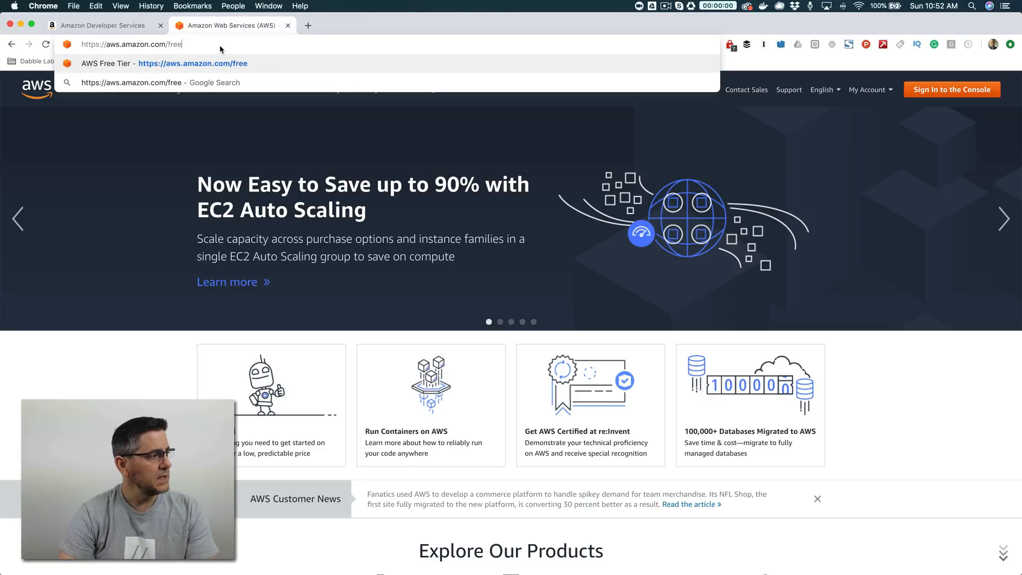
key(Return)
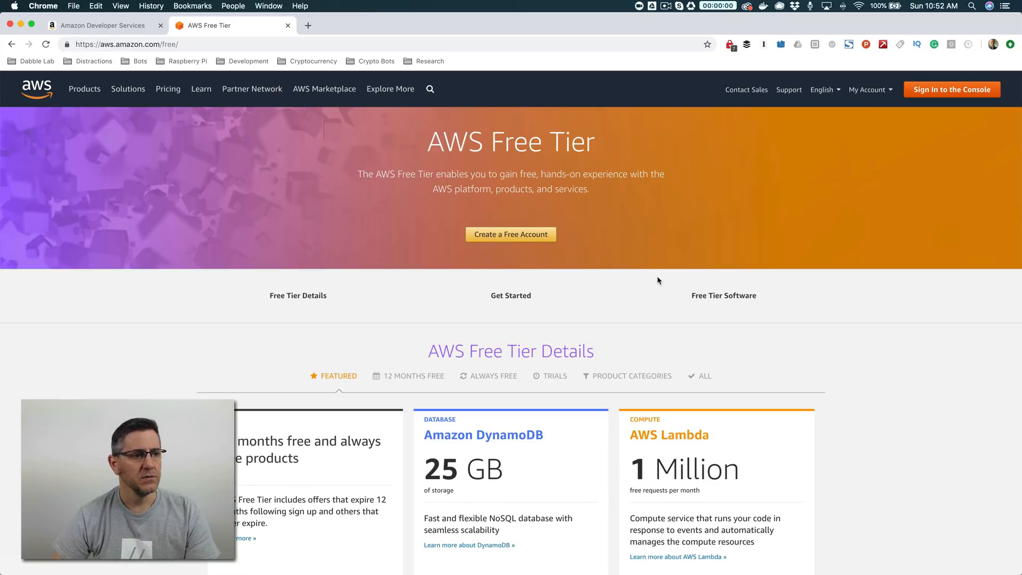
scroll(down, 3)
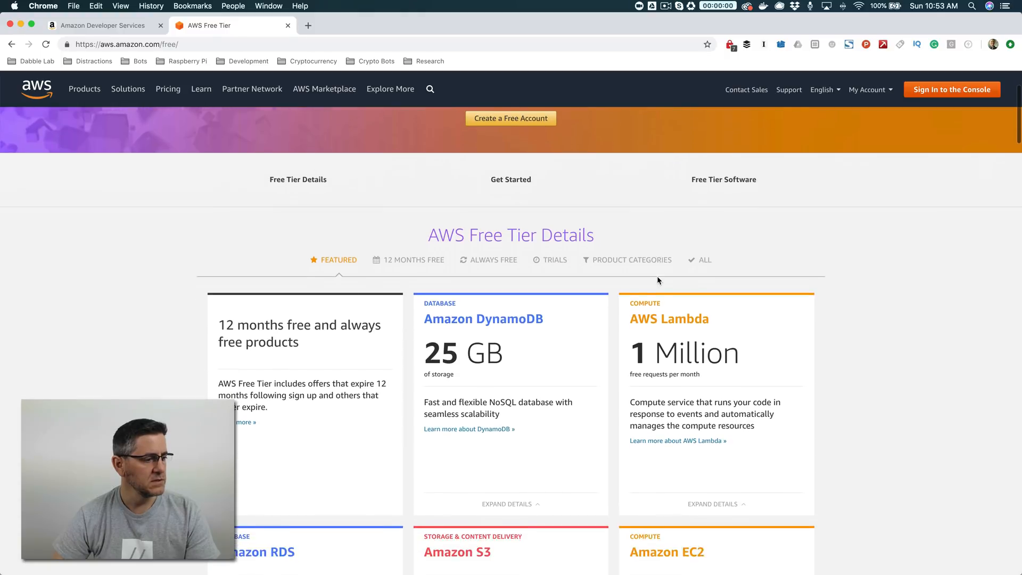
scroll(down, 3)
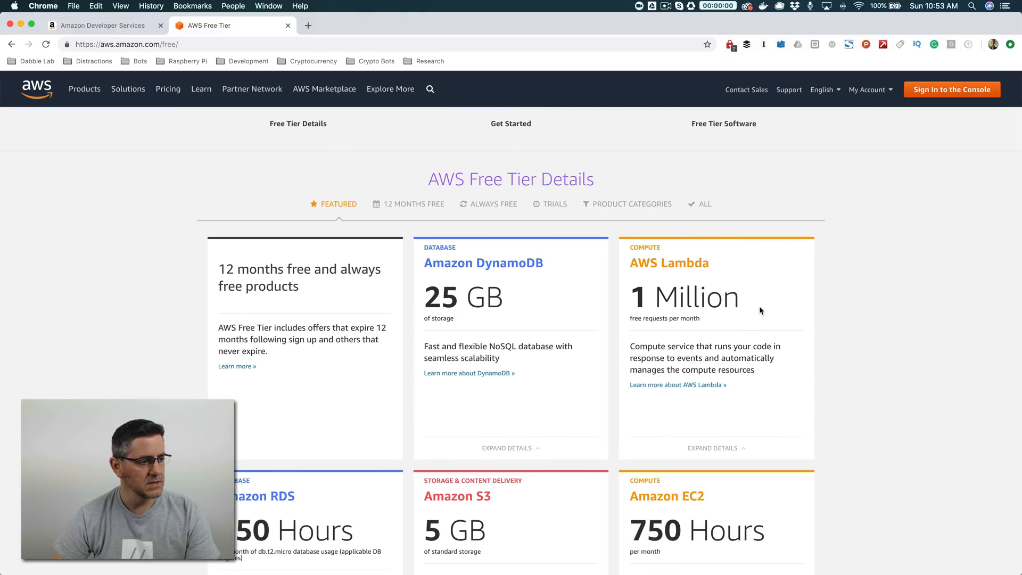
mouse_move(654, 280)
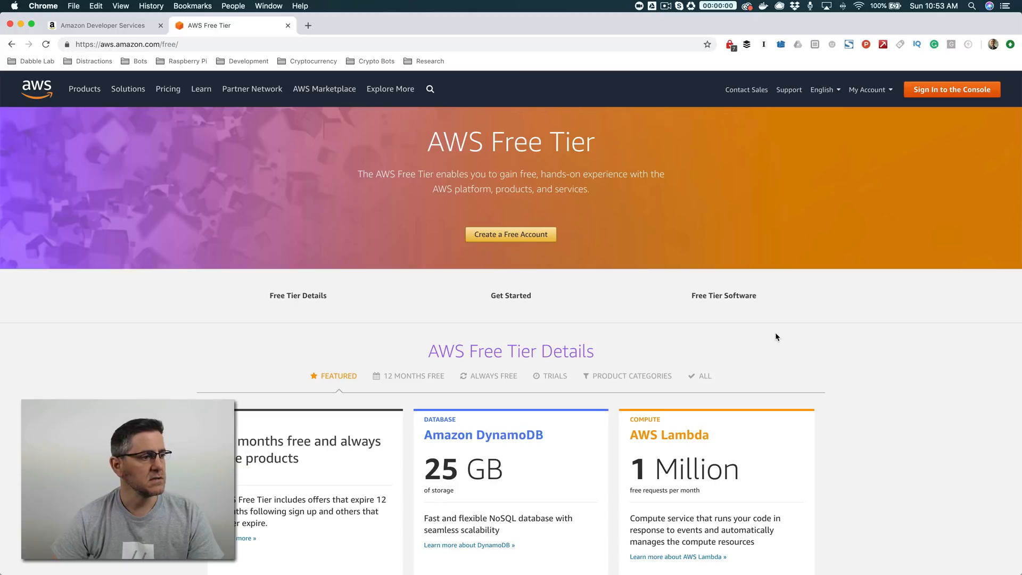
mouse_move(745, 215)
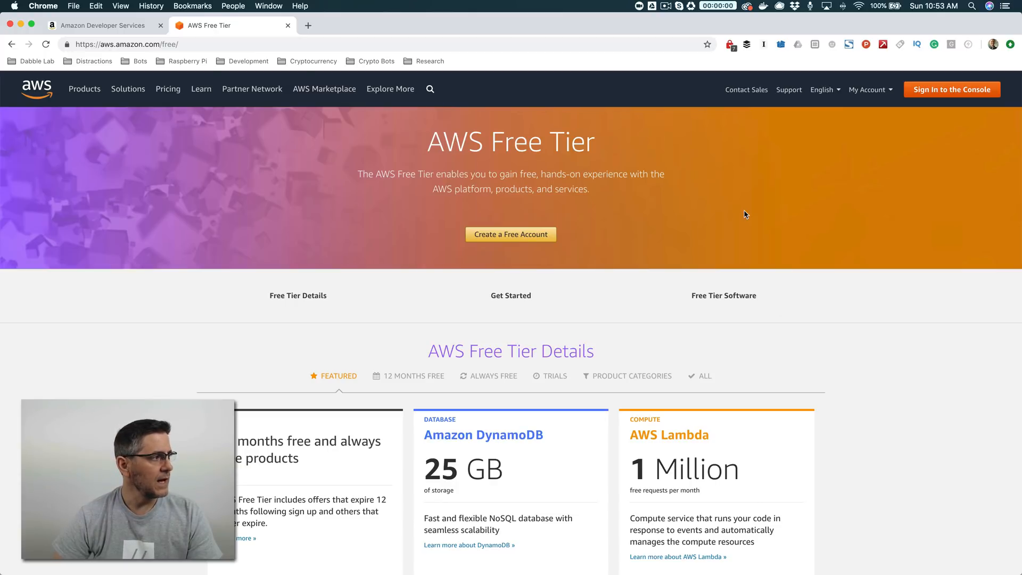
From Developer Services, go to Alexa > Your Alexa Consoles > Skills.
click(98, 25)
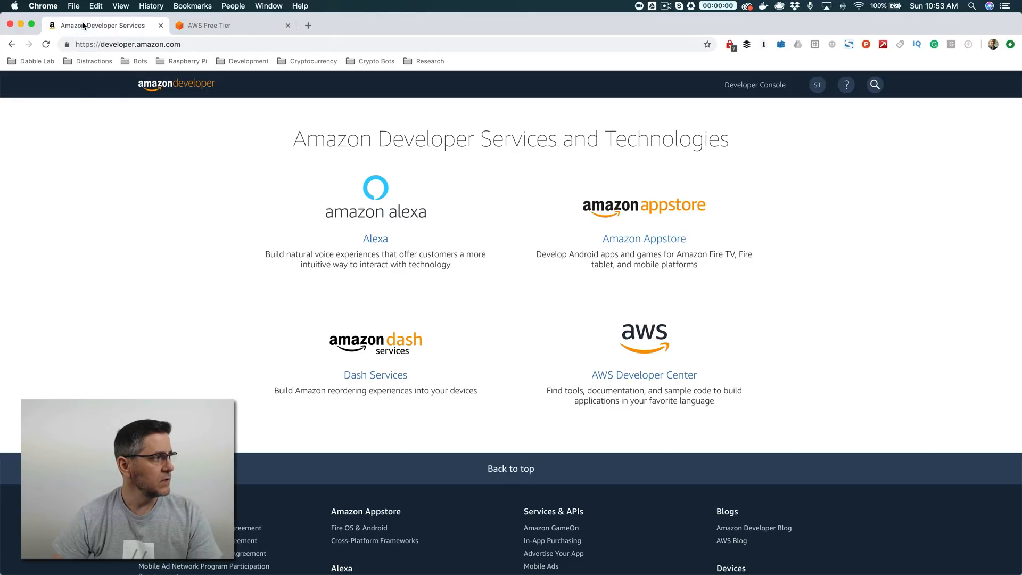
mouse_move(108, 204)
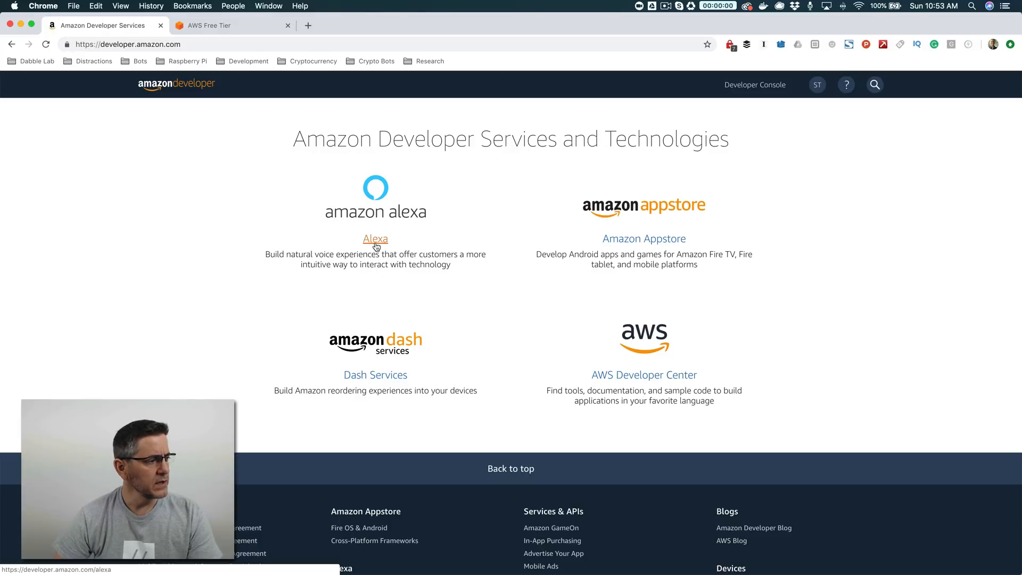
click(375, 239)
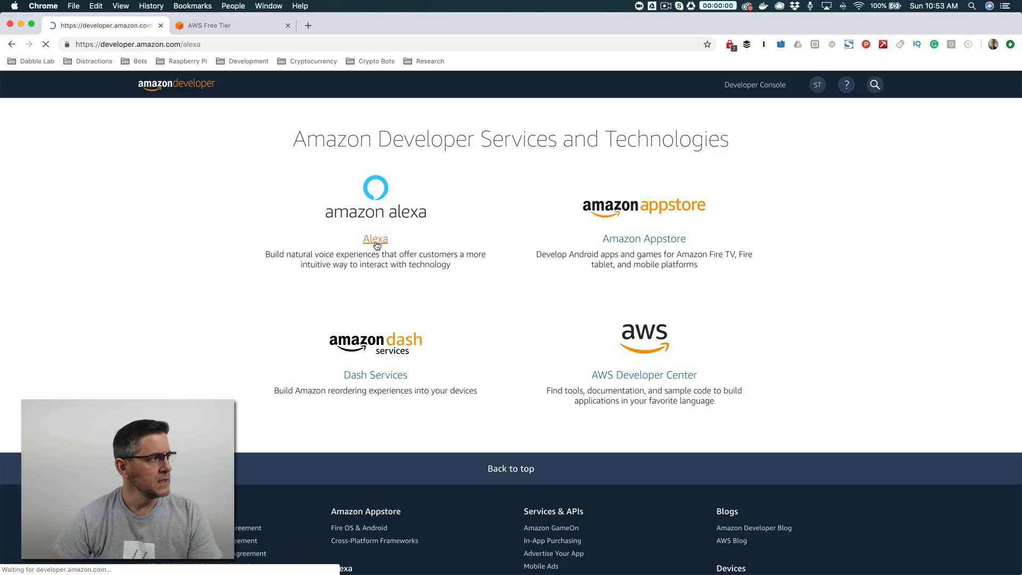
click(375, 238)
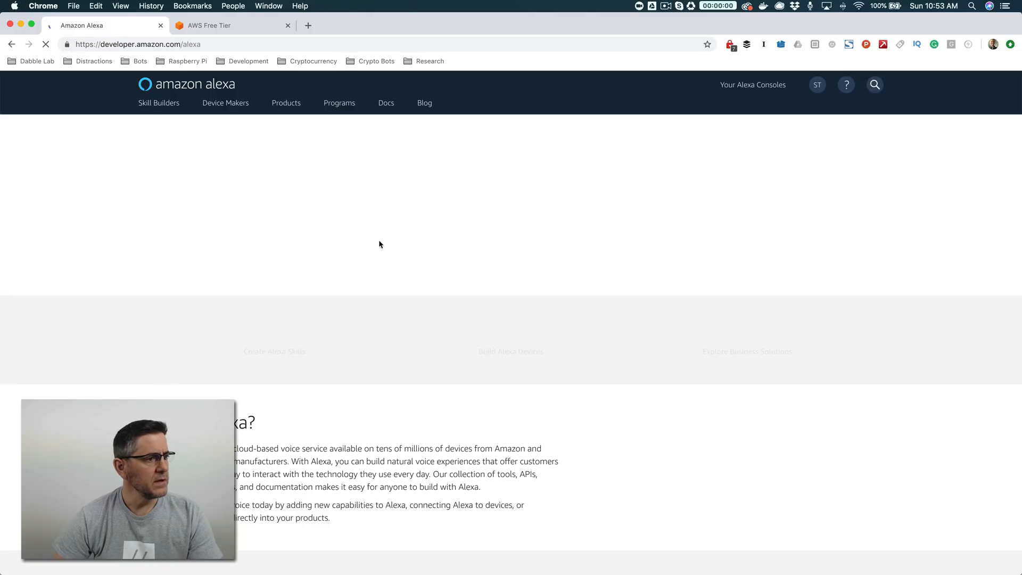
click(752, 85)
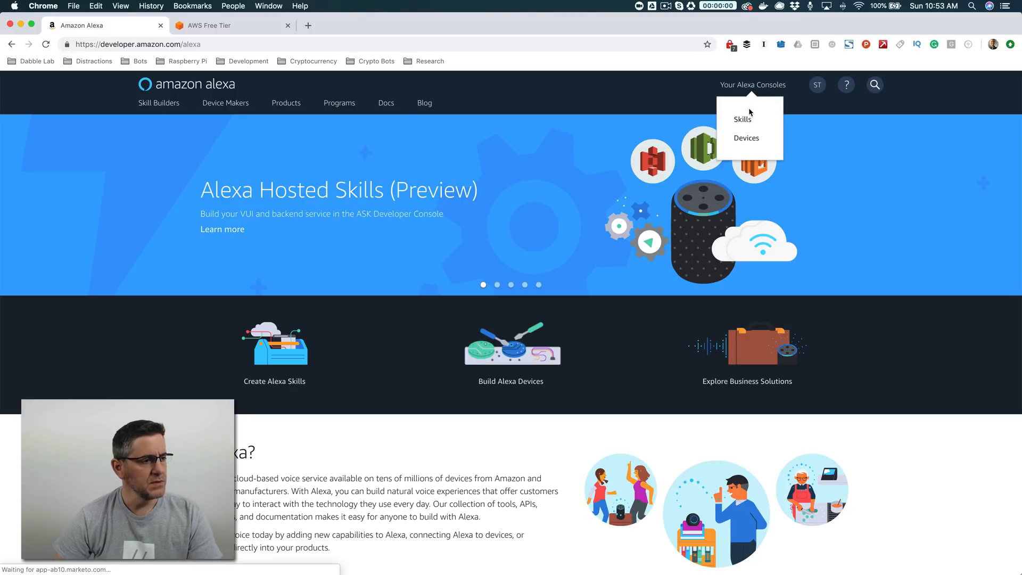
click(741, 119)
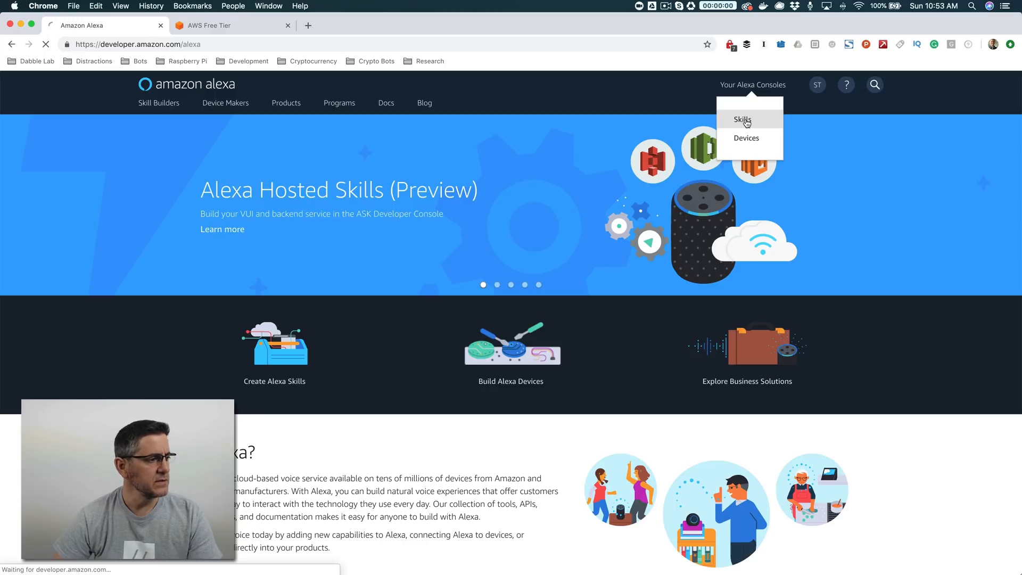
click(743, 119)
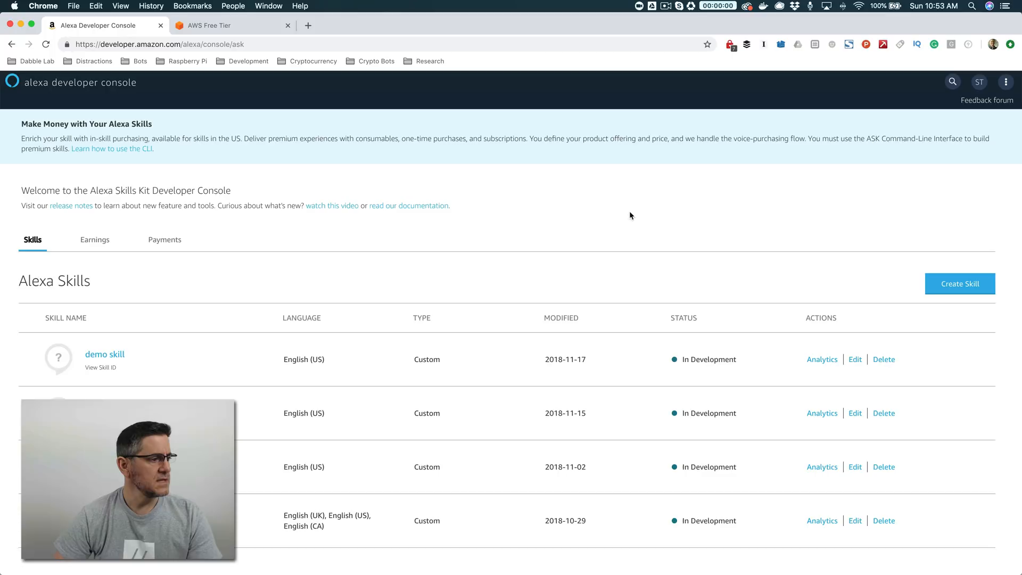
mouse_move(232, 395)
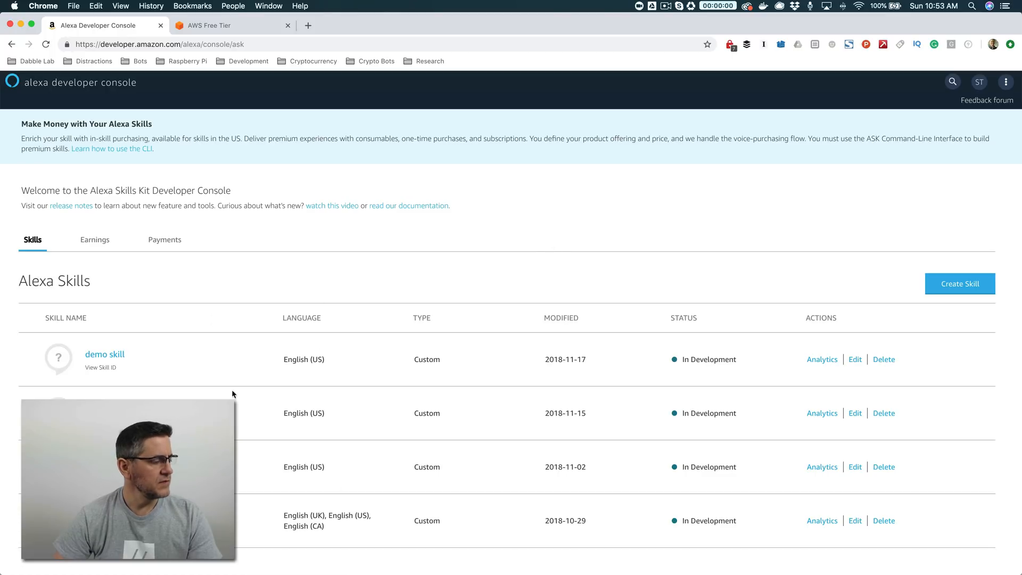
mouse_move(494, 310)
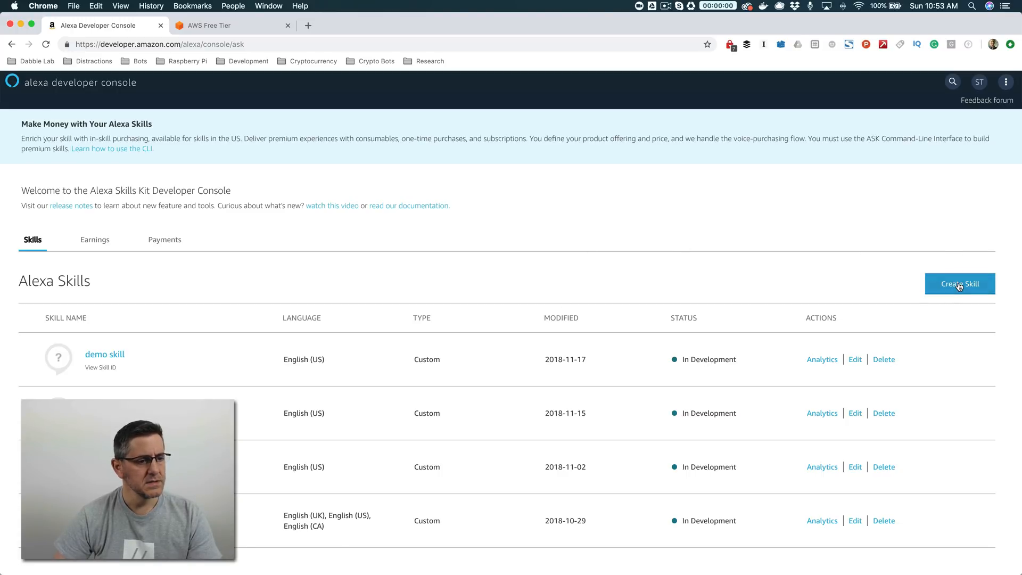
Create a new custom skill named 'space fact' with English (US) as default language.
click(958, 283)
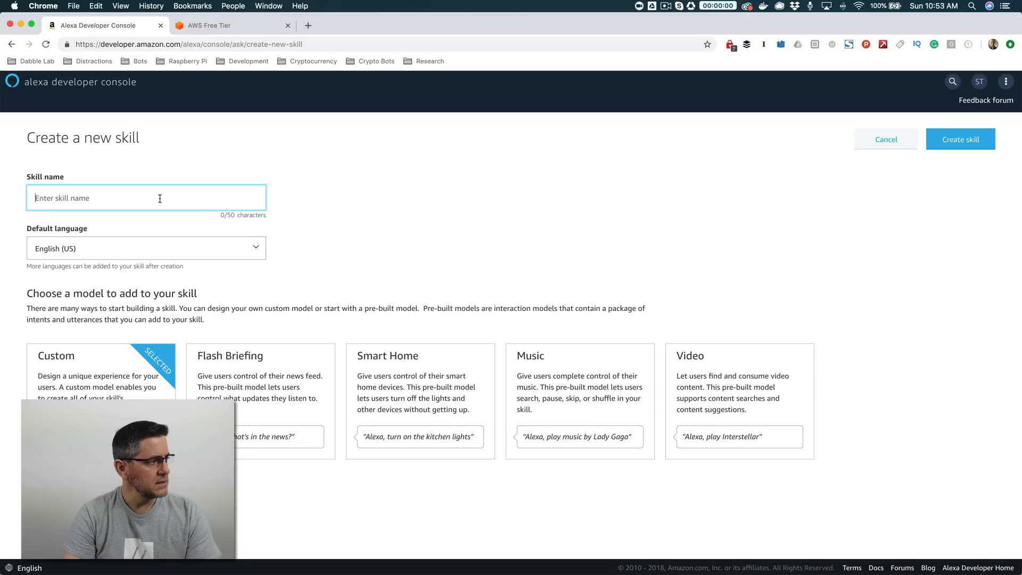
text(space fact)
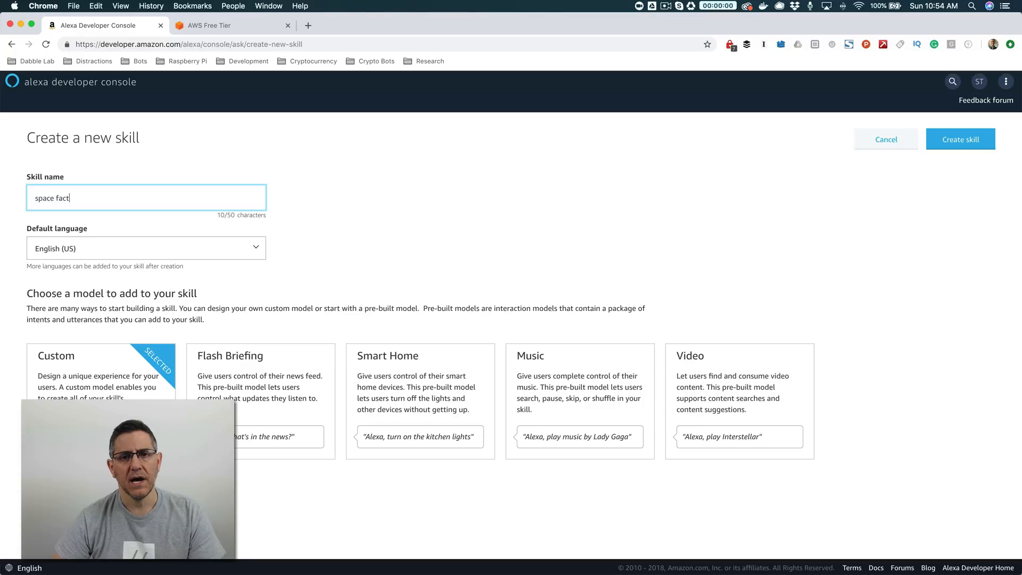
mouse_move(391, 153)
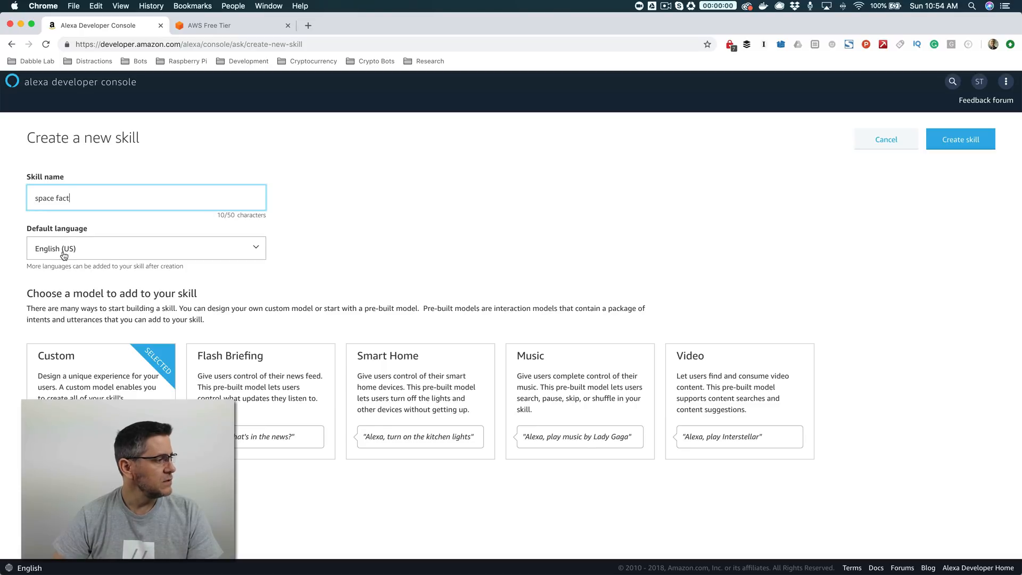
click(146, 248)
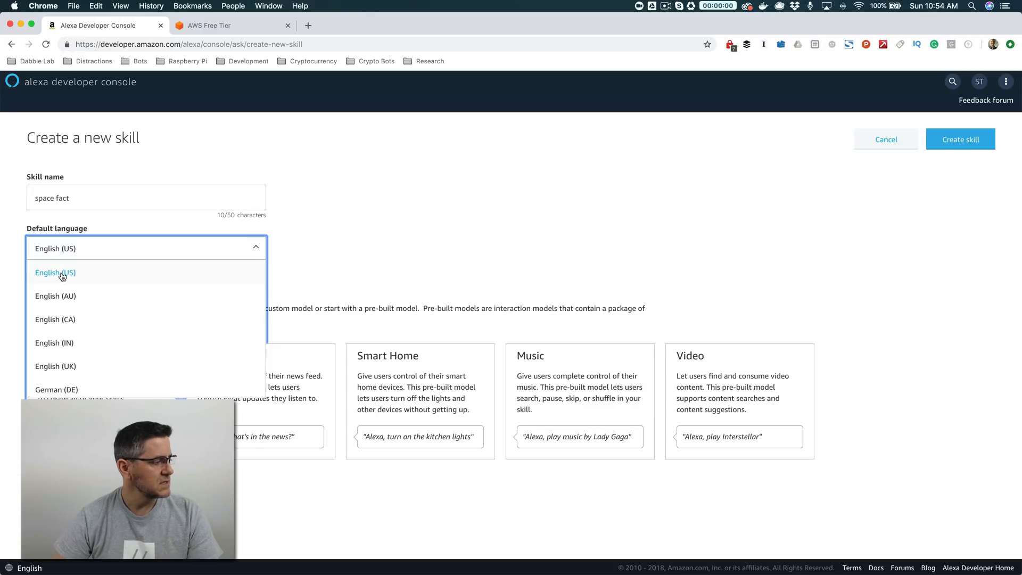
click(55, 272)
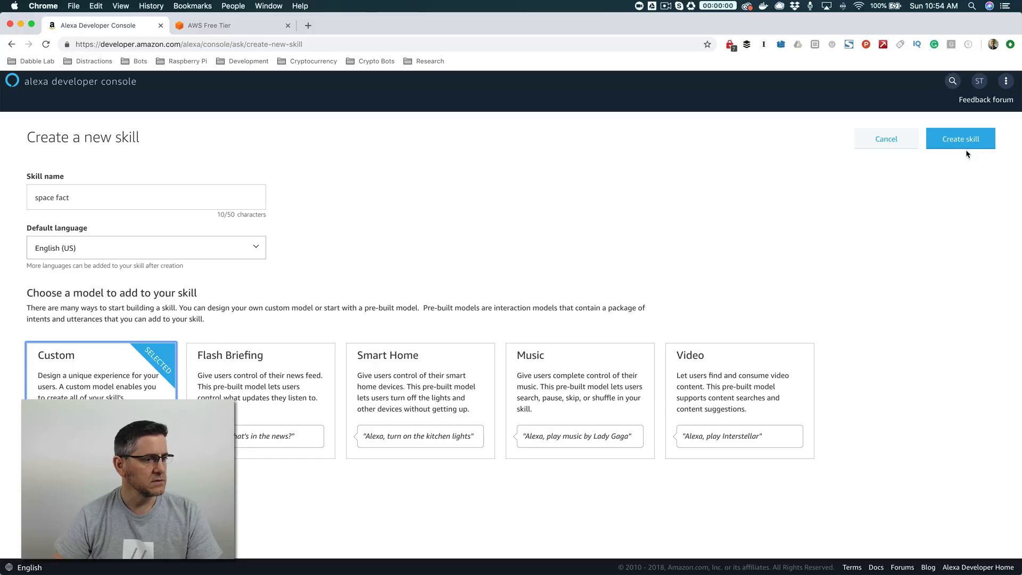
click(959, 138)
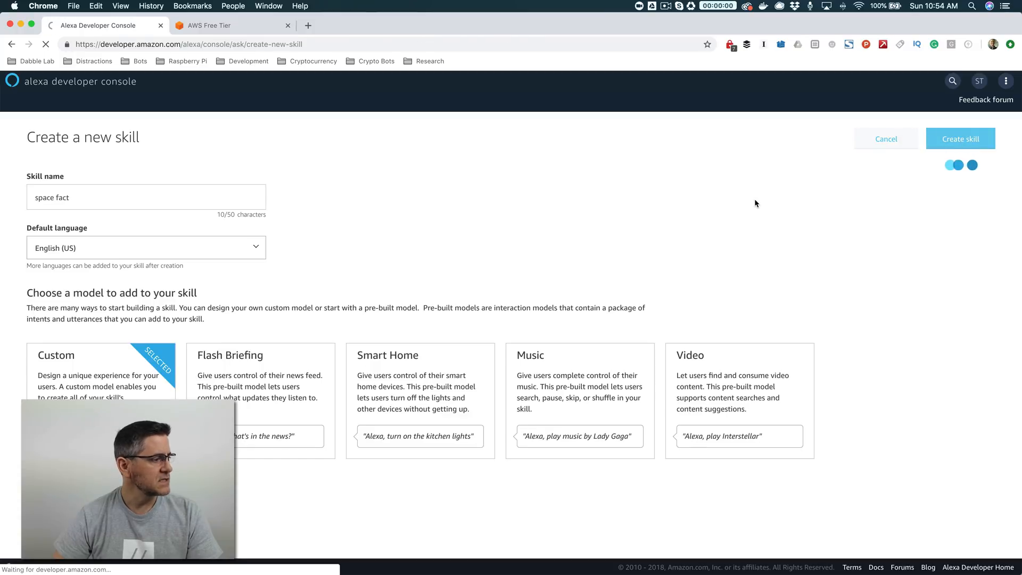
click(958, 138)
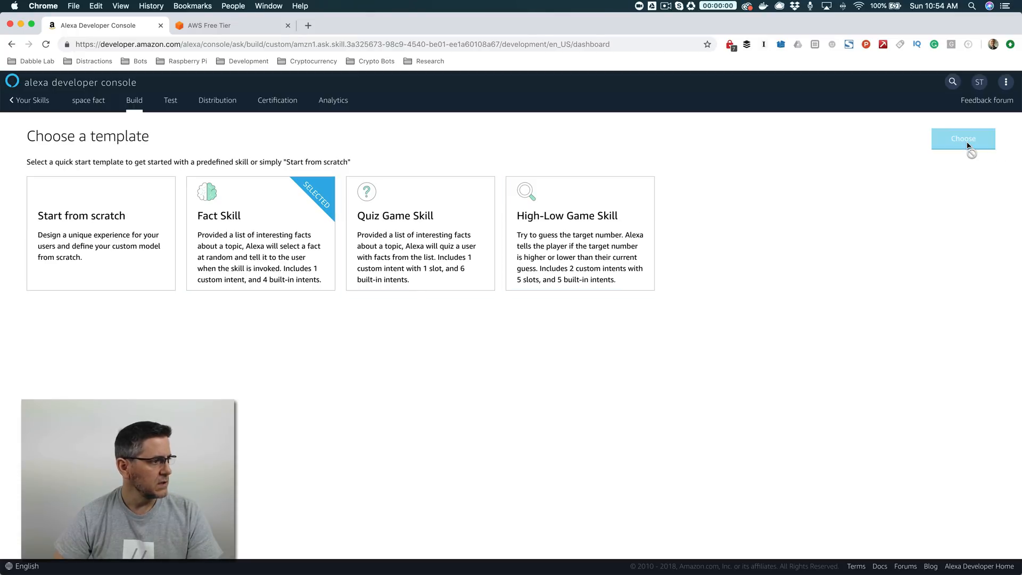
Confirm the Fact Skill template to generate the space fact build dashboard.
click(963, 139)
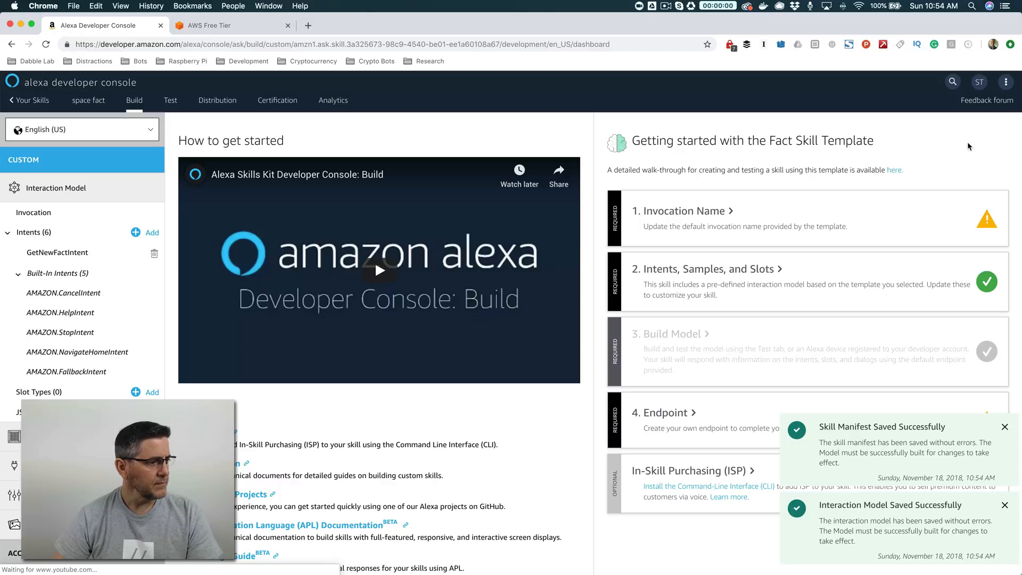
mouse_move(752, 402)
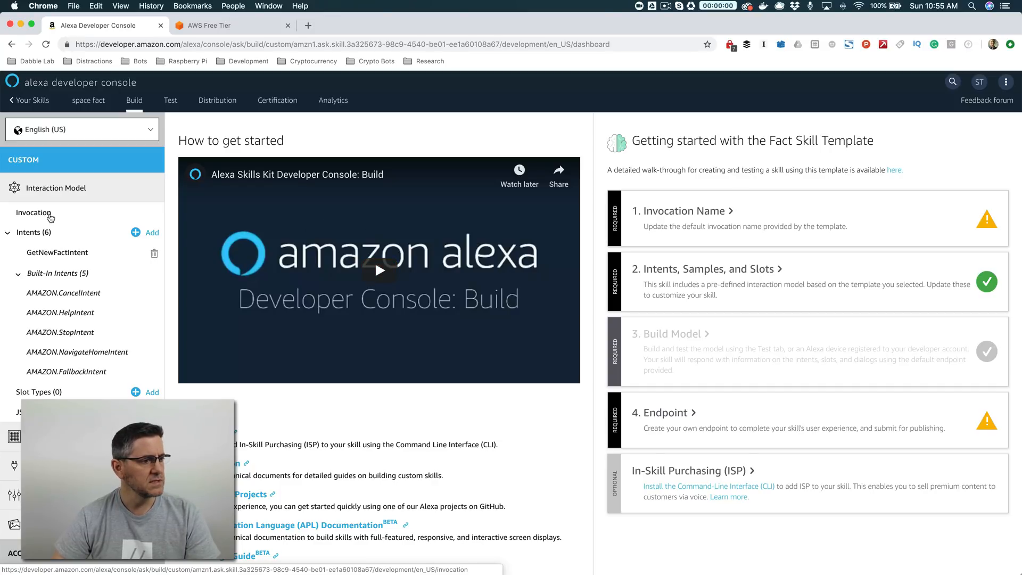
mouse_move(33, 212)
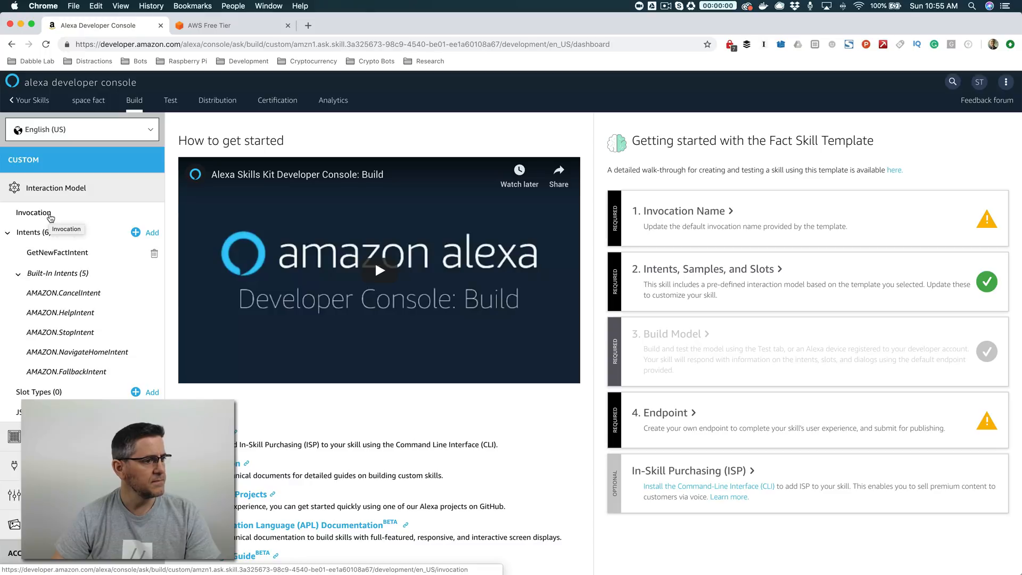
Save and build the interaction model with invocation name 'space facts'.
click(33, 212)
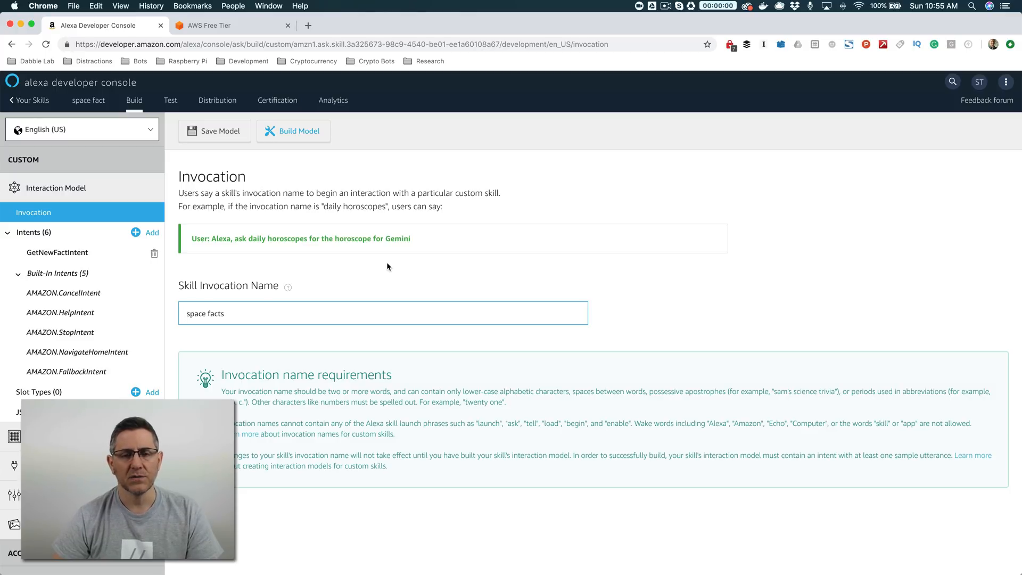
mouse_move(233, 316)
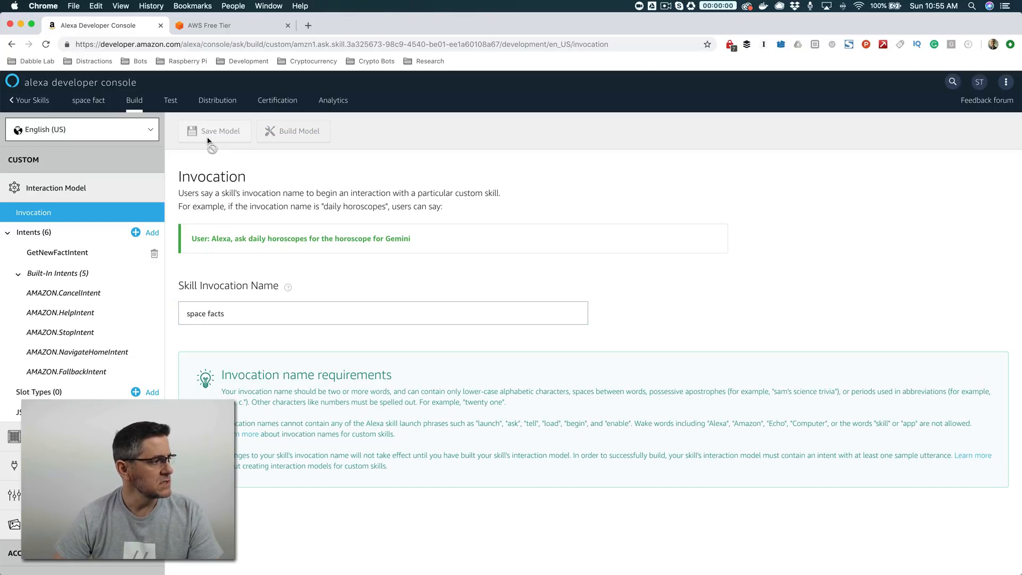
click(215, 131)
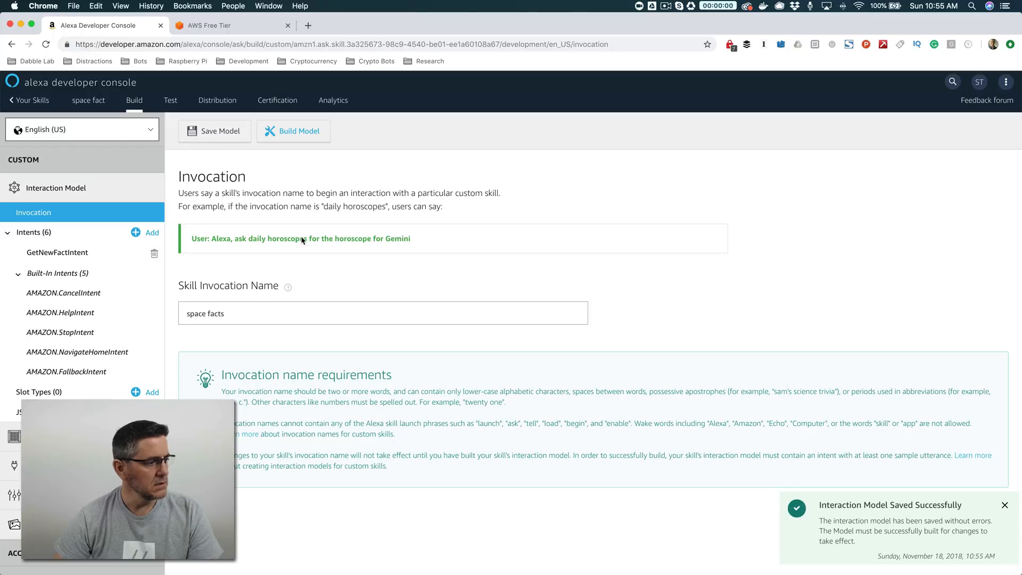
mouse_move(309, 131)
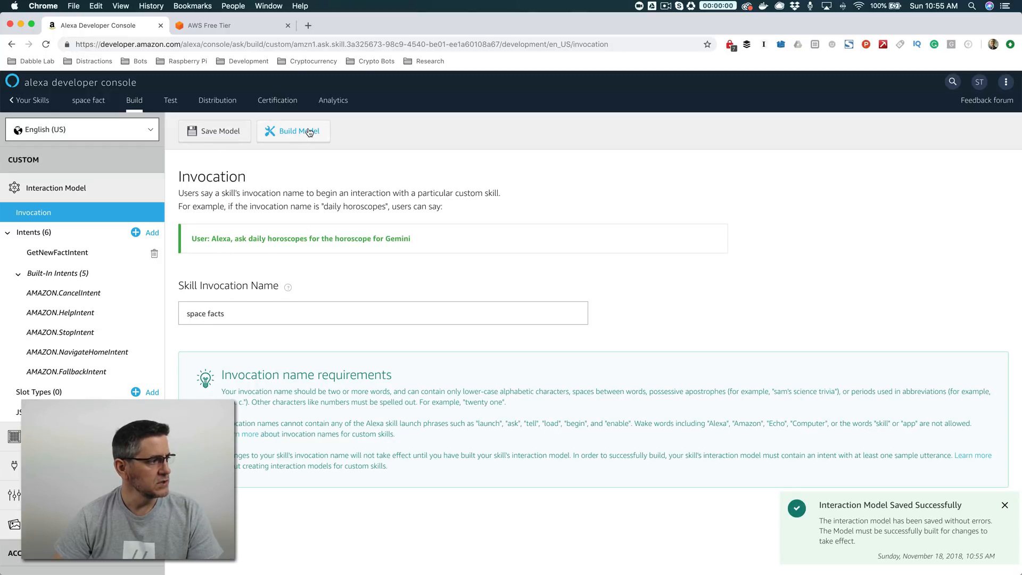
click(293, 131)
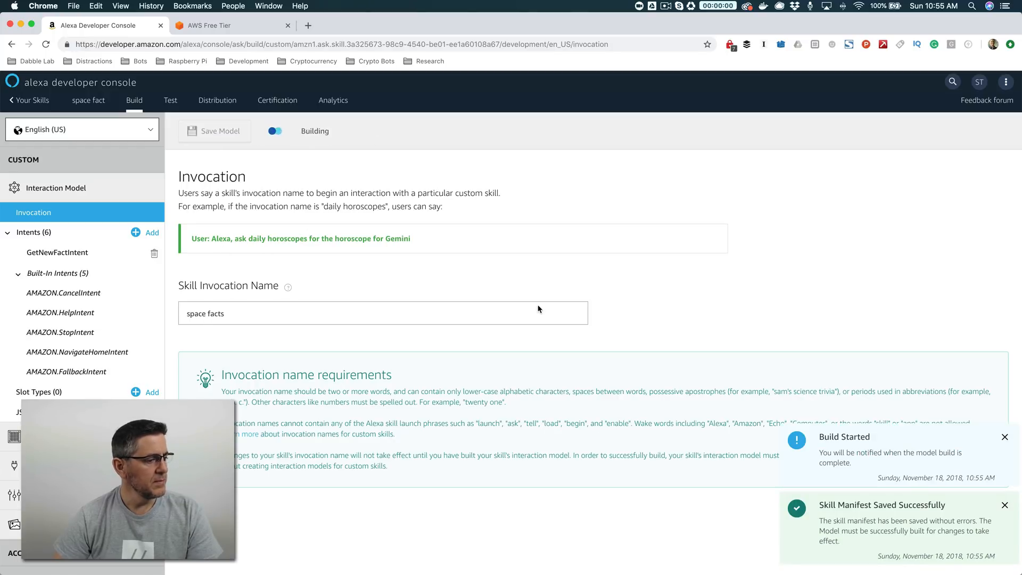
mouse_move(436, 275)
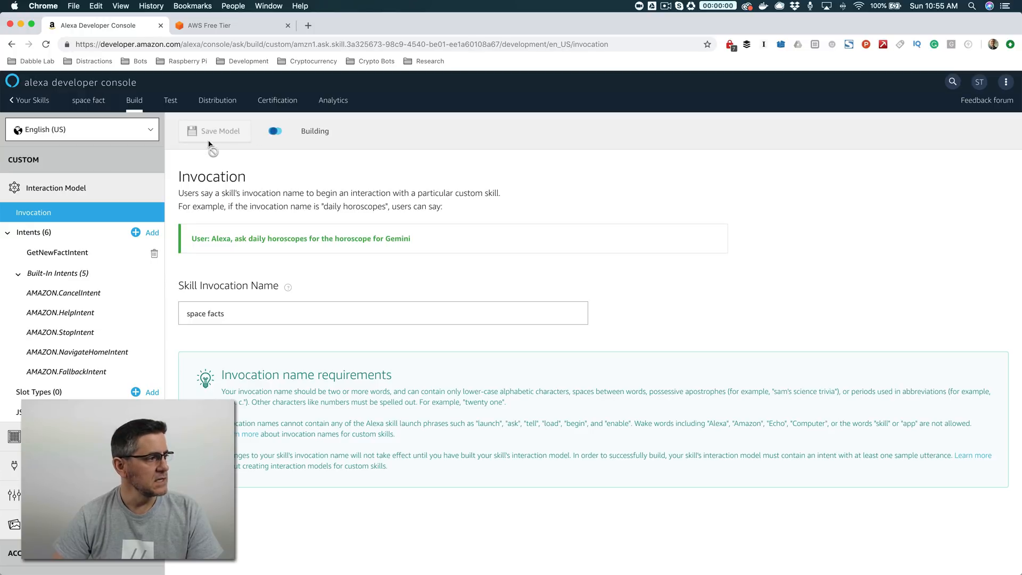
mouse_move(316, 164)
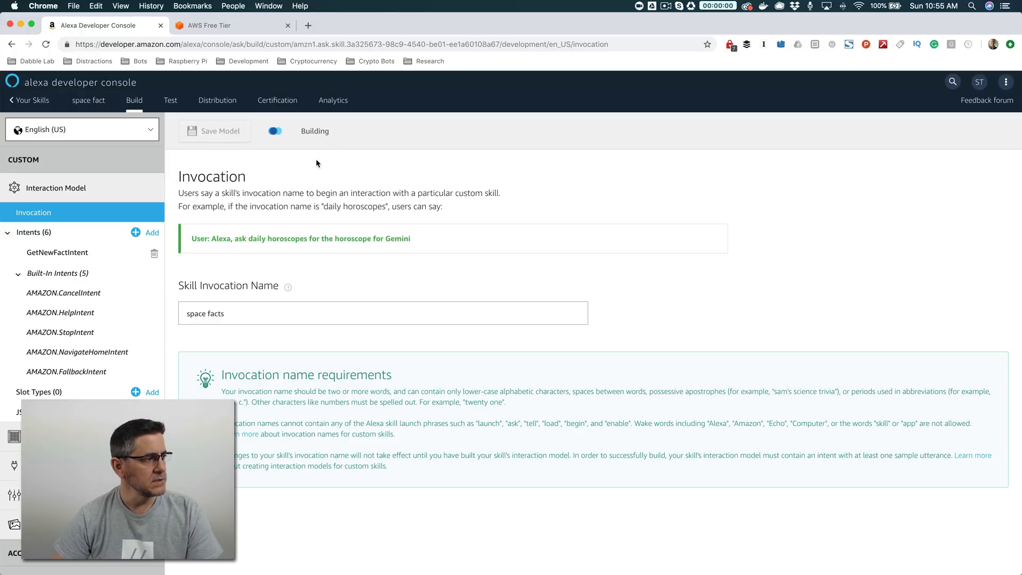
mouse_move(456, 278)
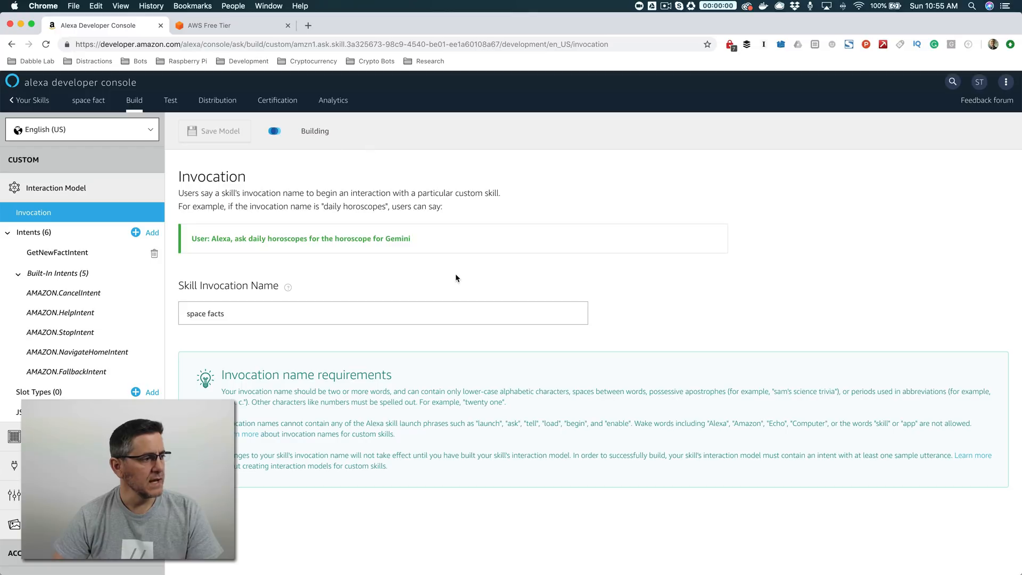
mouse_move(462, 285)
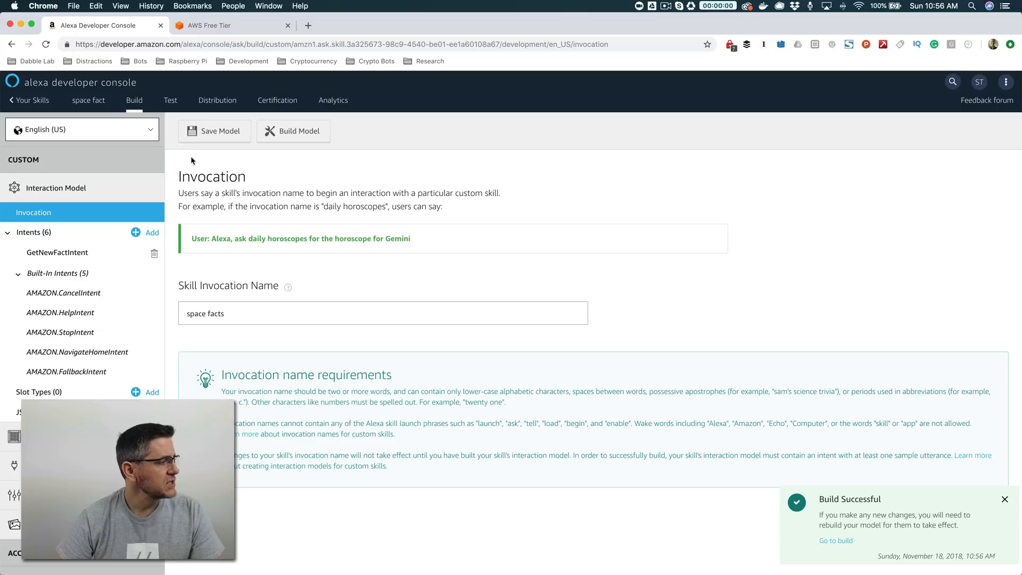
click(170, 100)
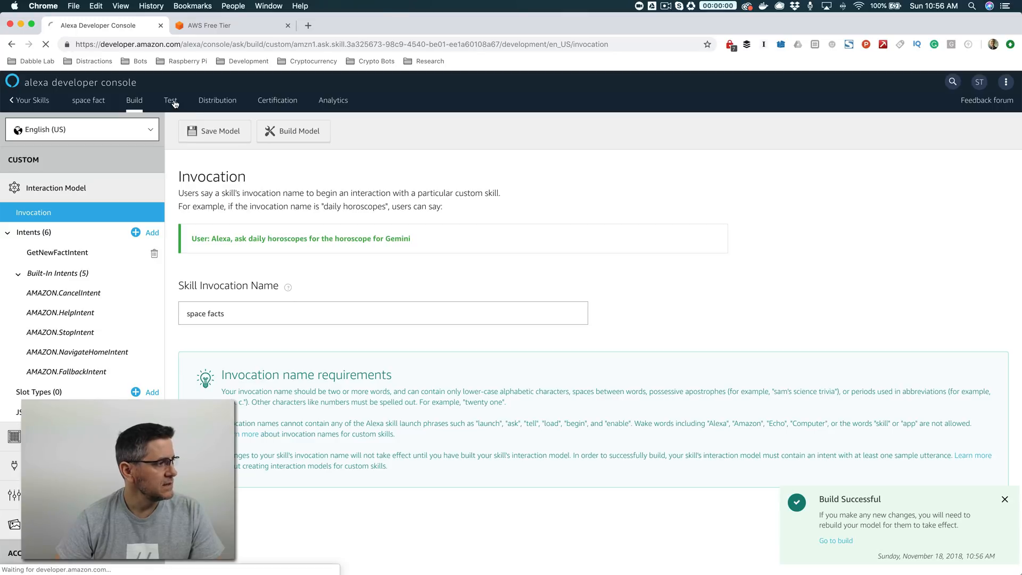
Enable testing and enter 'open space facts' in the simulator, getting a Launch Request.
click(170, 99)
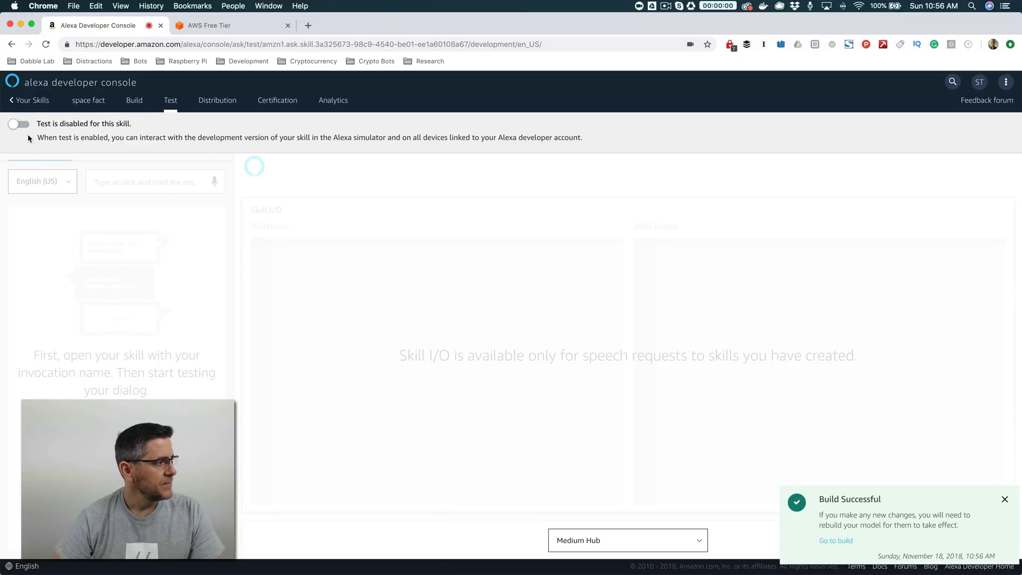
click(18, 124)
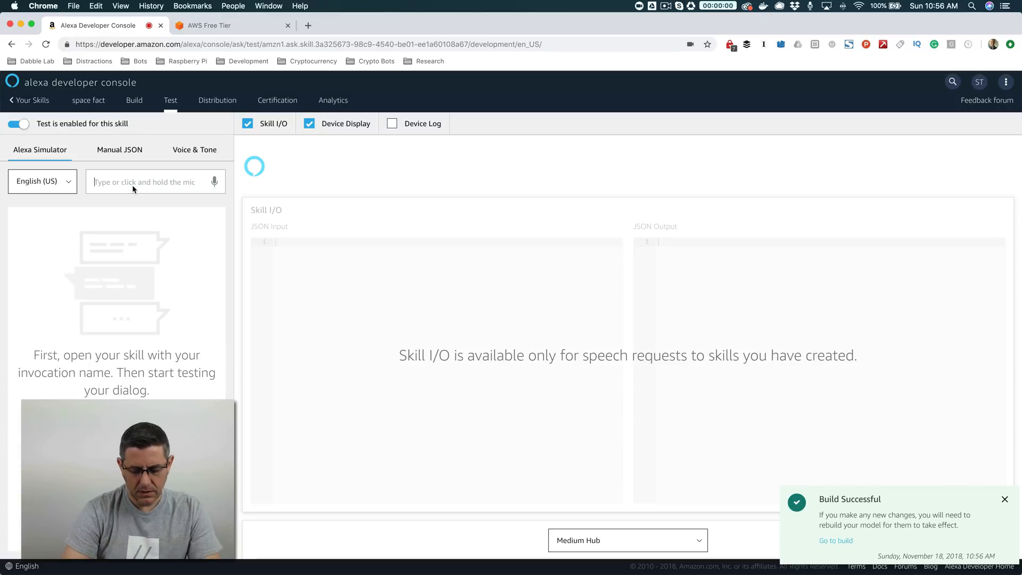
text(open space f)
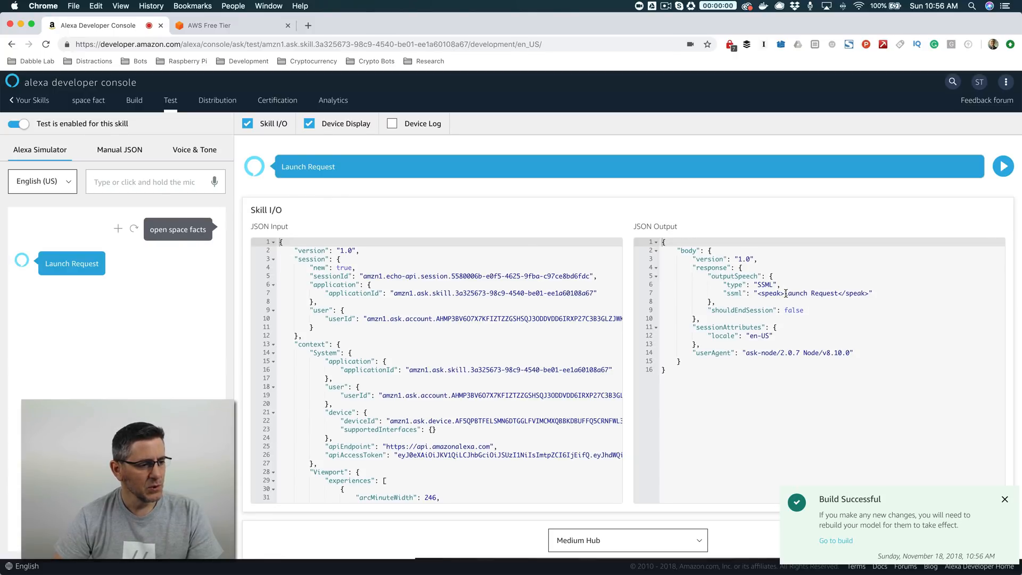
double_click(806, 293)
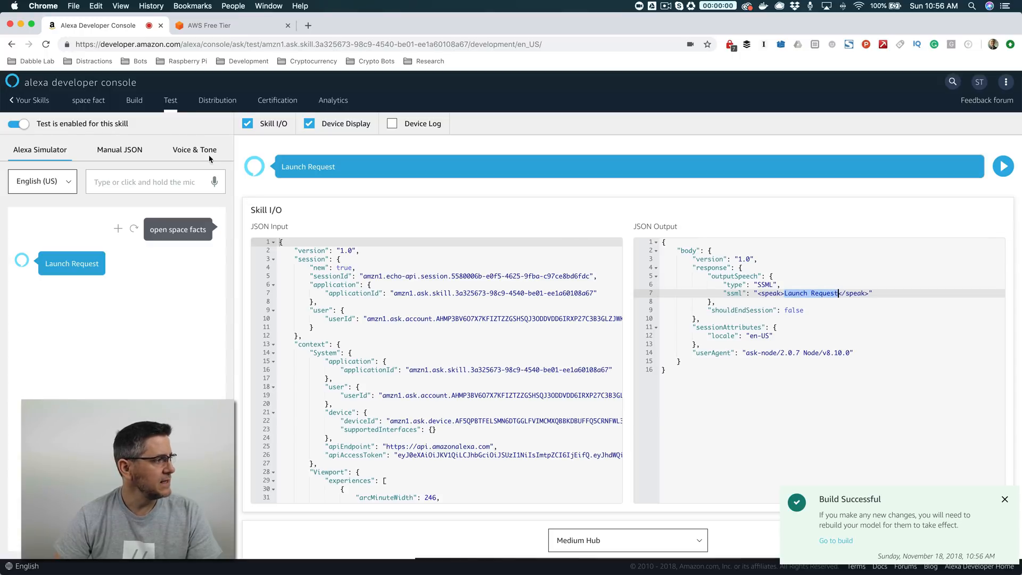
Bring up the skill's Endpoint settings under Build.
click(134, 100)
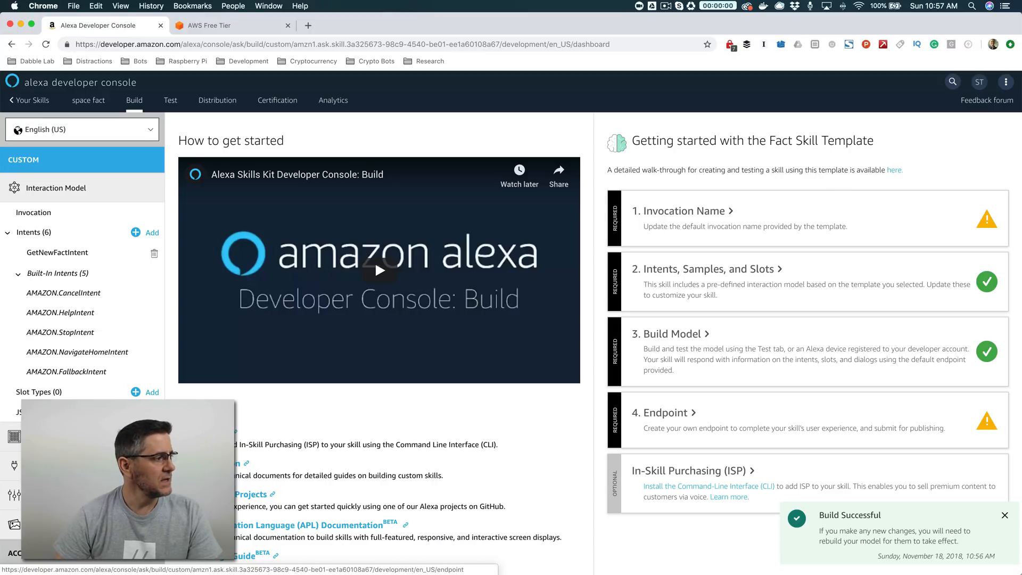
click(667, 412)
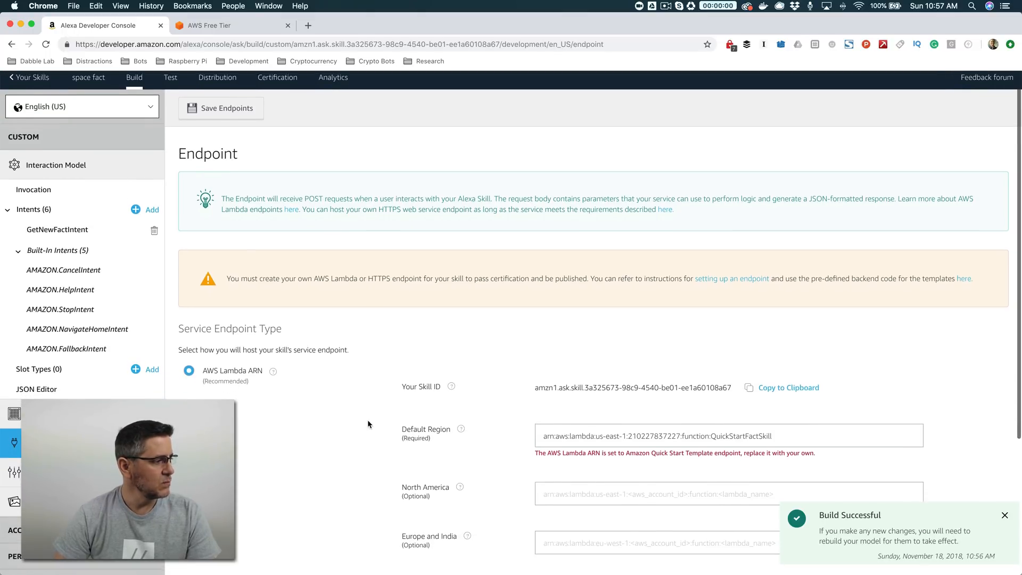
scroll(down, 3)
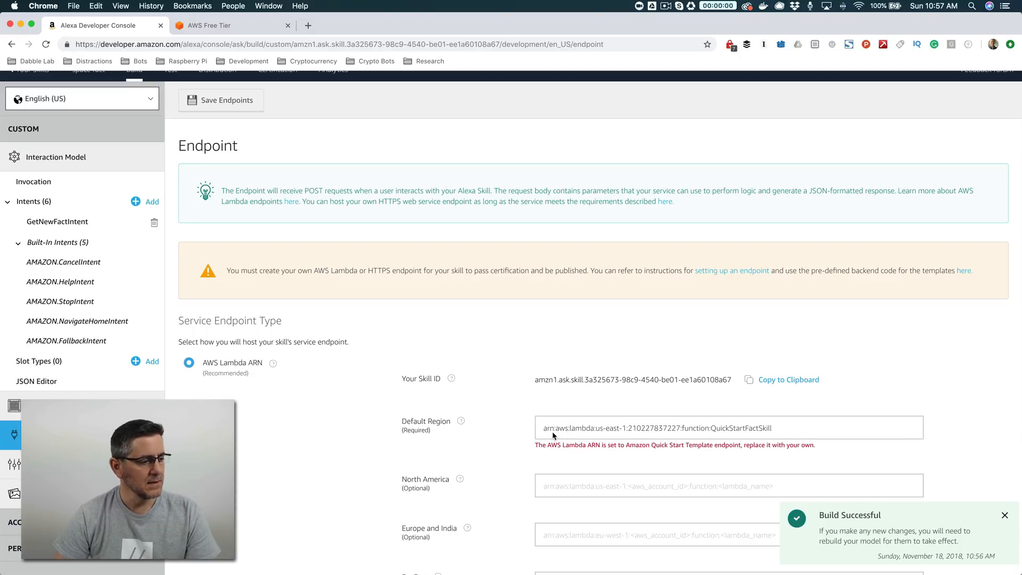
mouse_move(766, 415)
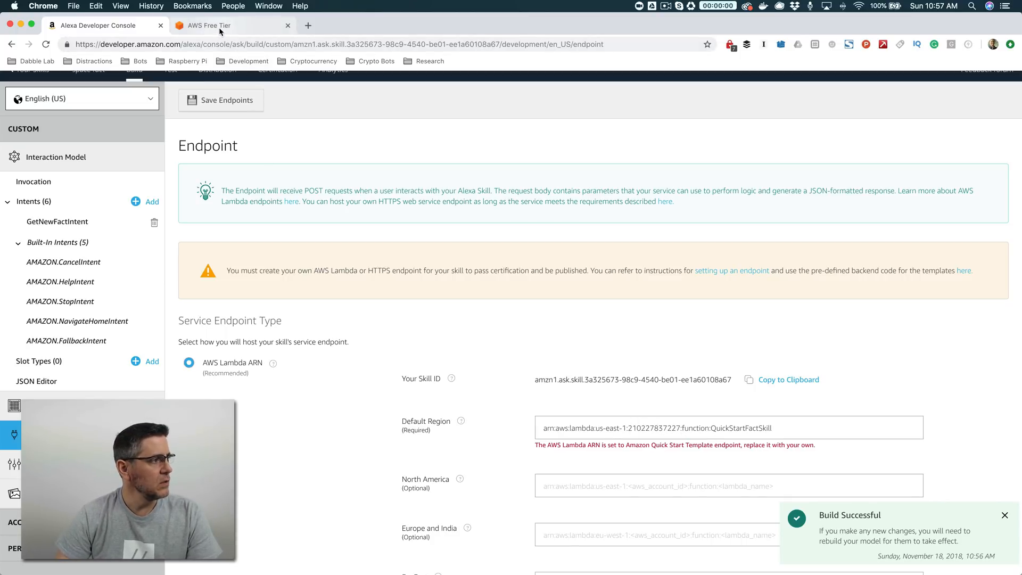
Switch to the AWS tab and sign in to the AWS Management Console.
click(209, 26)
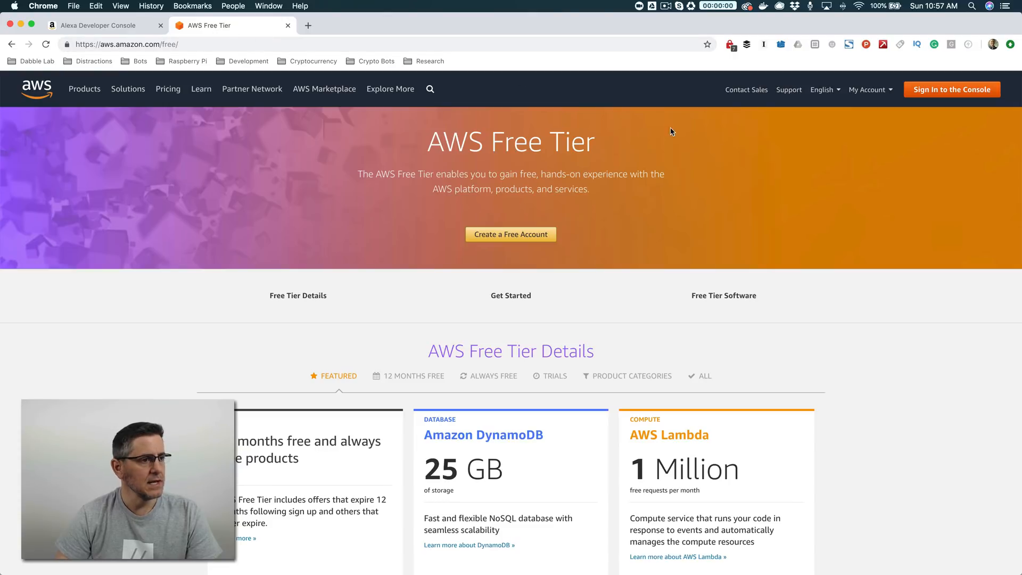
mouse_move(950, 89)
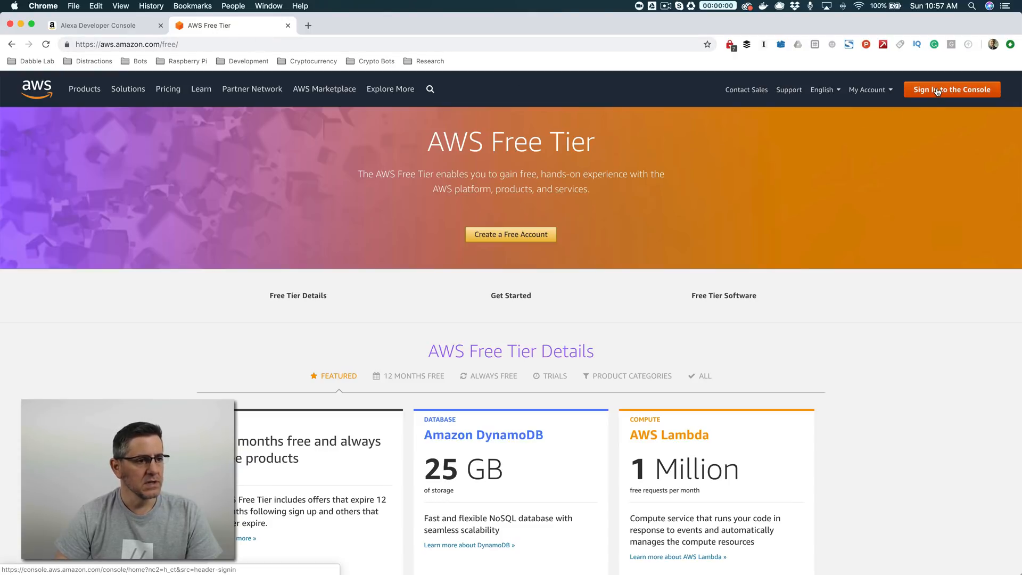
click(950, 89)
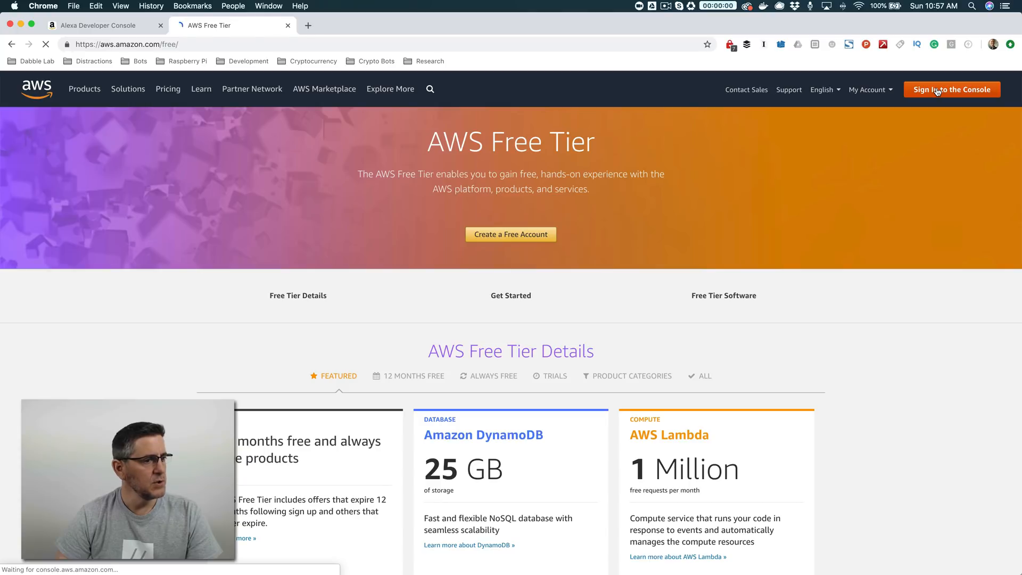
click(951, 90)
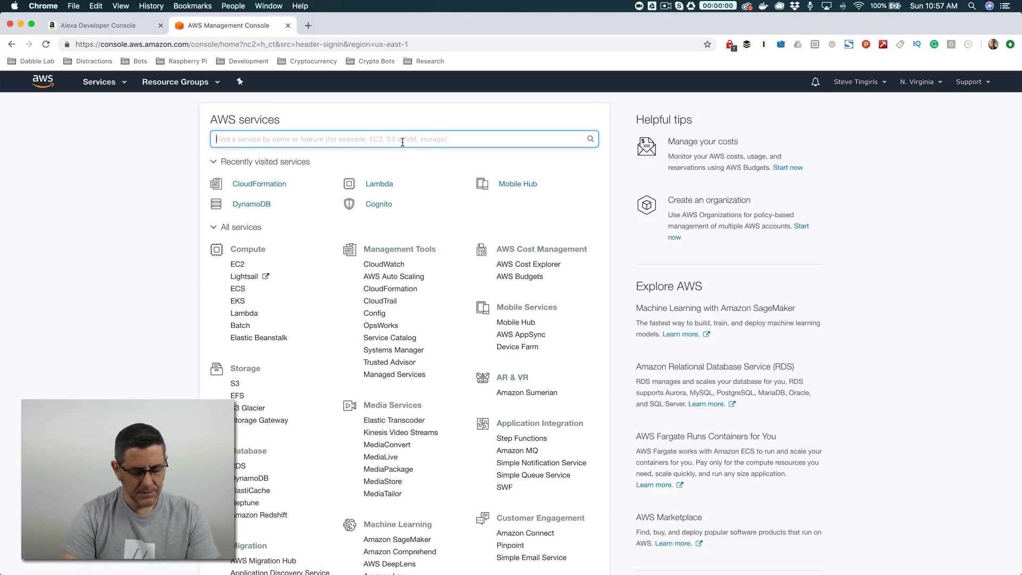
Search services for 'lam' and open the Lambda dashboard.
text(lam)
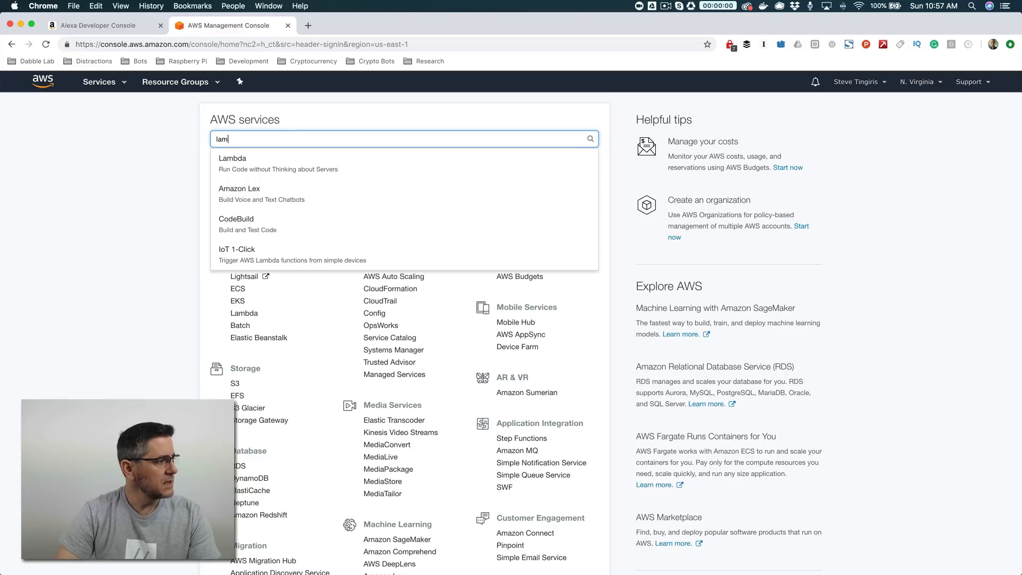
click(232, 157)
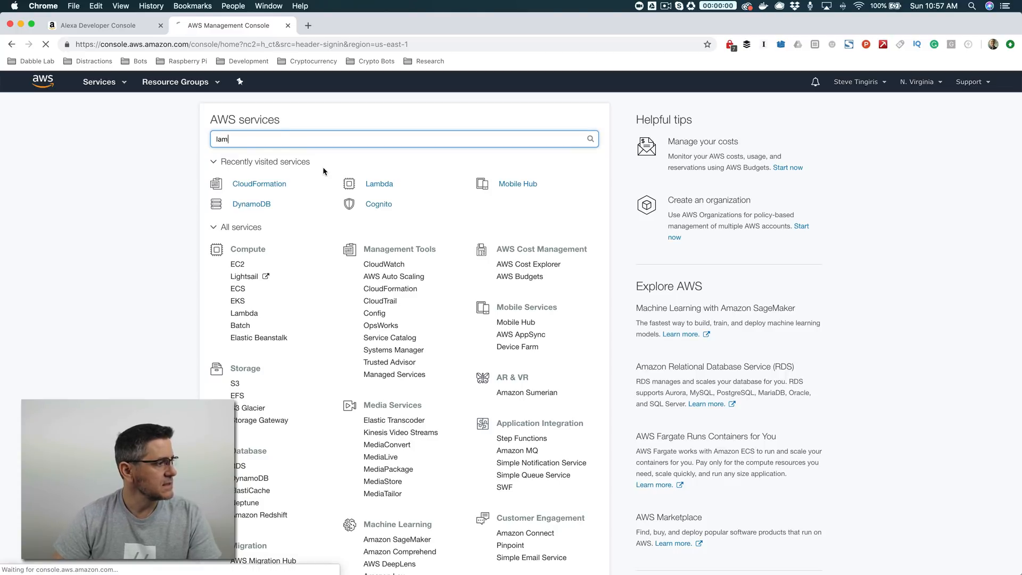
click(379, 183)
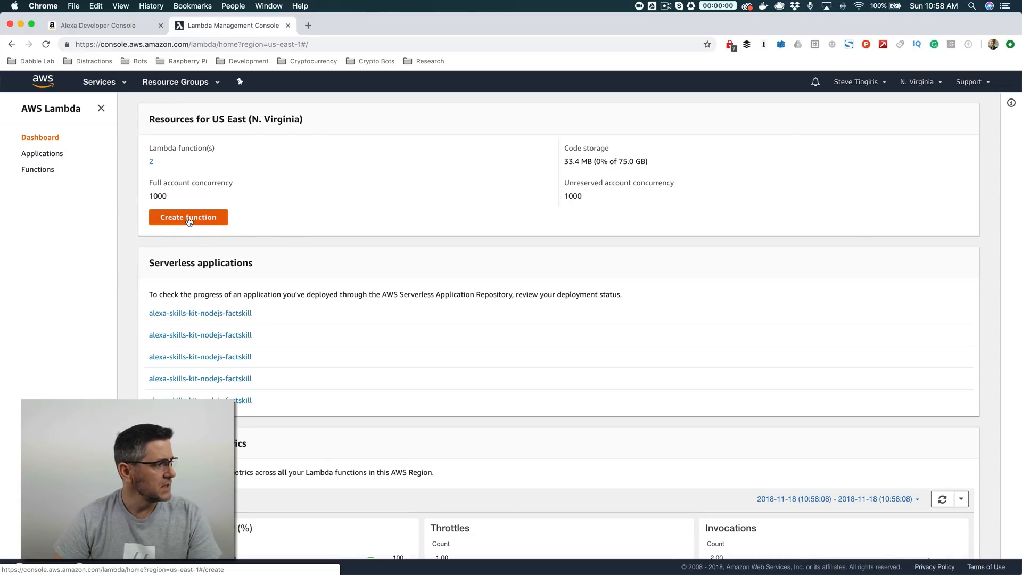
Create a function from the Serverless Application Repository's alexa-skills-kit-nodejs-factskill app.
click(188, 217)
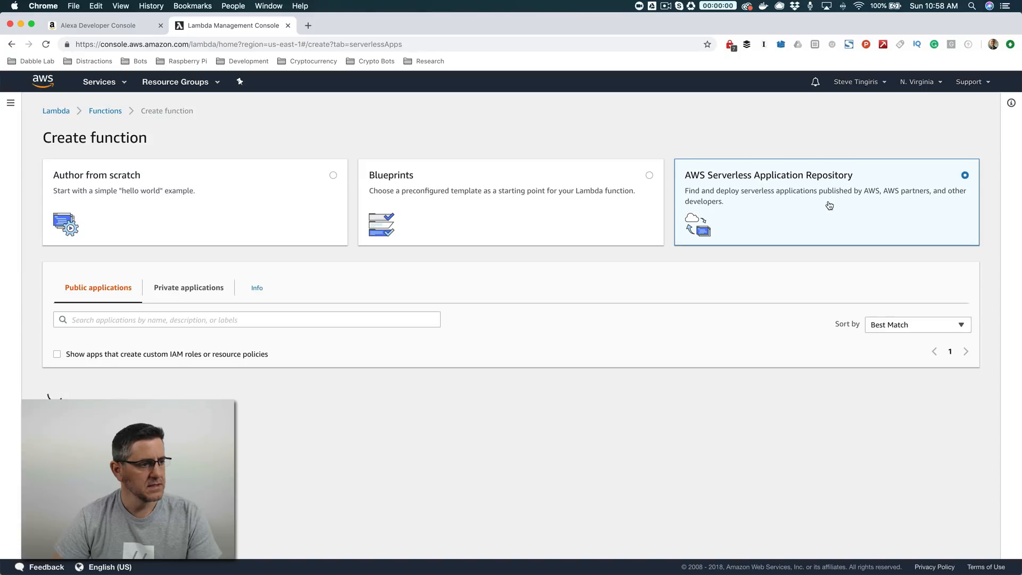
click(825, 175)
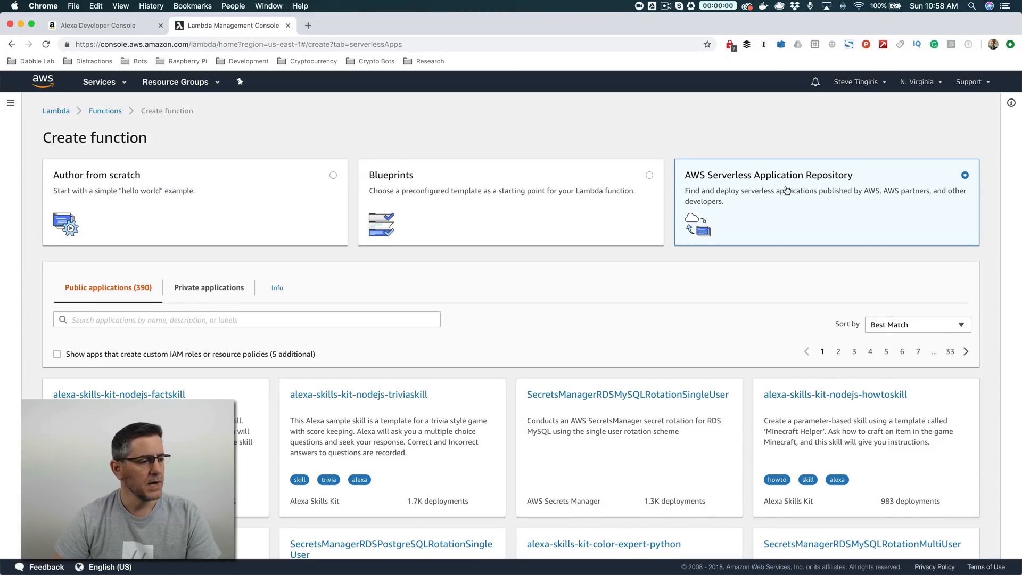
scroll(down, 3)
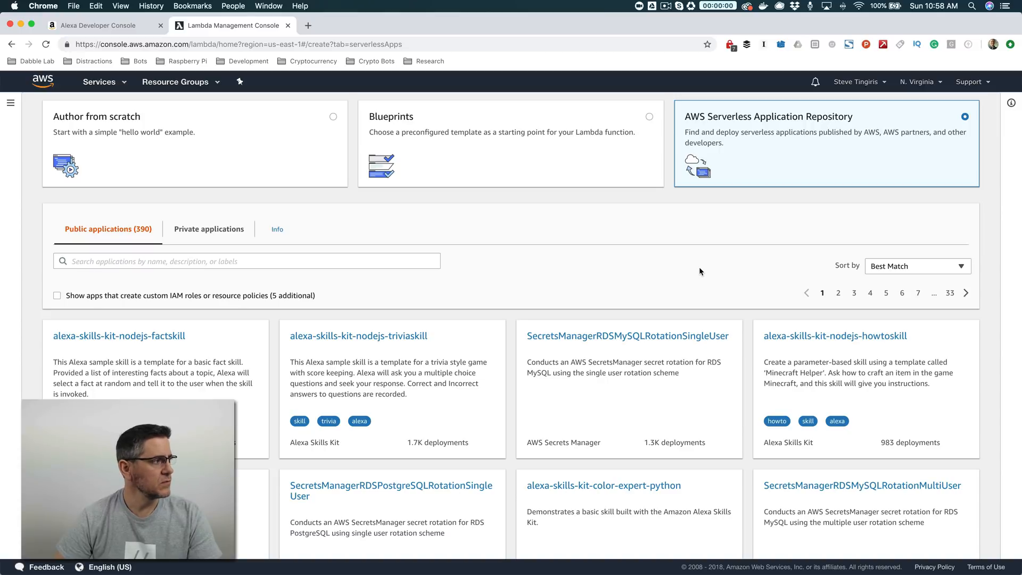
mouse_move(306, 308)
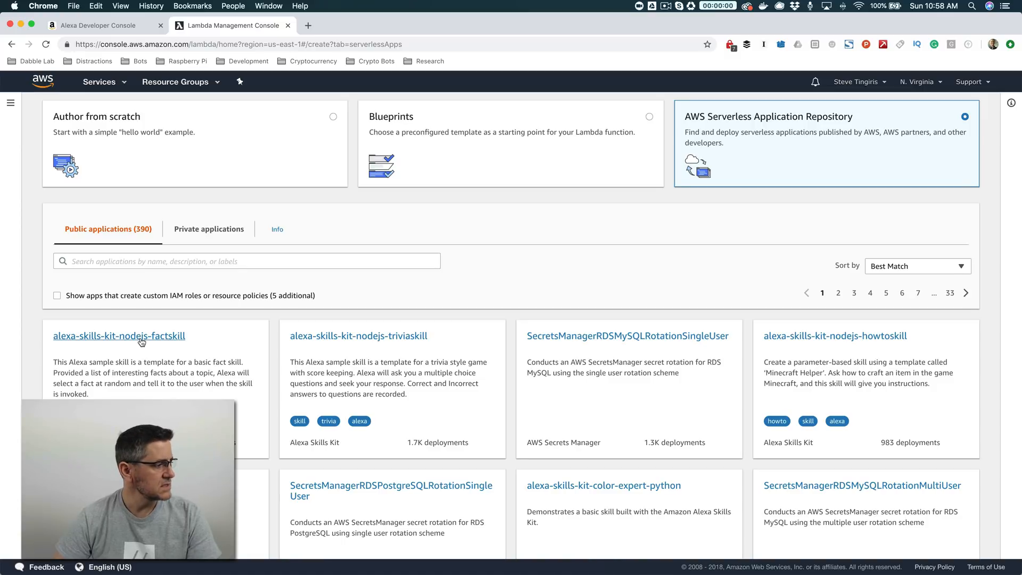
click(118, 336)
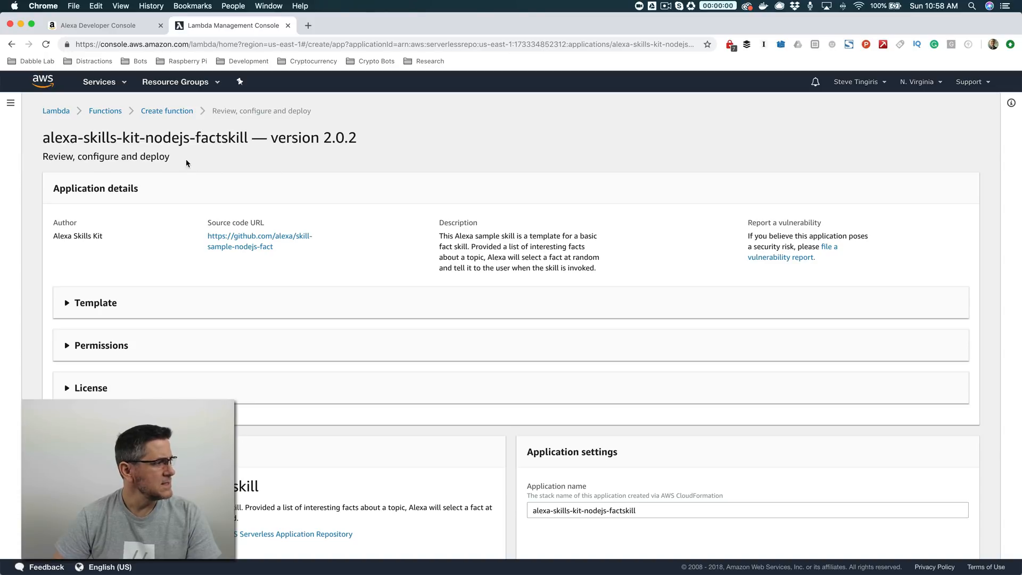
mouse_move(945, 138)
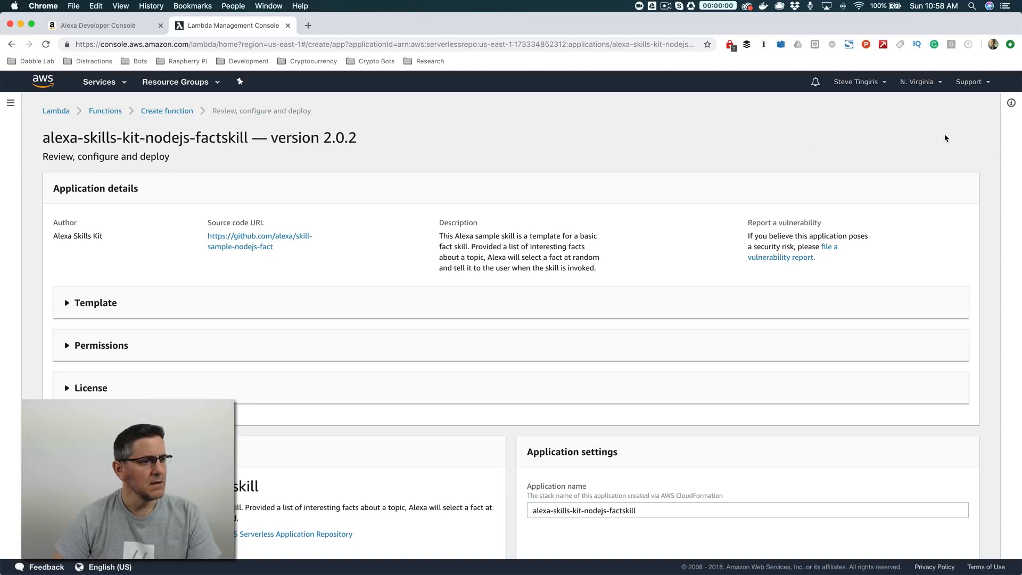
Confirm the US East (N. Virginia) region and deploy alexa-skills-kit-nodejs-factskill.
click(917, 81)
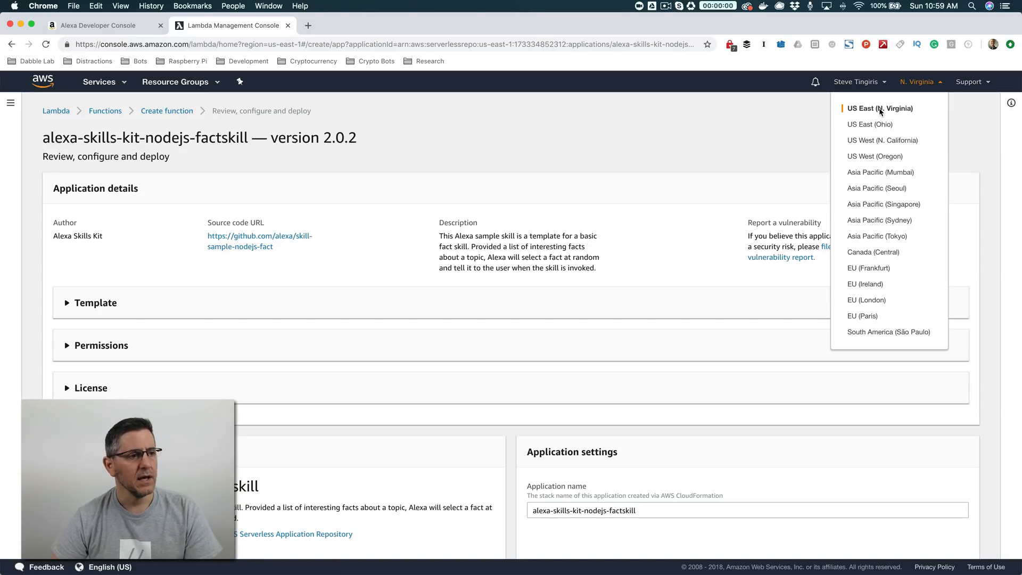
mouse_move(734, 133)
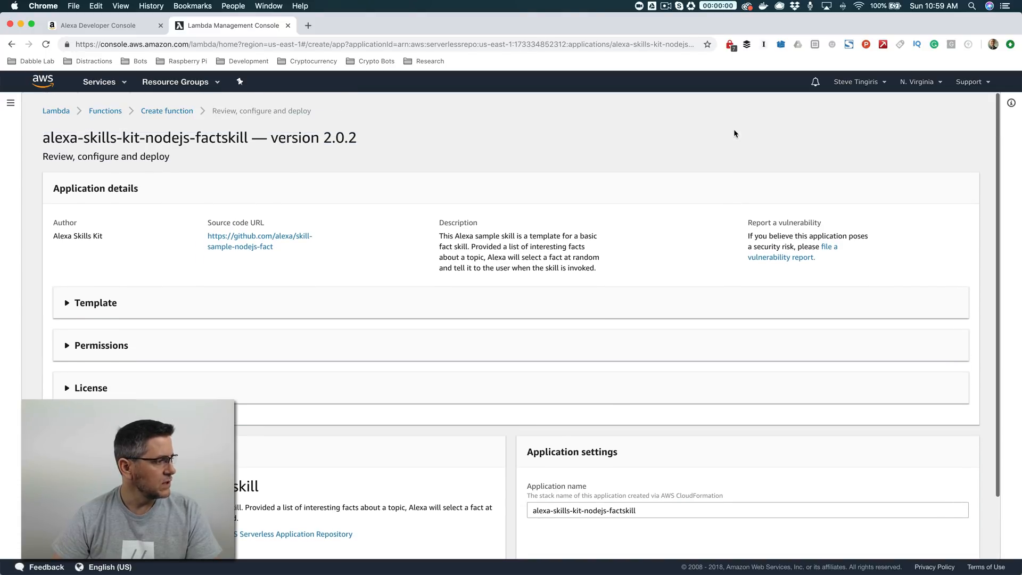
scroll(down, 3)
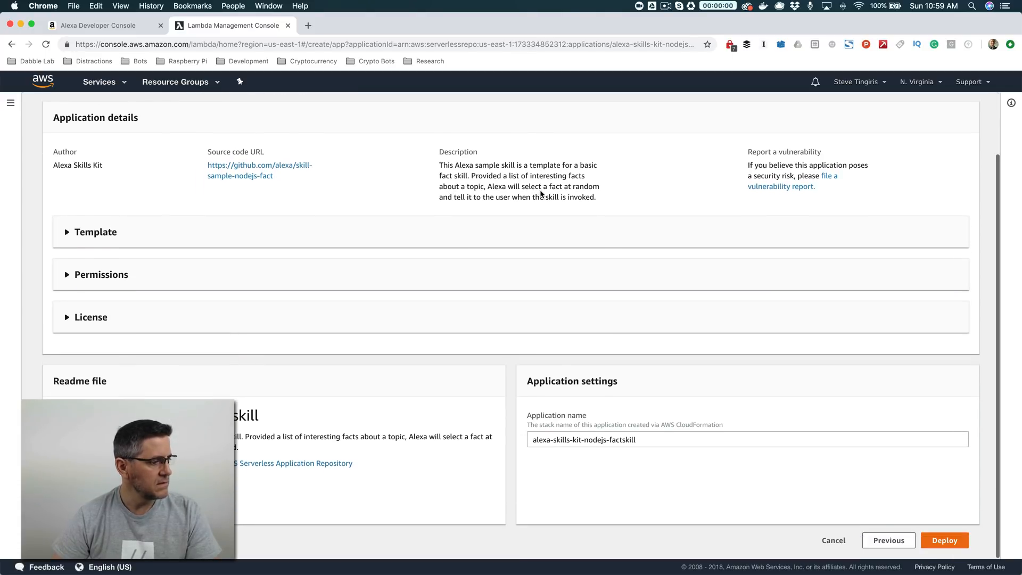
click(943, 539)
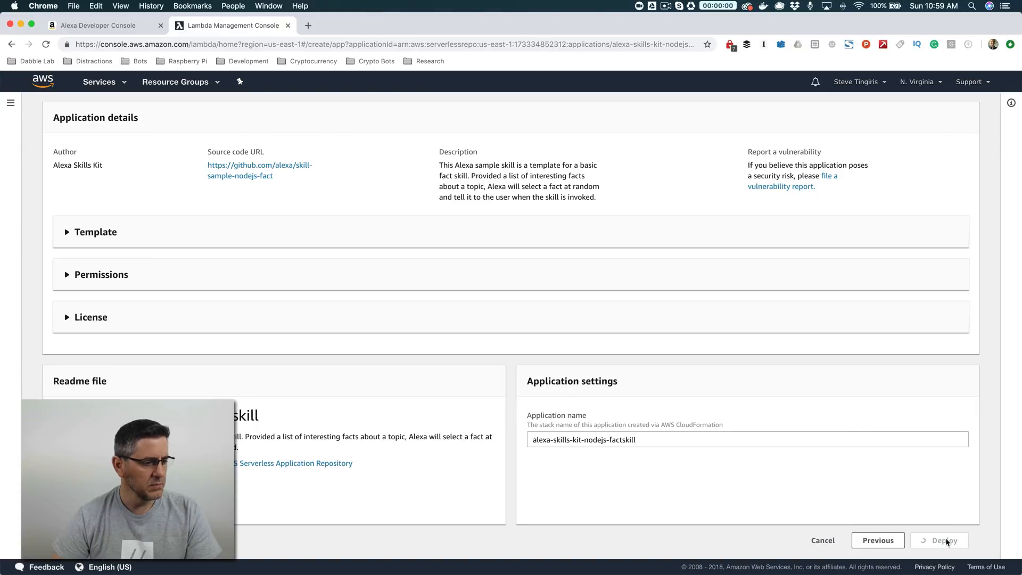
mouse_move(775, 317)
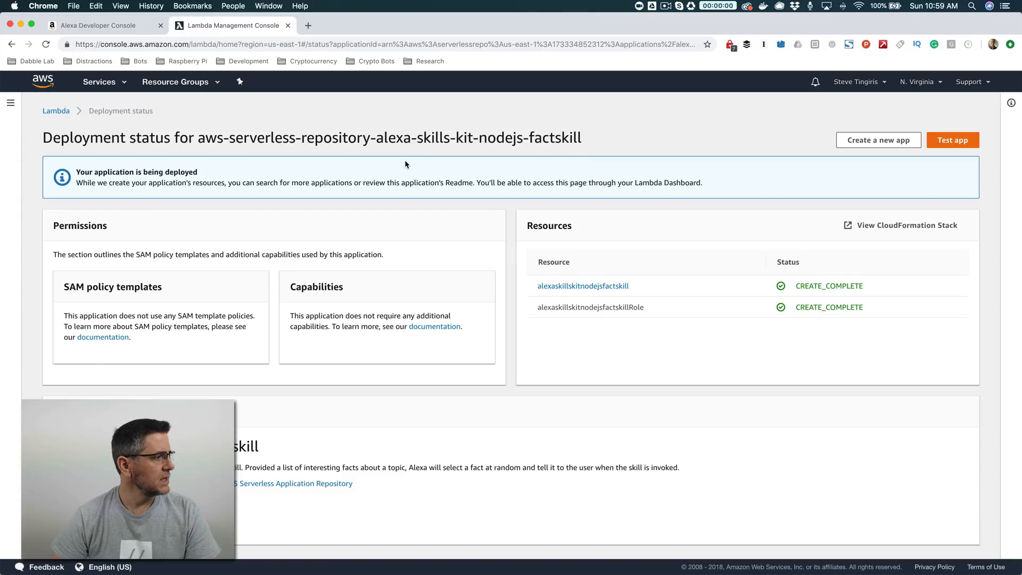
Add an Alexa Skills Kit trigger to the new fact Lambda function and copy its ARN.
click(99, 81)
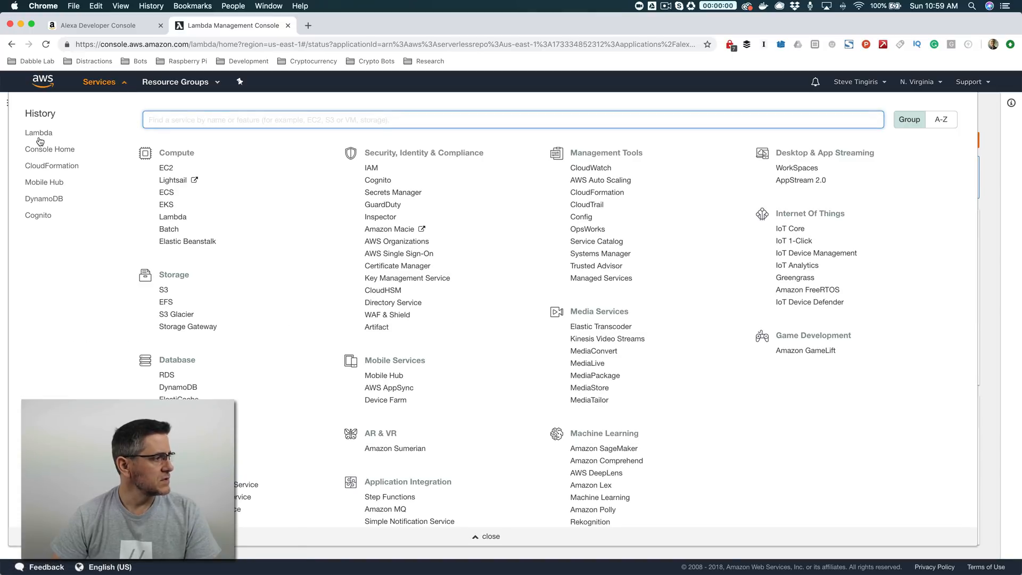
click(38, 133)
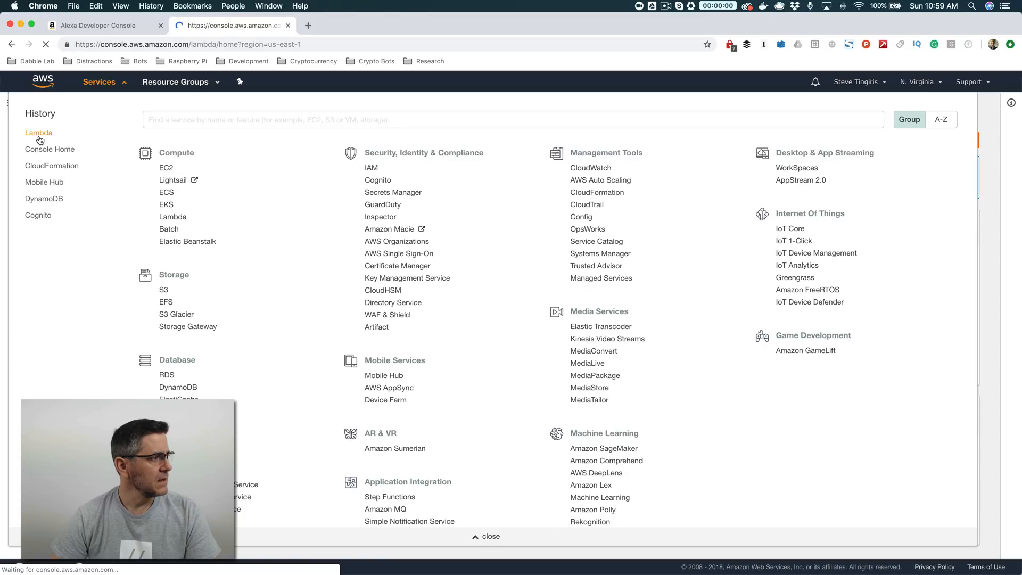
click(38, 133)
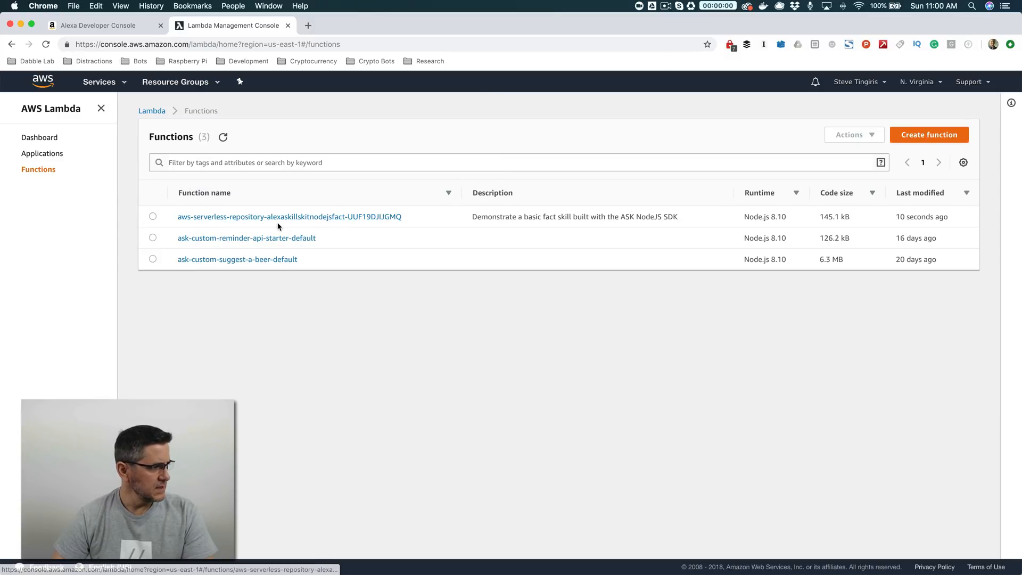
mouse_move(301, 223)
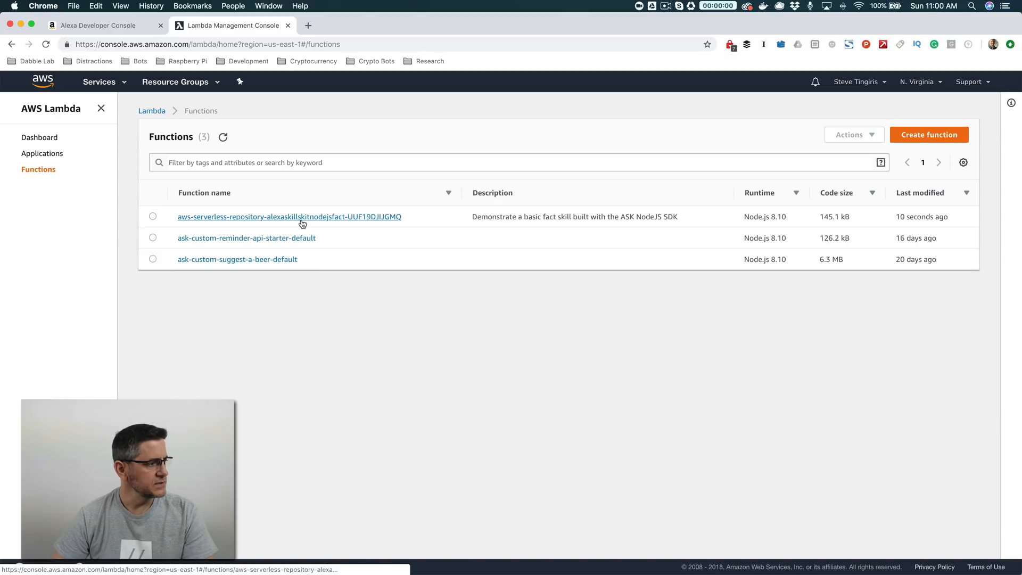
click(289, 216)
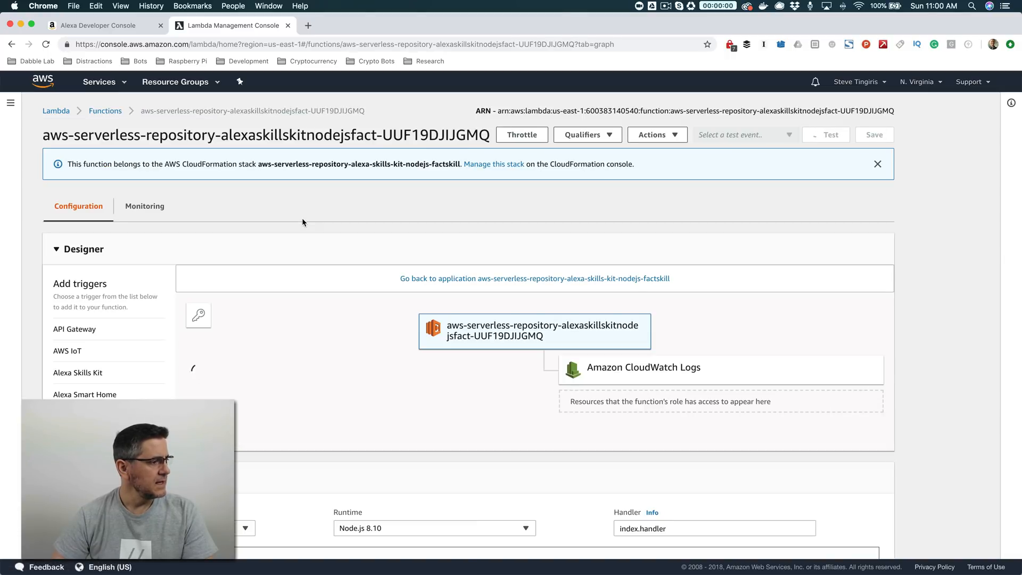
click(78, 372)
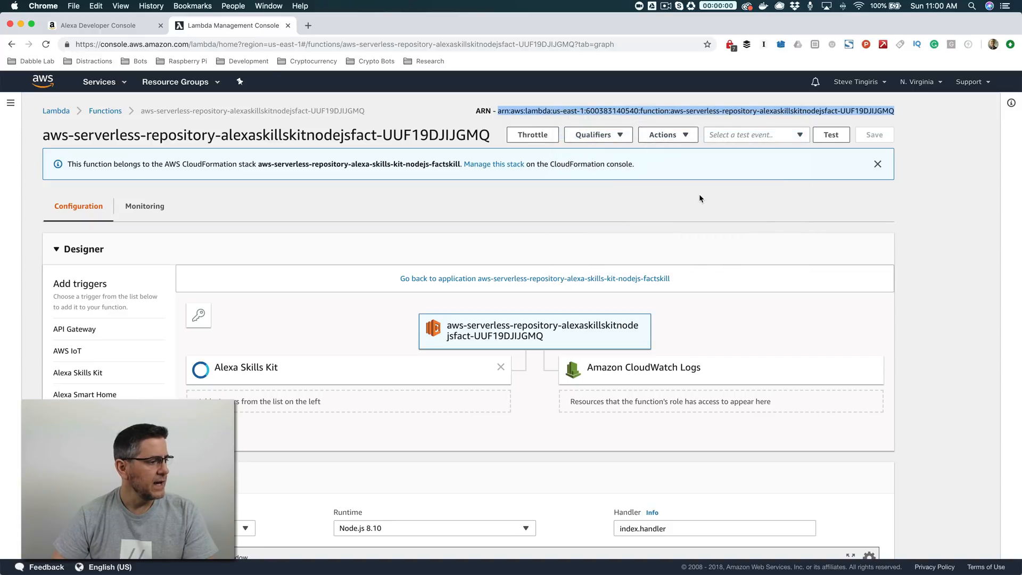
click(98, 26)
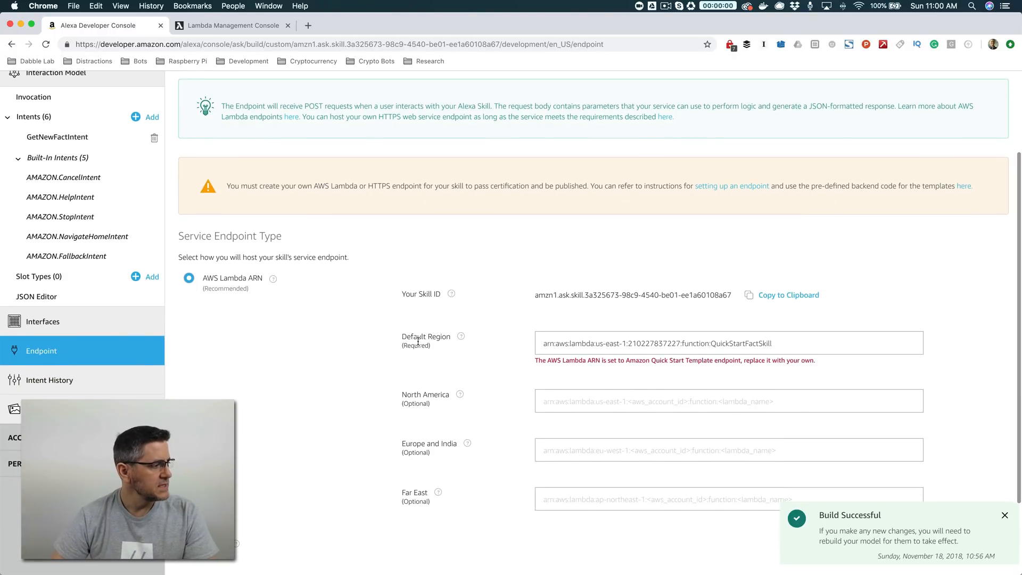
Paste the fact function's ARN as the Default Region endpoint and save the endpoints.
click(728, 342)
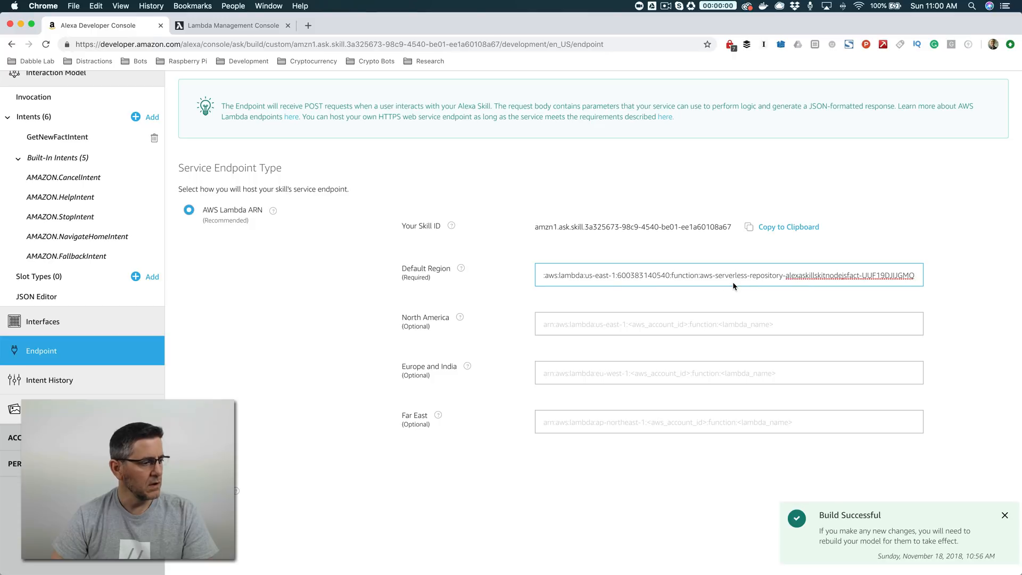
mouse_move(720, 292)
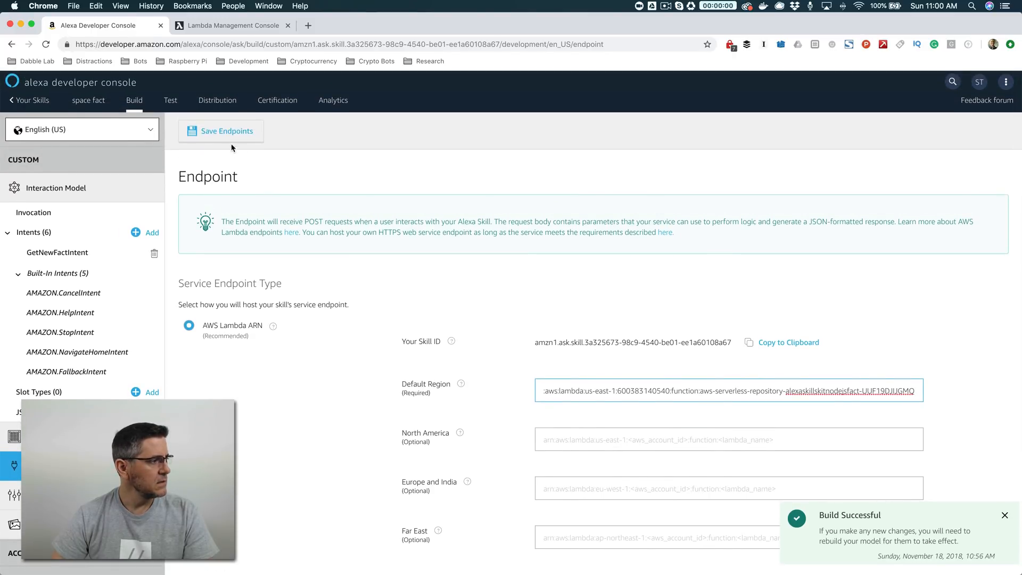
click(226, 131)
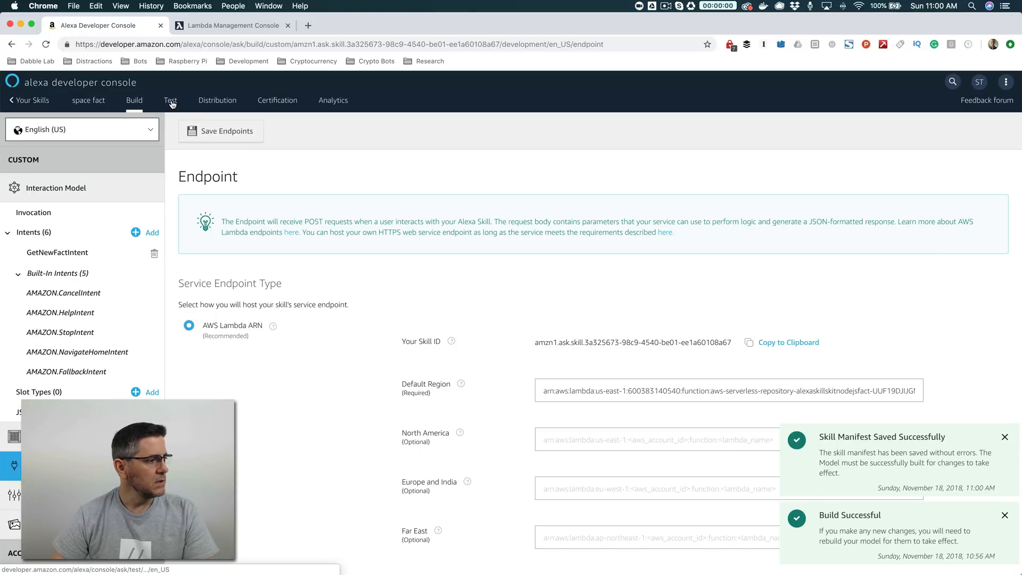
click(169, 99)
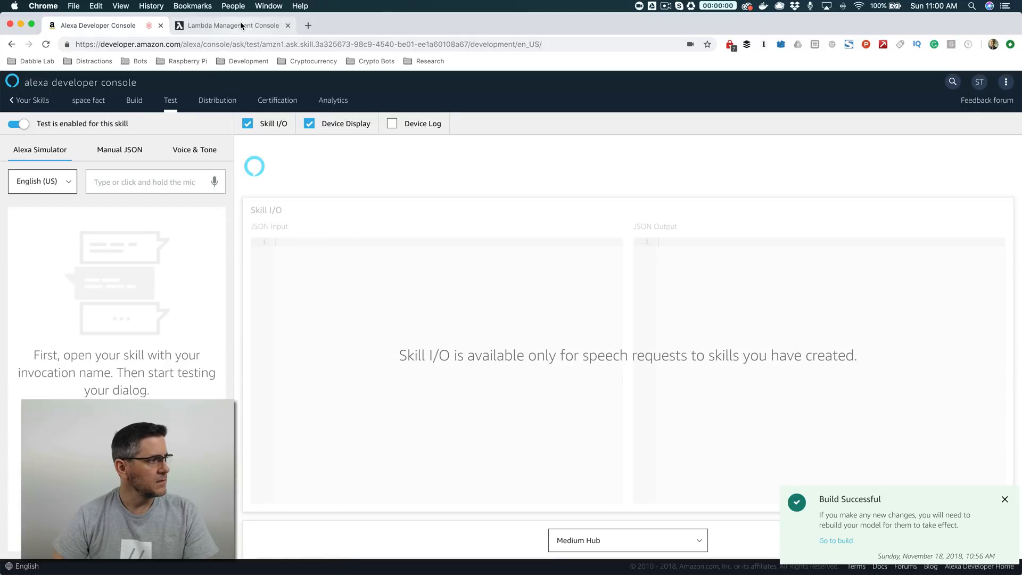
Enter 'open space facts' in the simulator and get a Milky Way fact back.
click(231, 25)
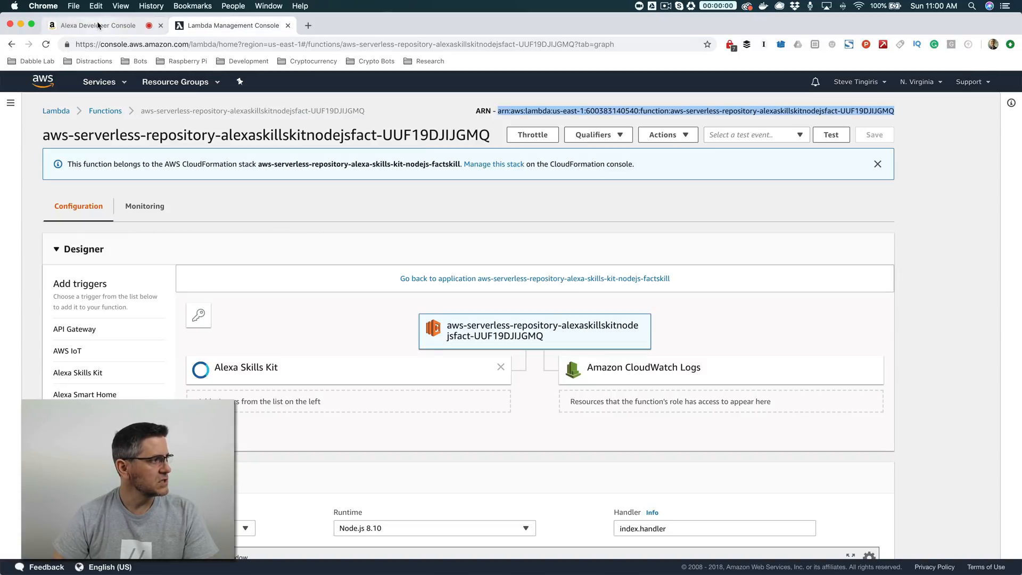
click(94, 25)
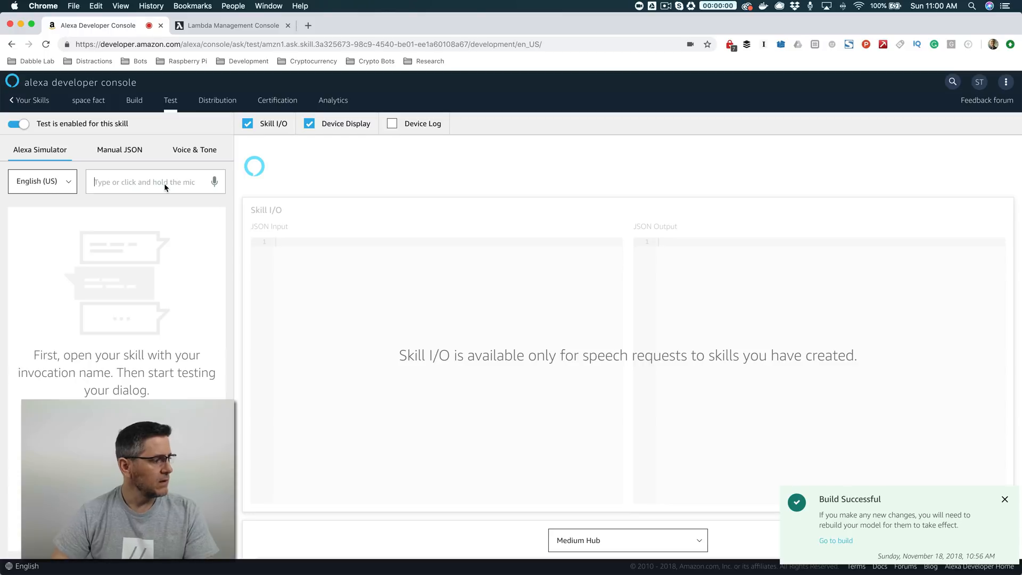
text(open)
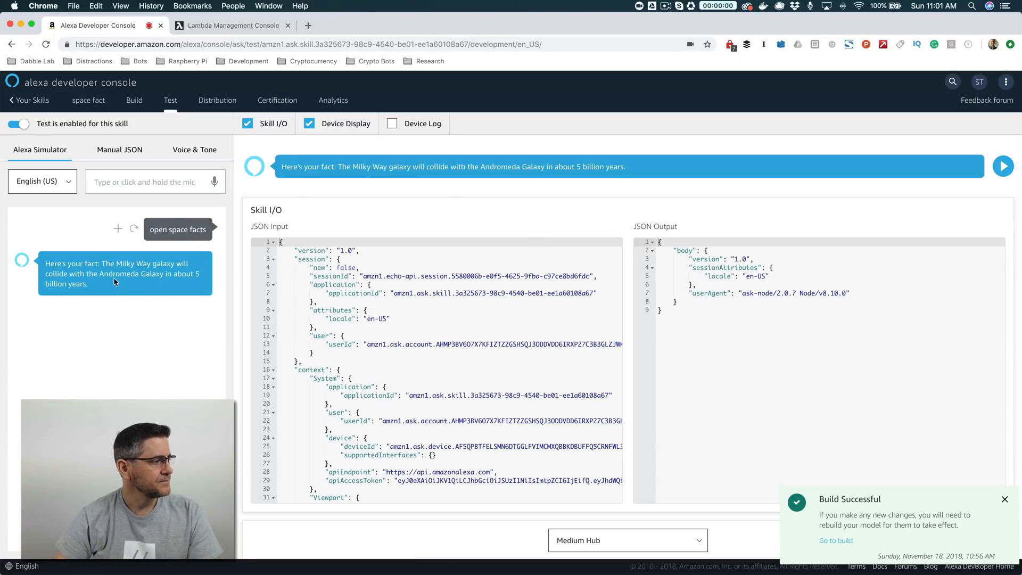
mouse_move(149, 287)
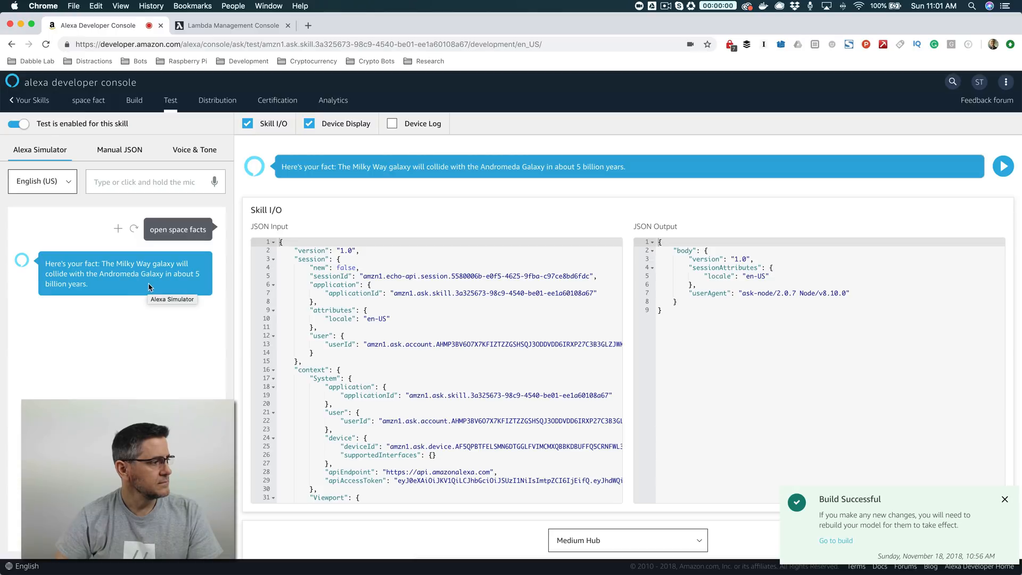
mouse_move(191, 287)
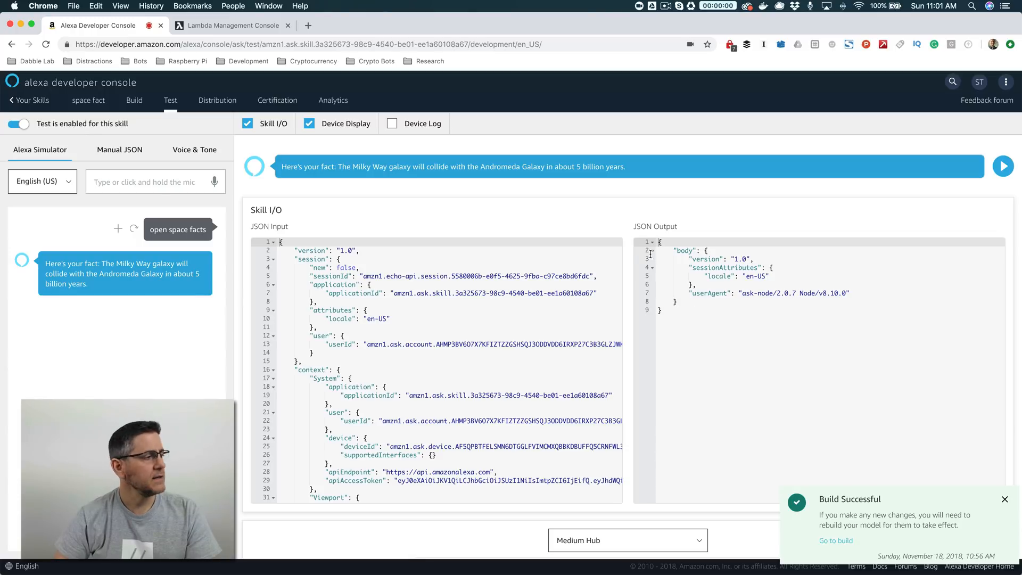
mouse_move(452, 191)
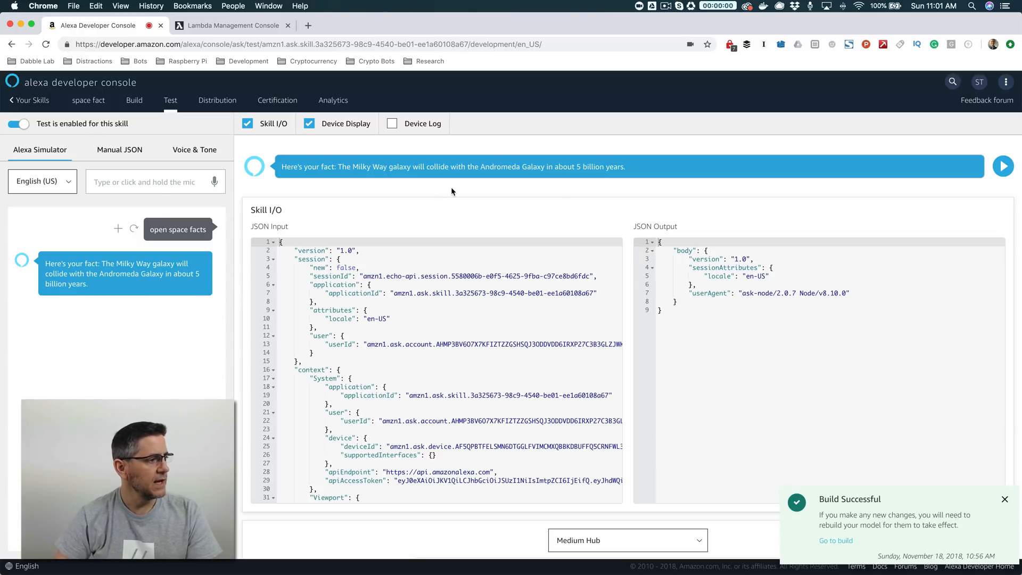
mouse_move(332, 79)
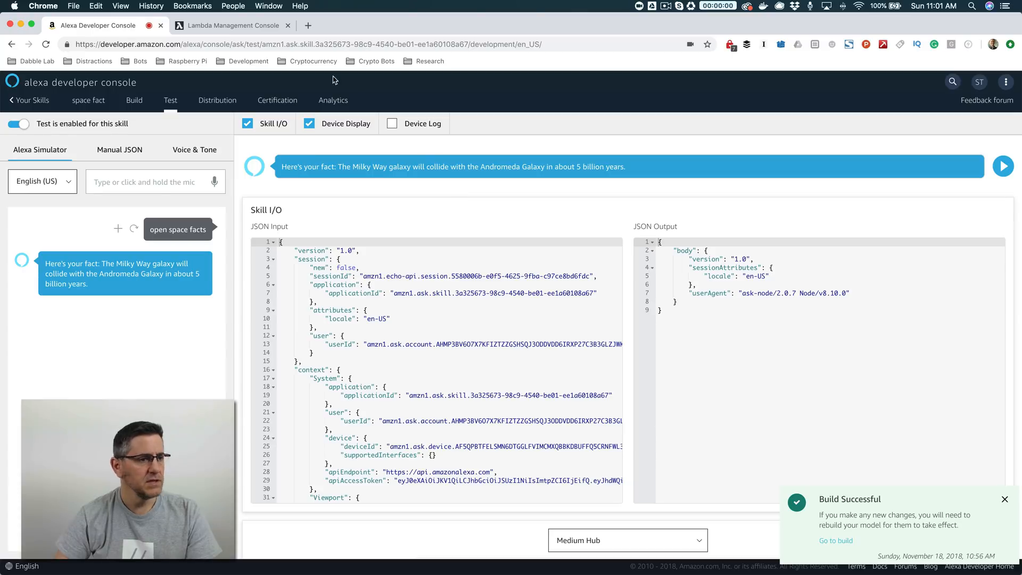
click(232, 25)
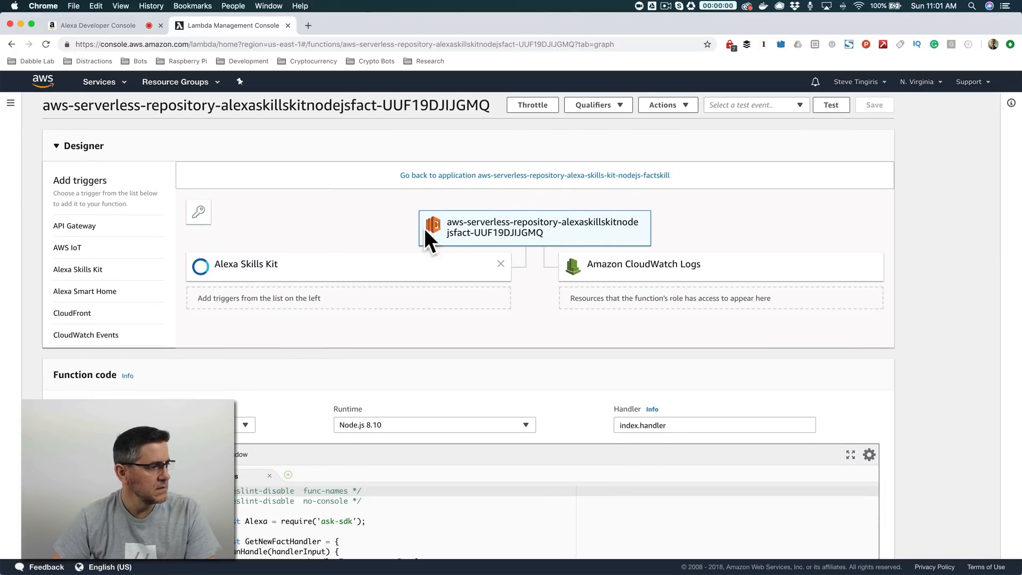
Swap the space facts array in index.js for ten Star Wars facts and save.
scroll(down, 3)
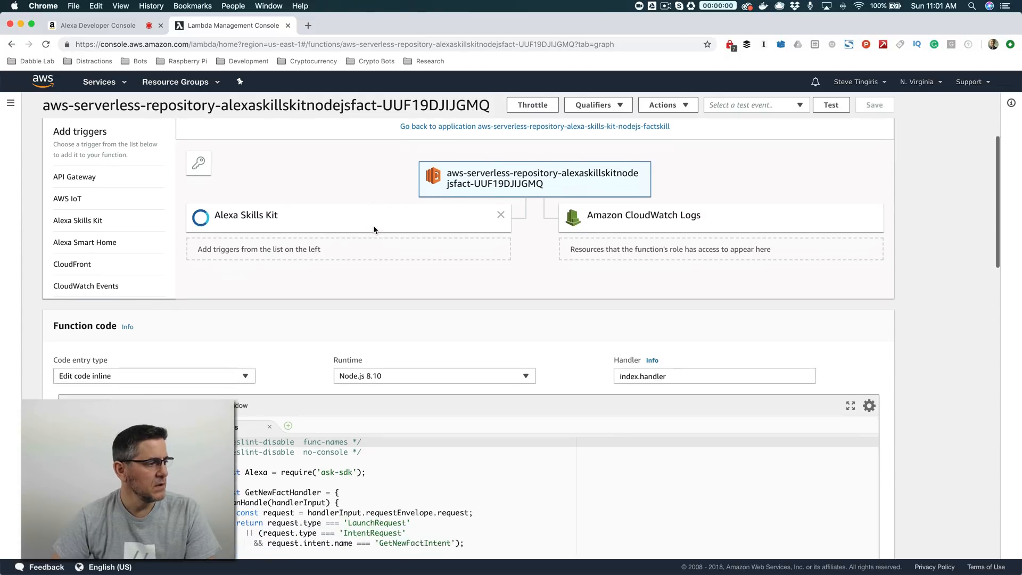
scroll(down, 3)
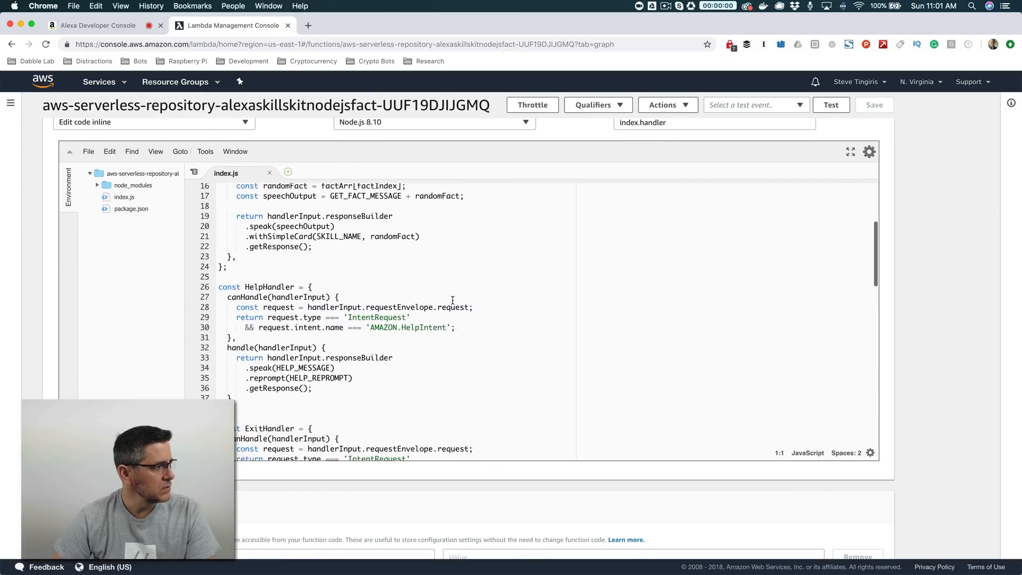
scroll(down, 3)
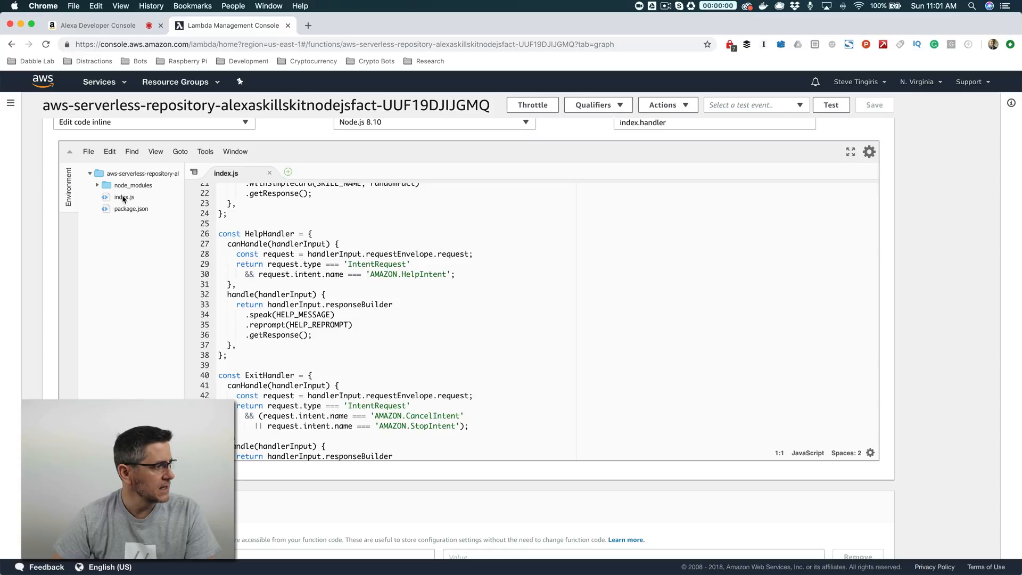
scroll(down, 3)
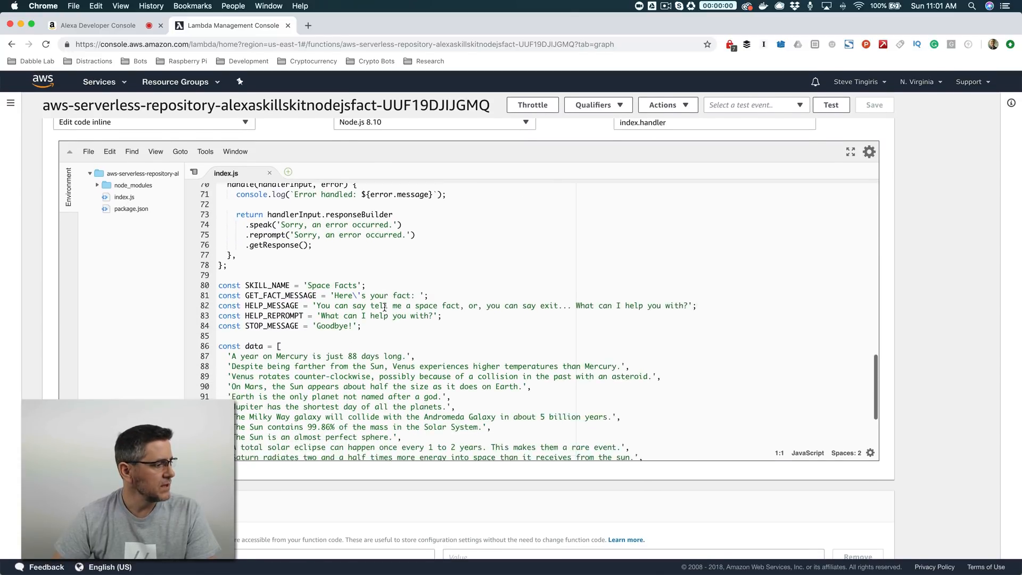
scroll(down, 3)
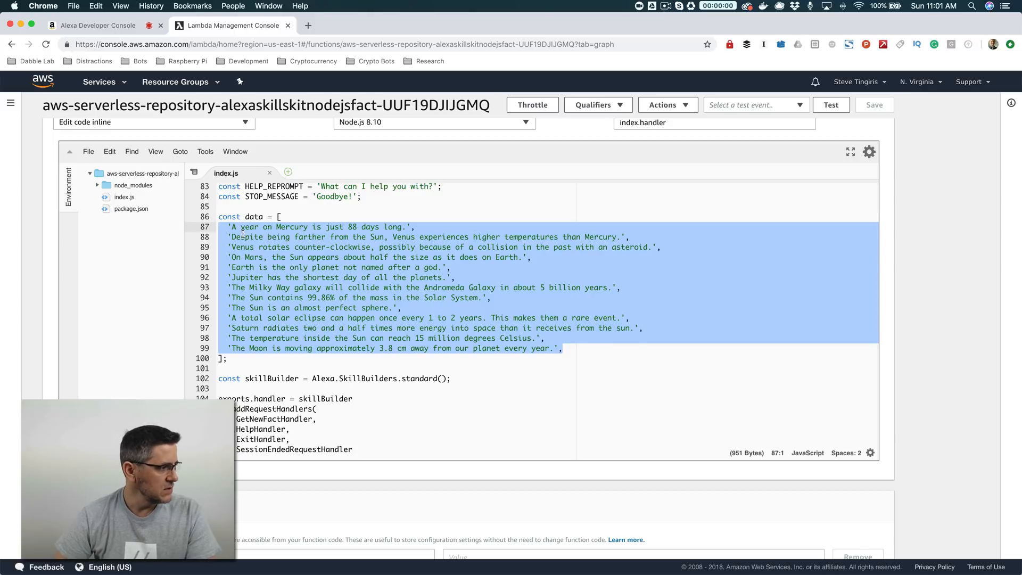
click(396, 236)
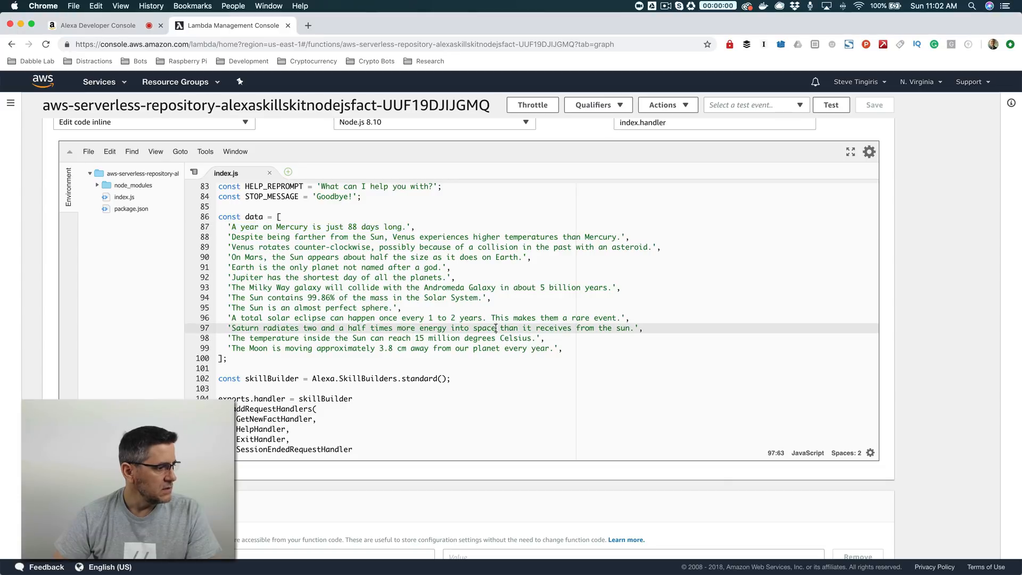
drag(492, 317, 554, 348)
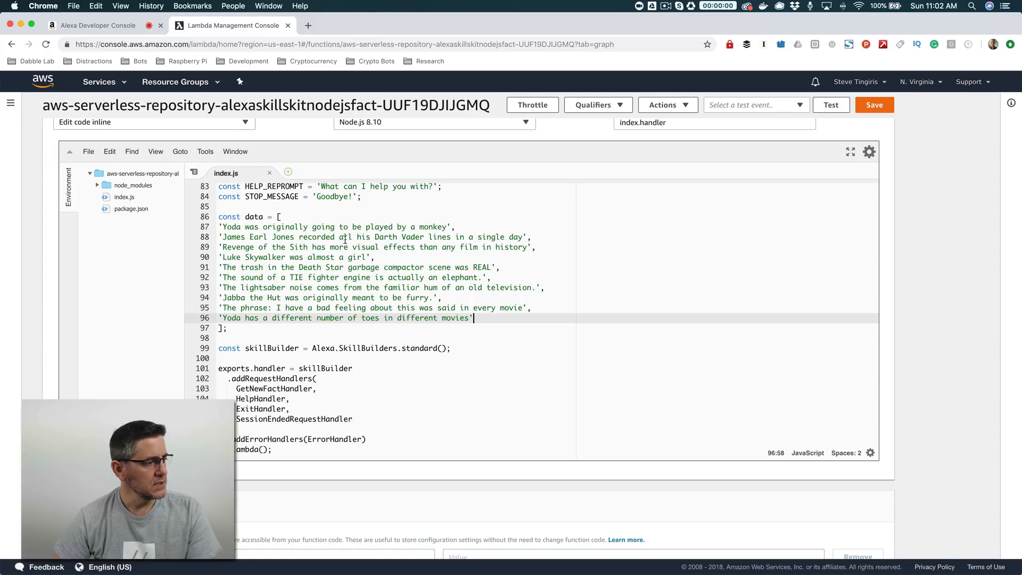
click(458, 226)
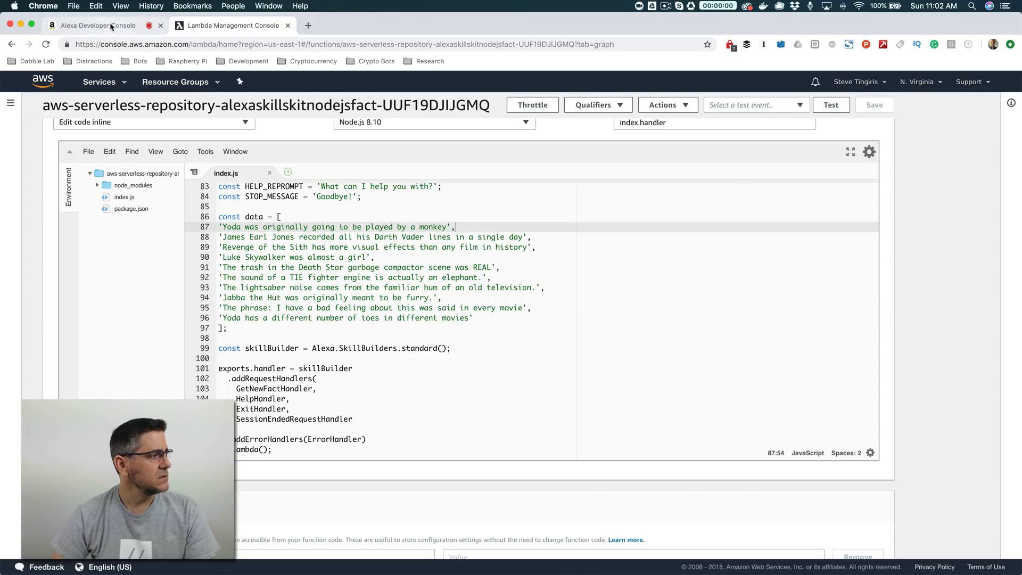
Enter 'open space facts' and receive the Revenge of the Sith visual effects fact.
click(98, 26)
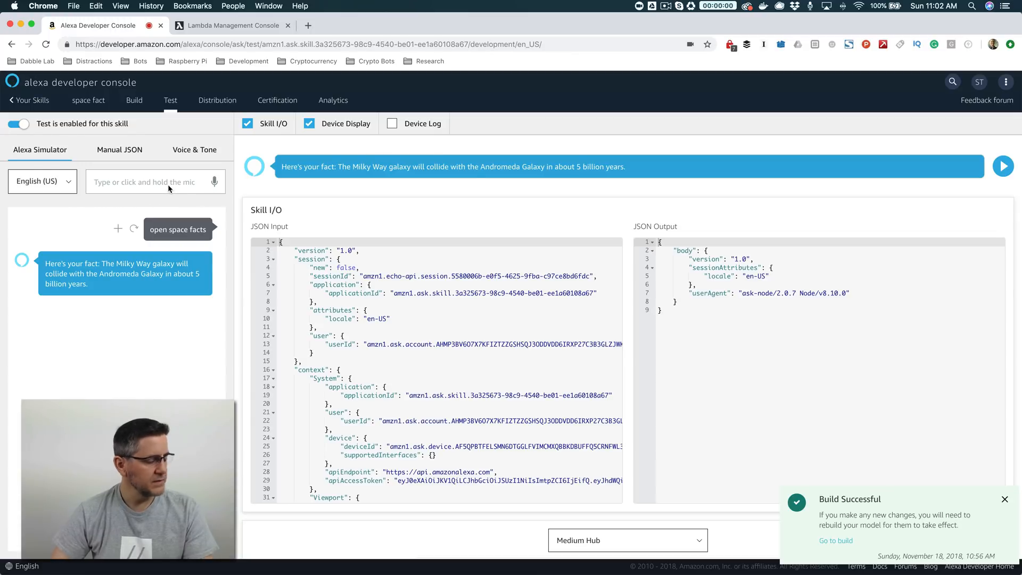
text(open)
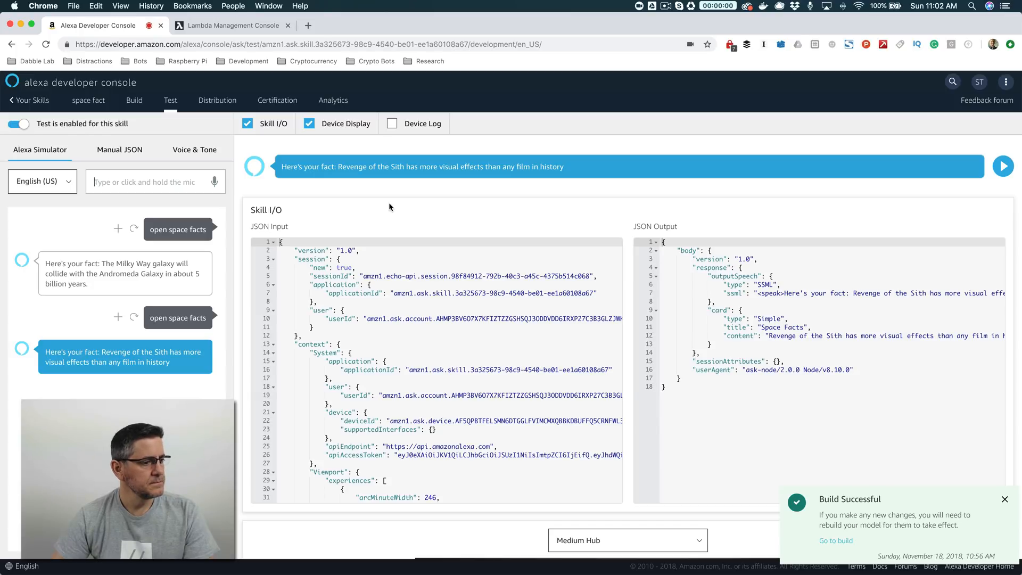
mouse_move(611, 264)
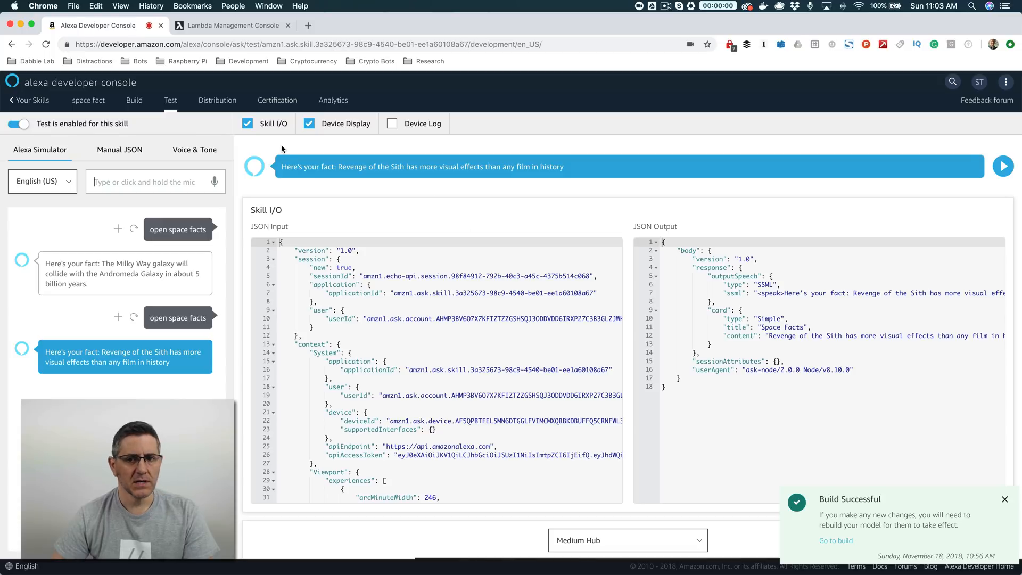
mouse_move(160, 93)
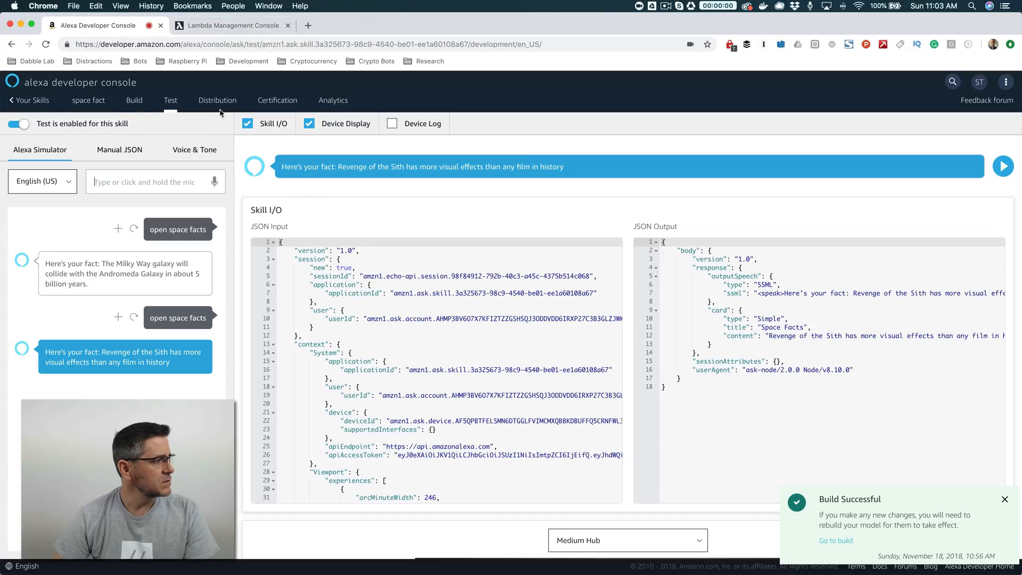
click(134, 100)
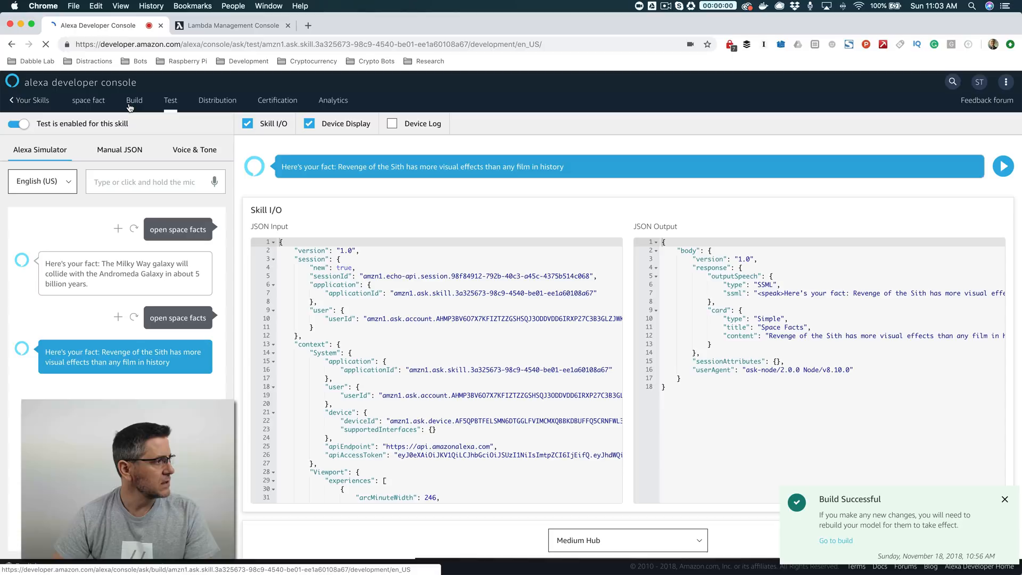
Set the invocation name to 'star wars facts', then save and build the model.
click(134, 100)
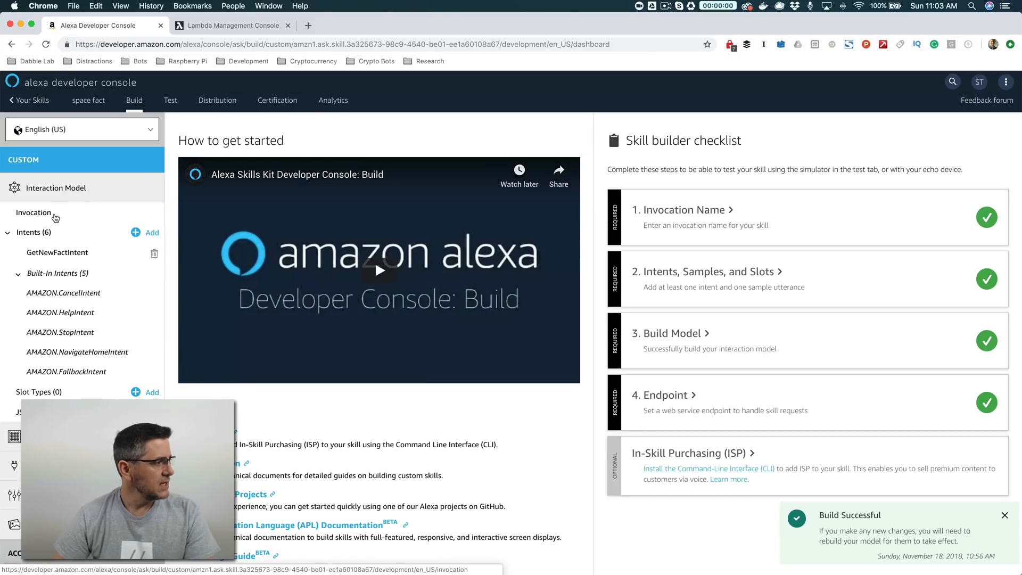
click(34, 212)
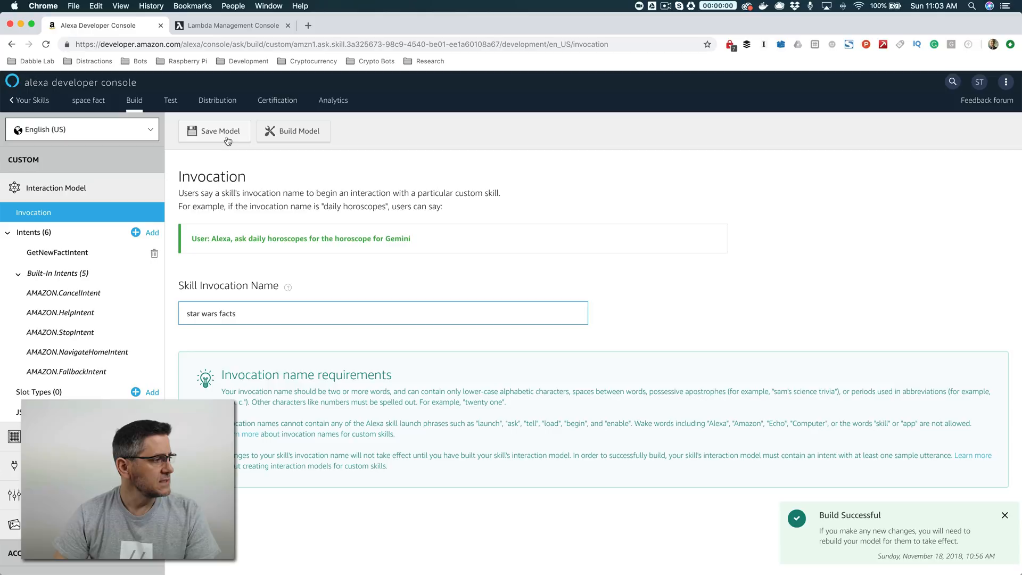
click(214, 131)
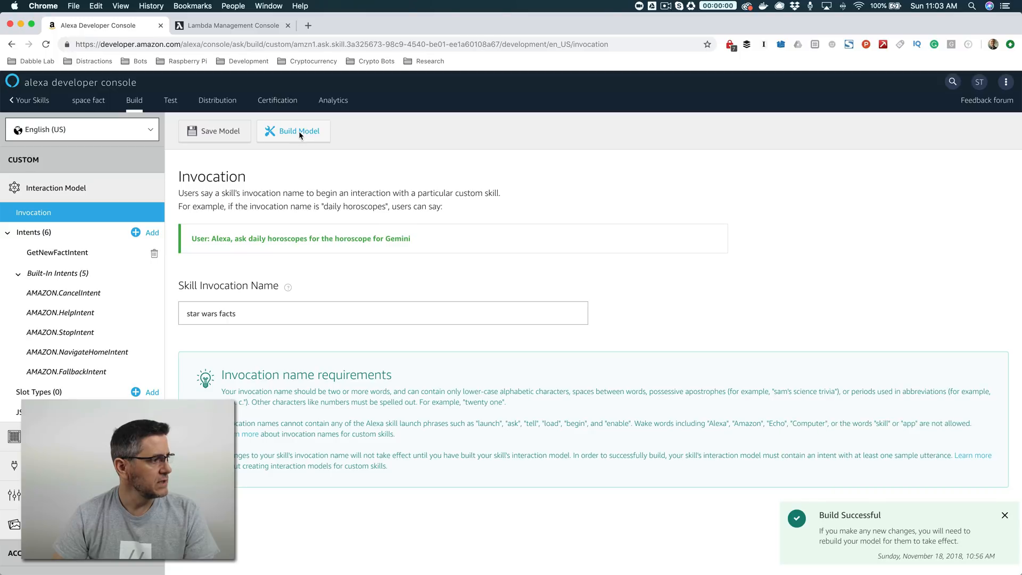
click(298, 131)
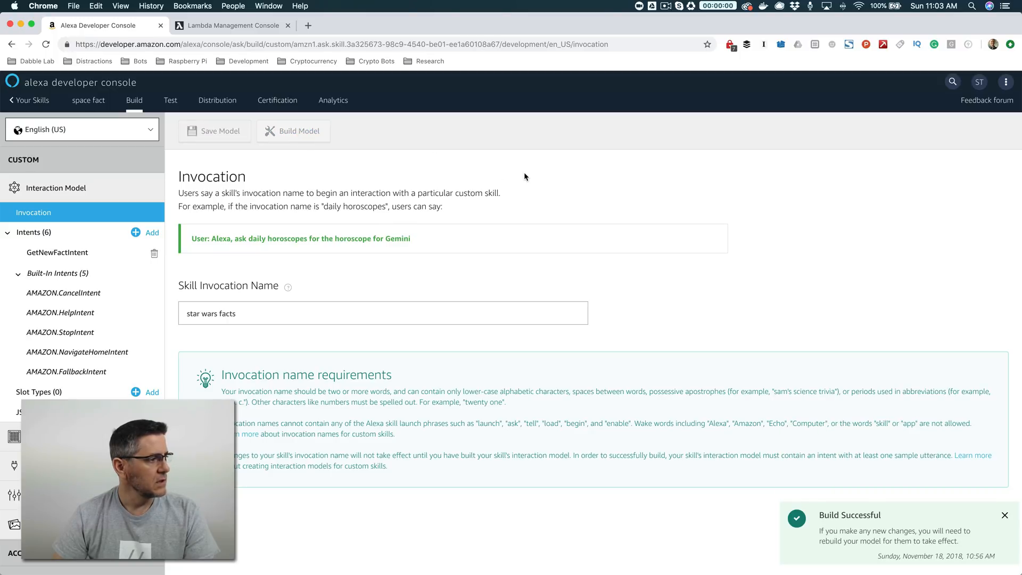
click(293, 131)
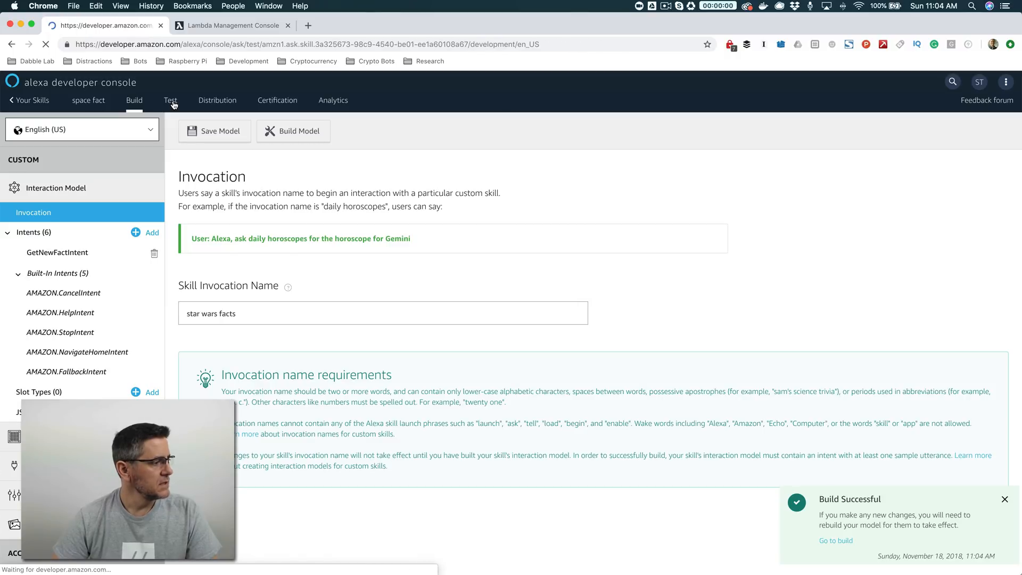
click(170, 99)
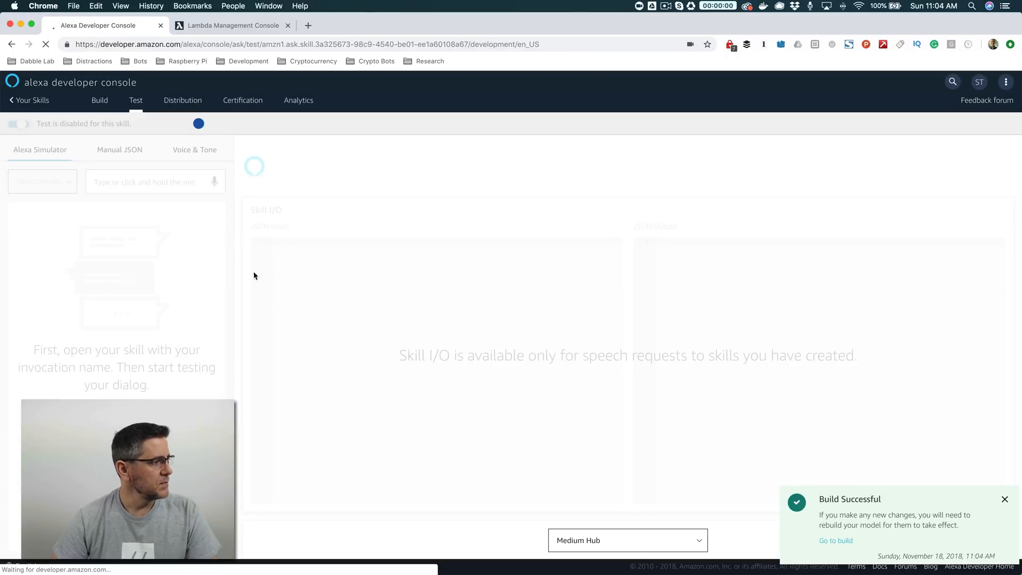
Enter 'open star wars facts', which matches two Unofficial Star Wars Facts skills.
click(17, 124)
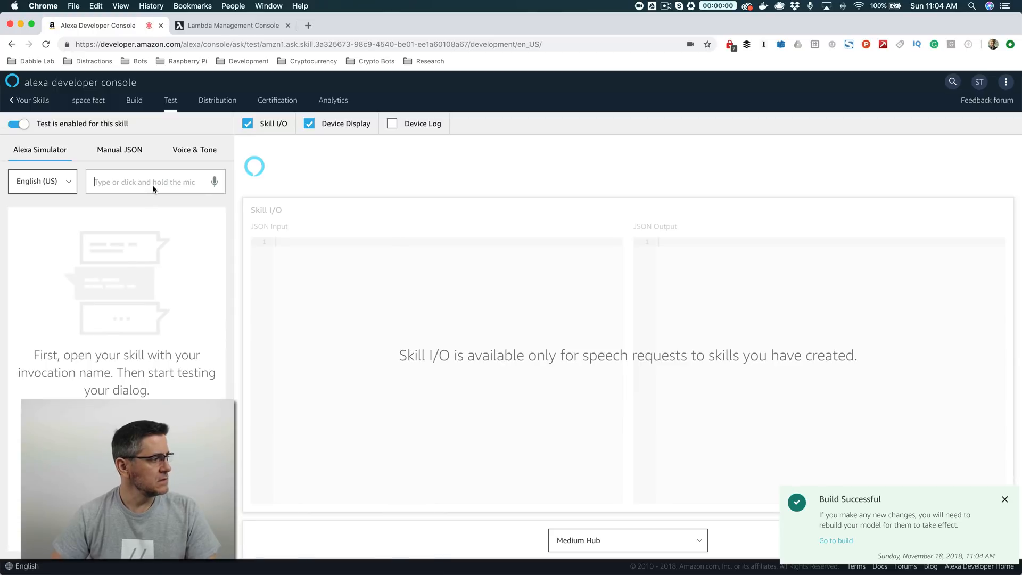
text(open st)
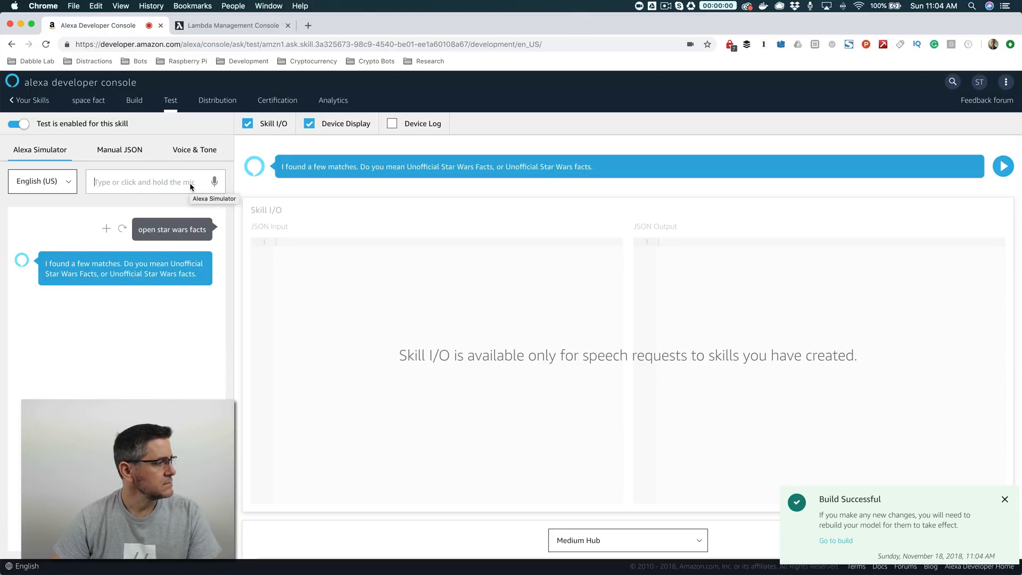
mouse_move(113, 283)
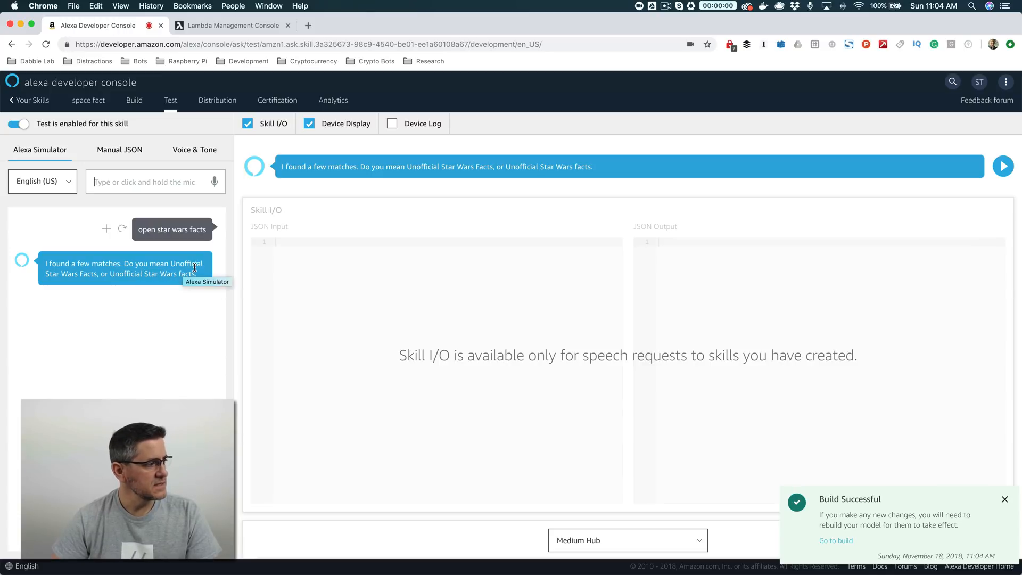
mouse_move(207, 300)
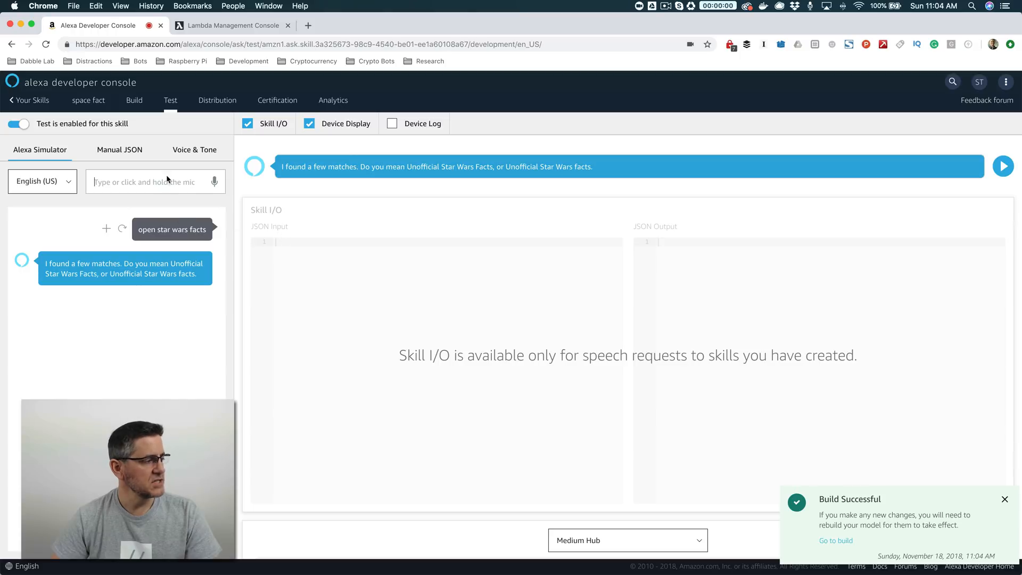
mouse_move(148, 259)
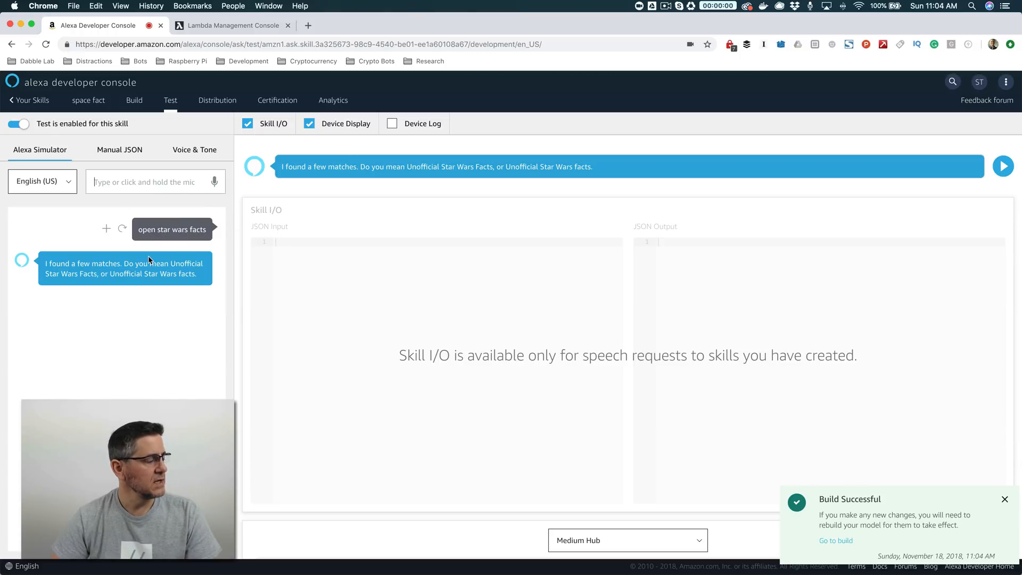
click(308, 26)
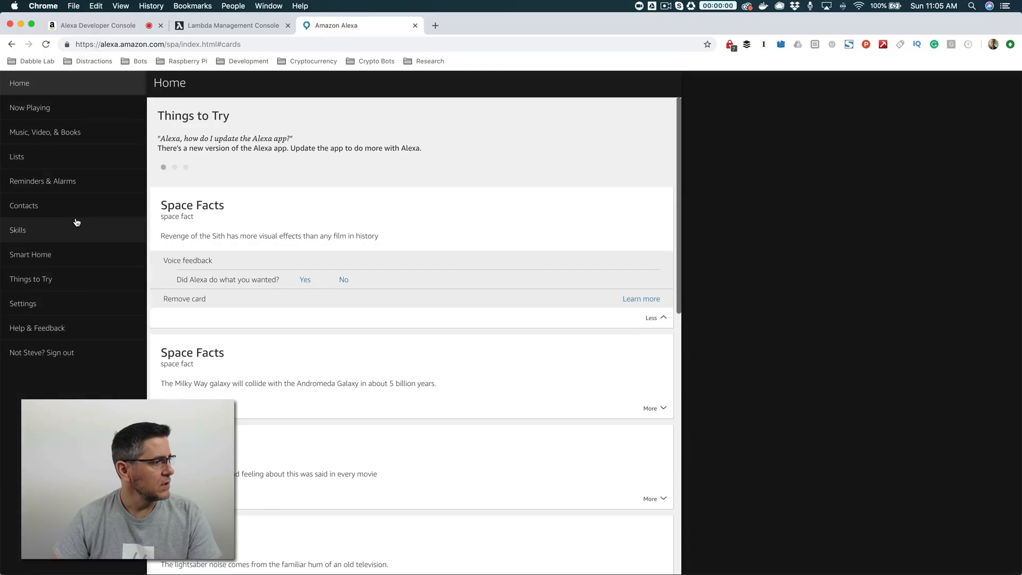
Open the space fact skill under Your Skills > Dev Skills, then disable and re-enable it.
click(18, 230)
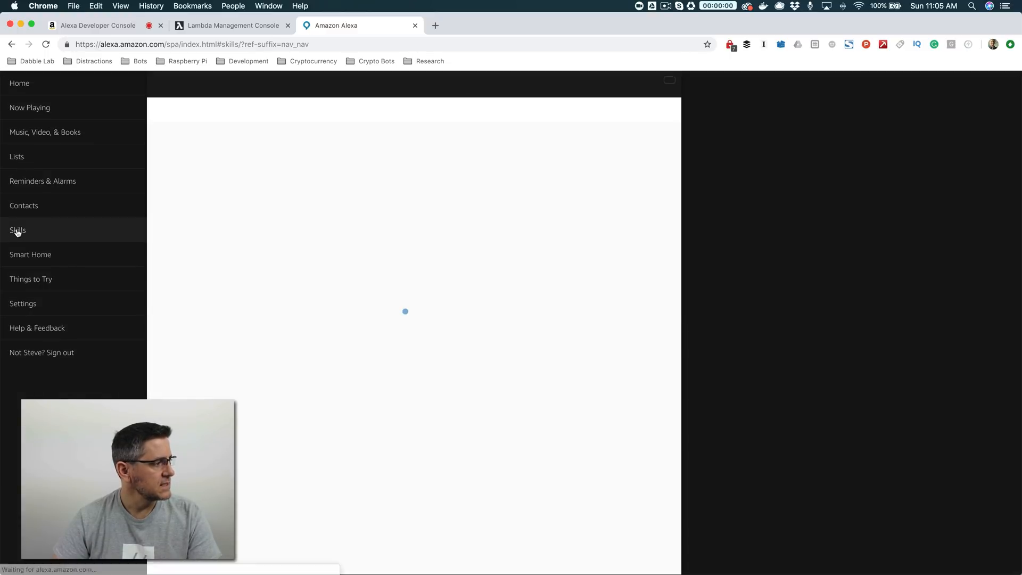
click(18, 229)
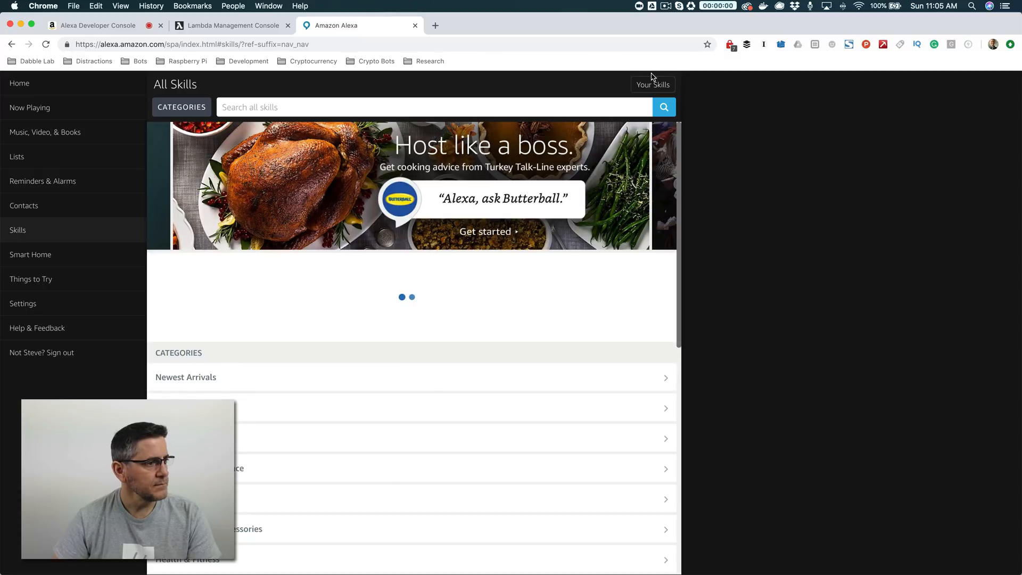
click(652, 84)
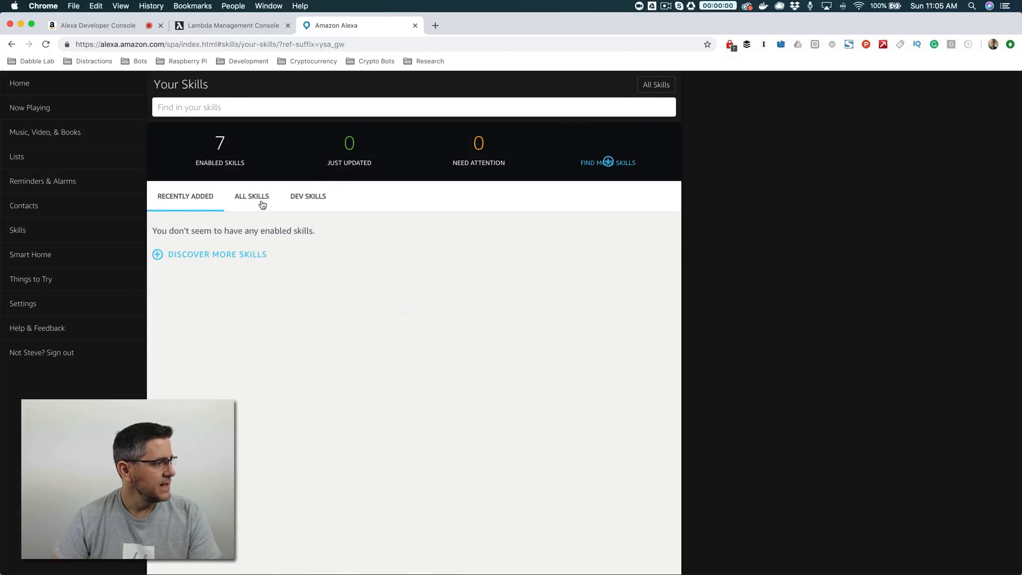
click(308, 196)
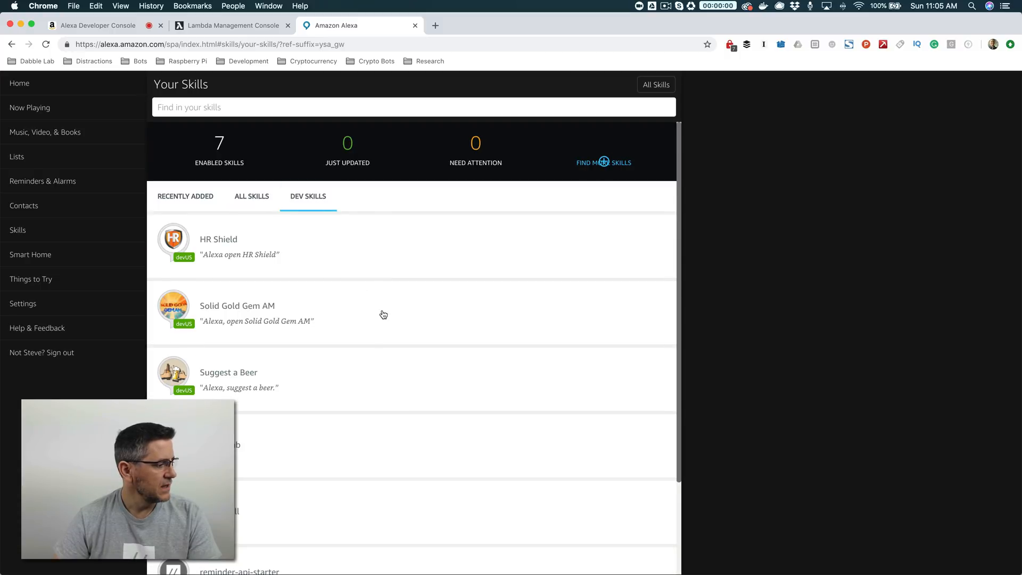
scroll(down, 3)
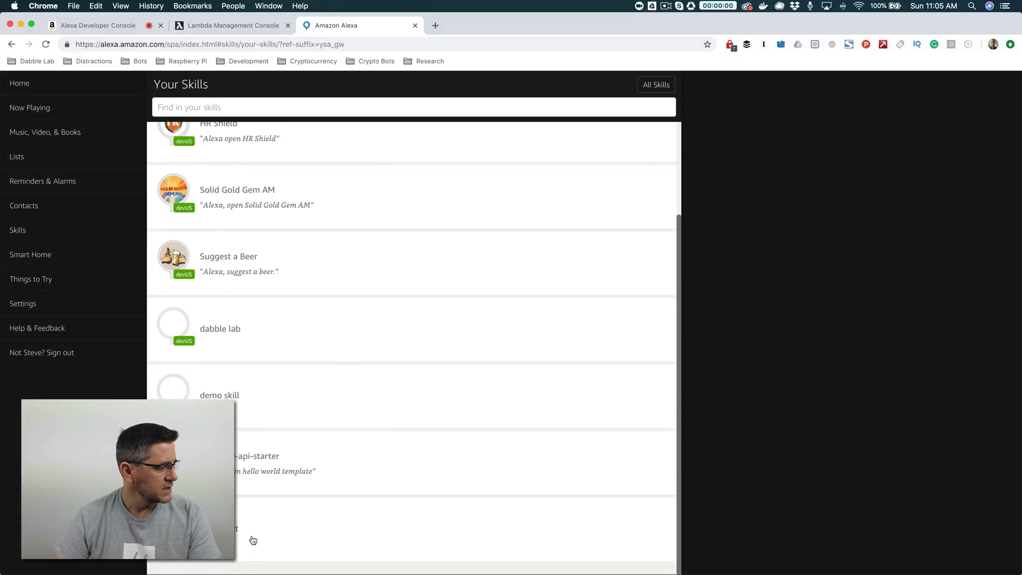
click(234, 528)
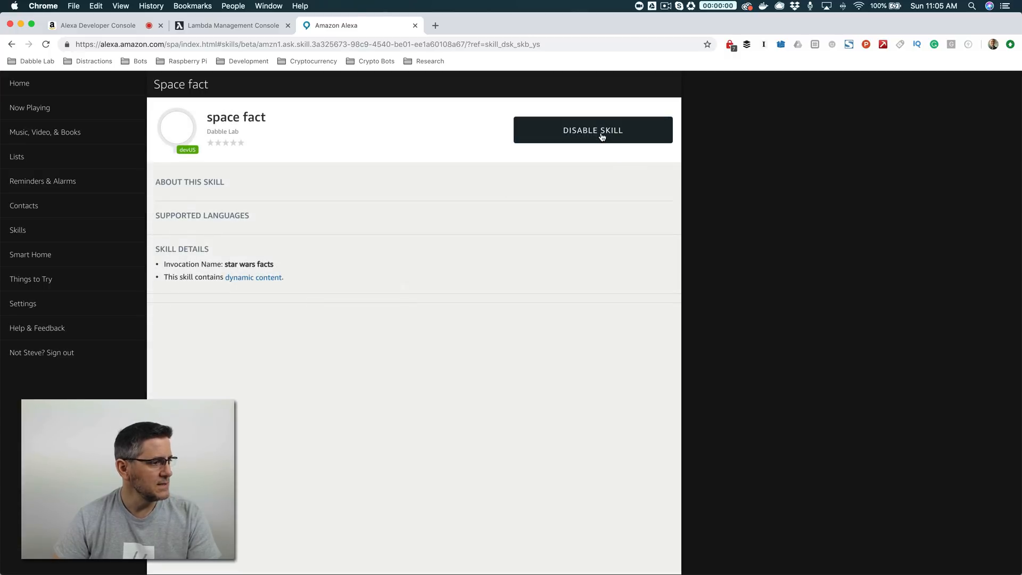
click(592, 130)
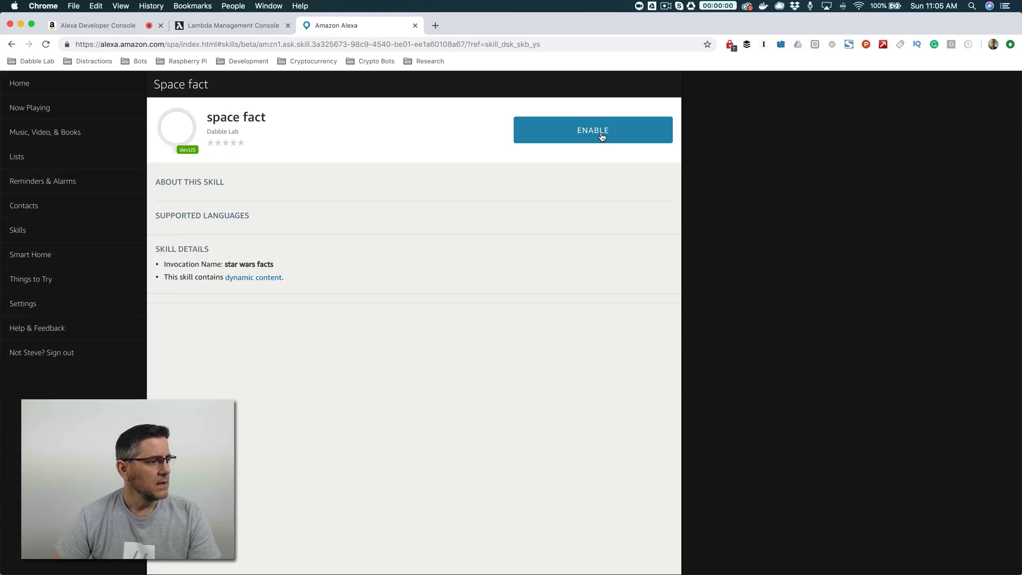
click(592, 130)
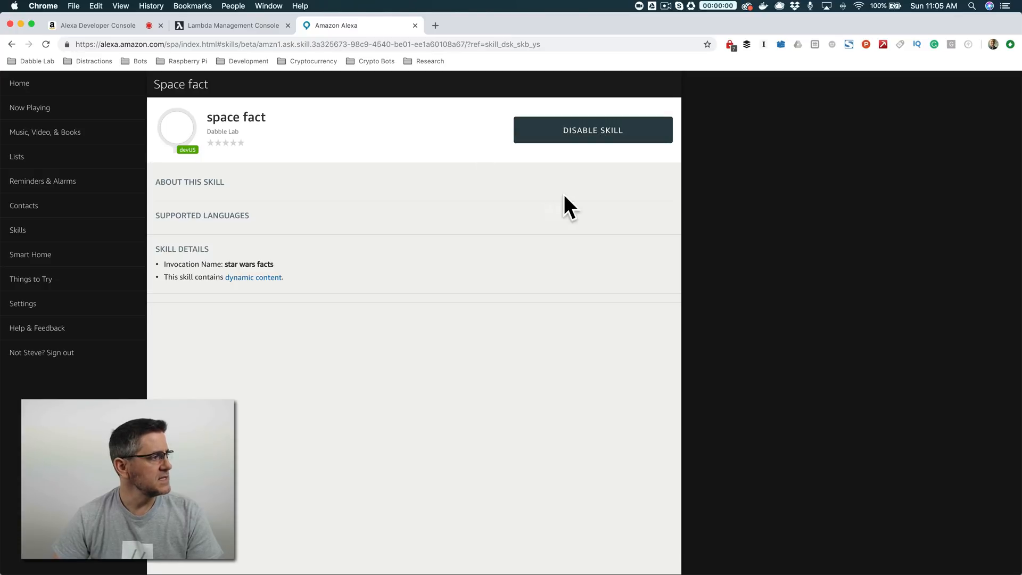
Enter 'open star wars facts' in the simulator and get a Star Wars fact.
click(98, 26)
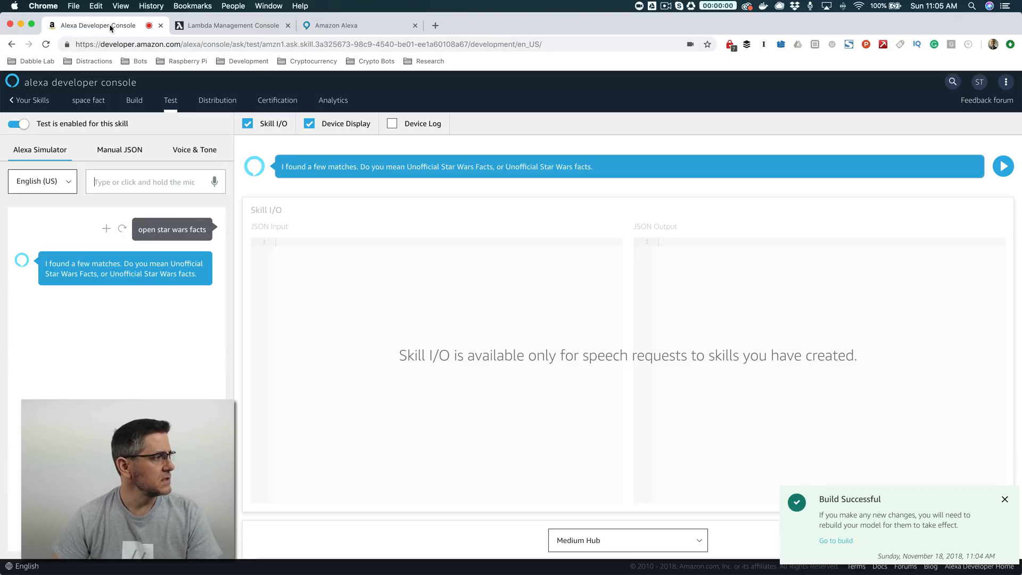
text(o)
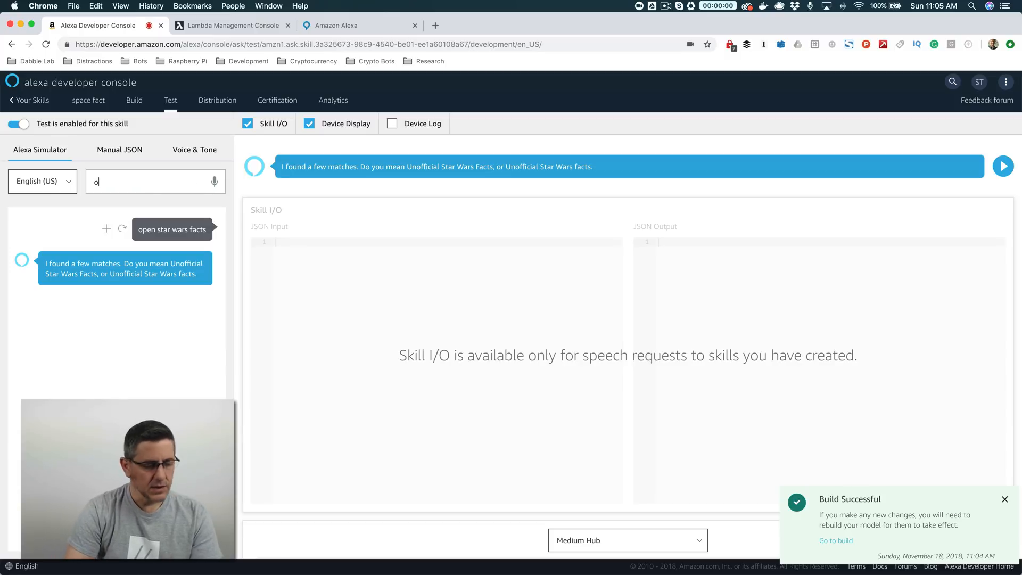
text(pen s)
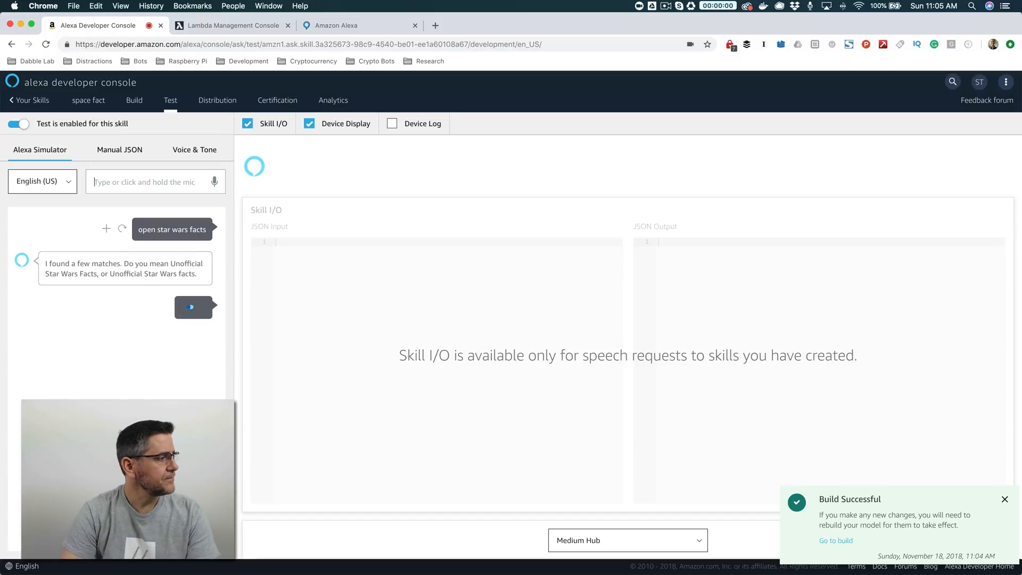
click(172, 307)
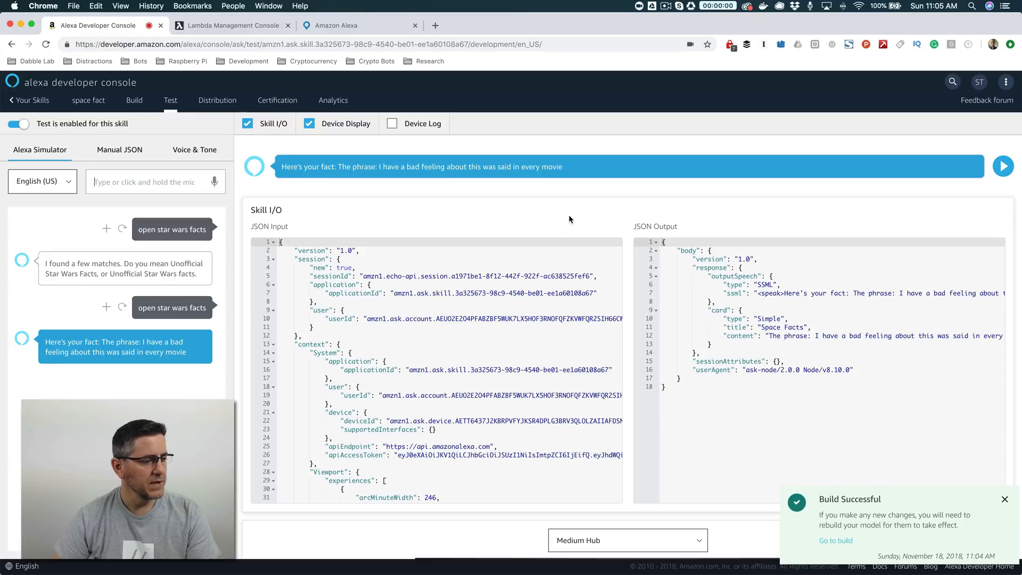
mouse_move(787, 312)
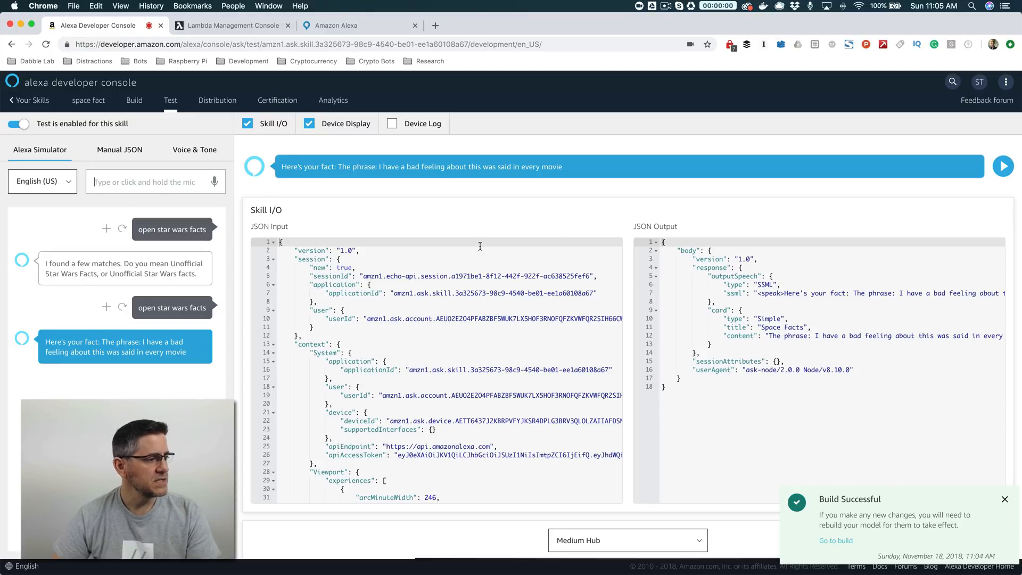
mouse_move(464, 227)
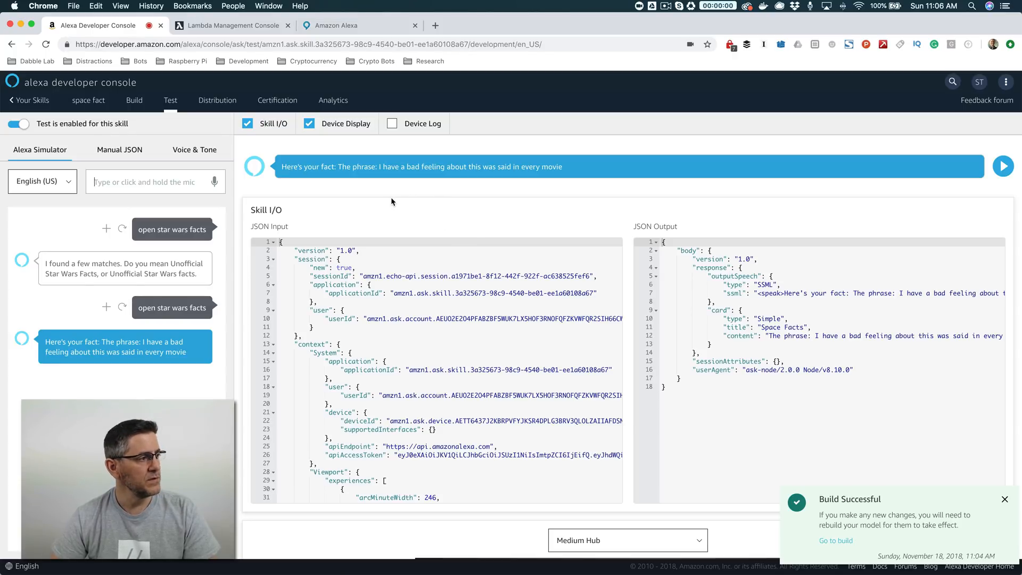
mouse_move(217, 99)
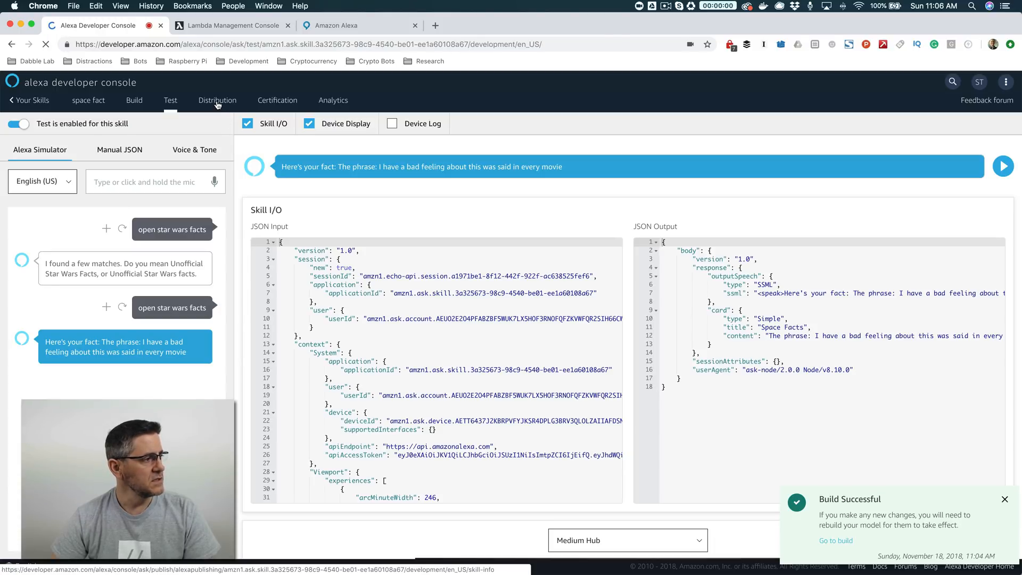
Scroll through the Distribution tab's English (US) Store Preview form.
click(218, 100)
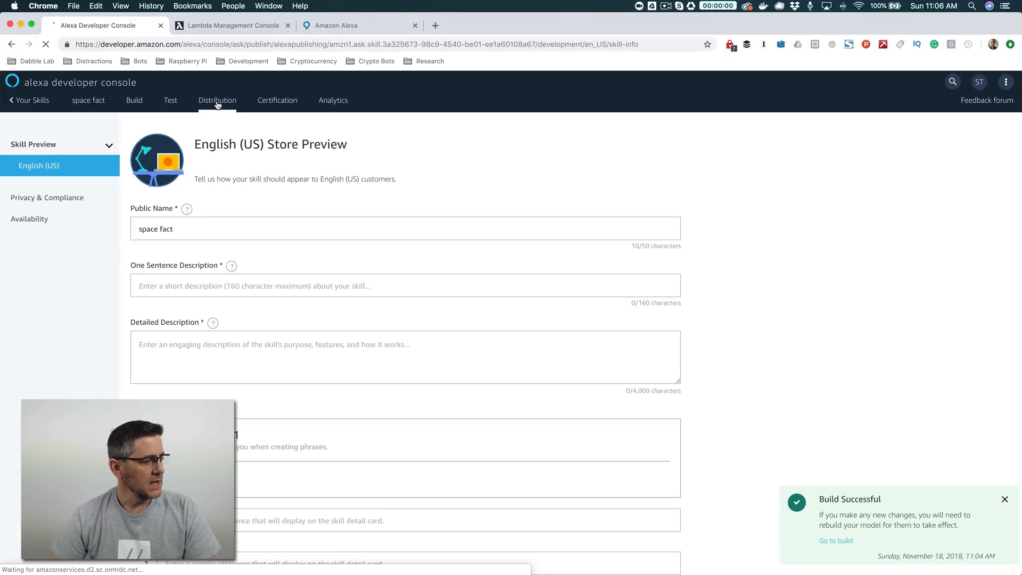
scroll(down, 3)
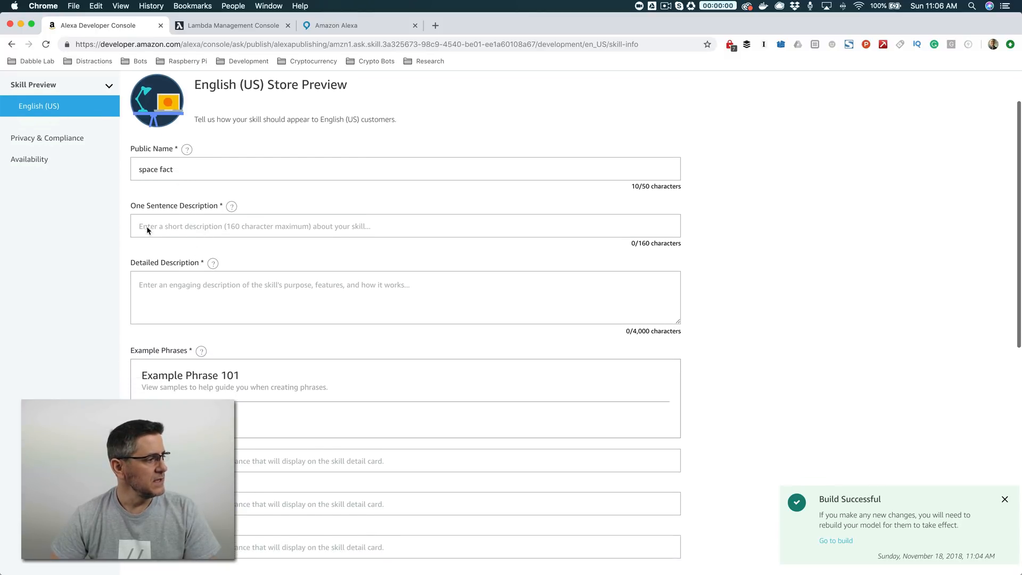
scroll(down, 3)
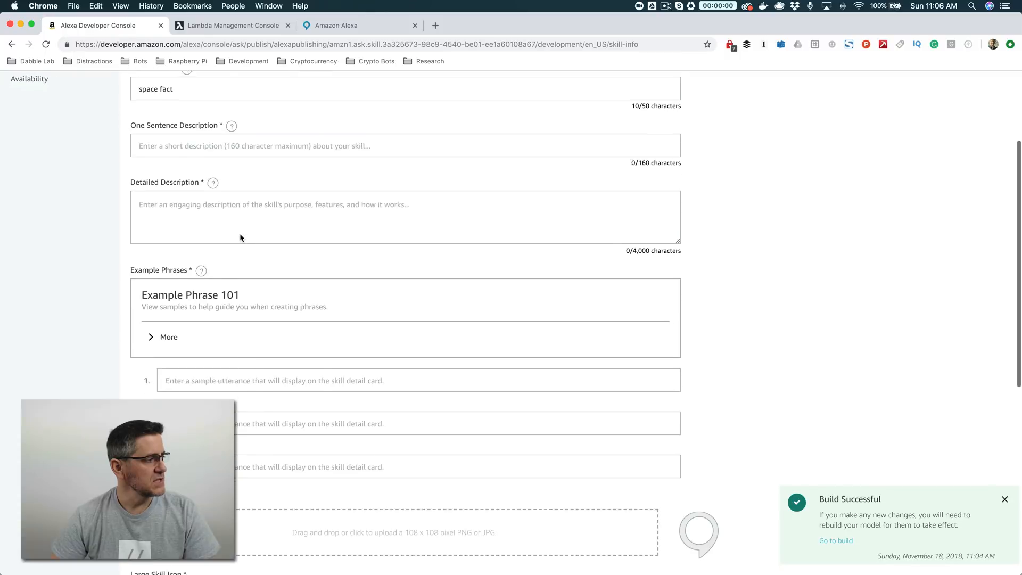
scroll(down, 3)
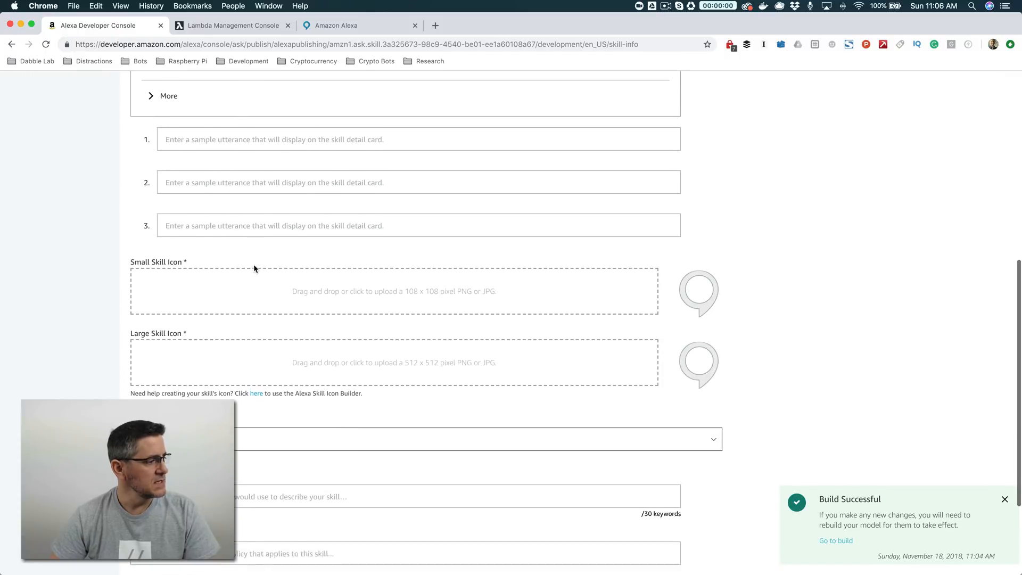
scroll(down, 3)
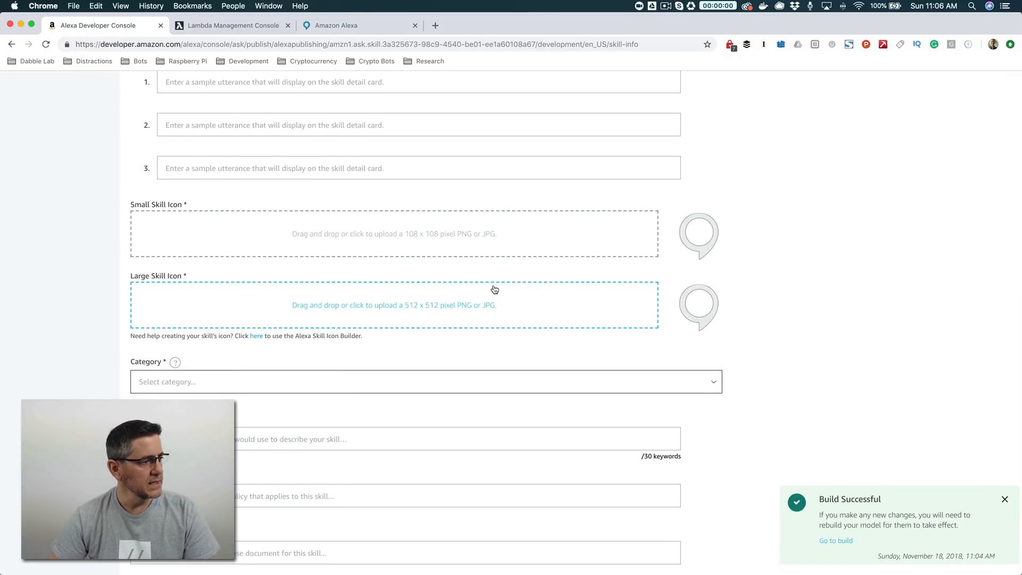
scroll(down, 3)
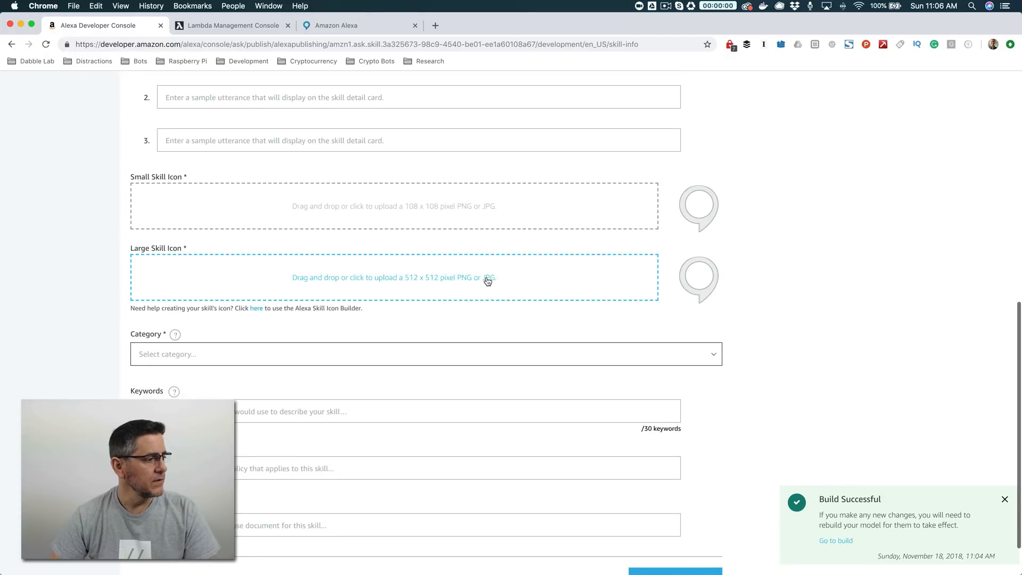
scroll(down, 3)
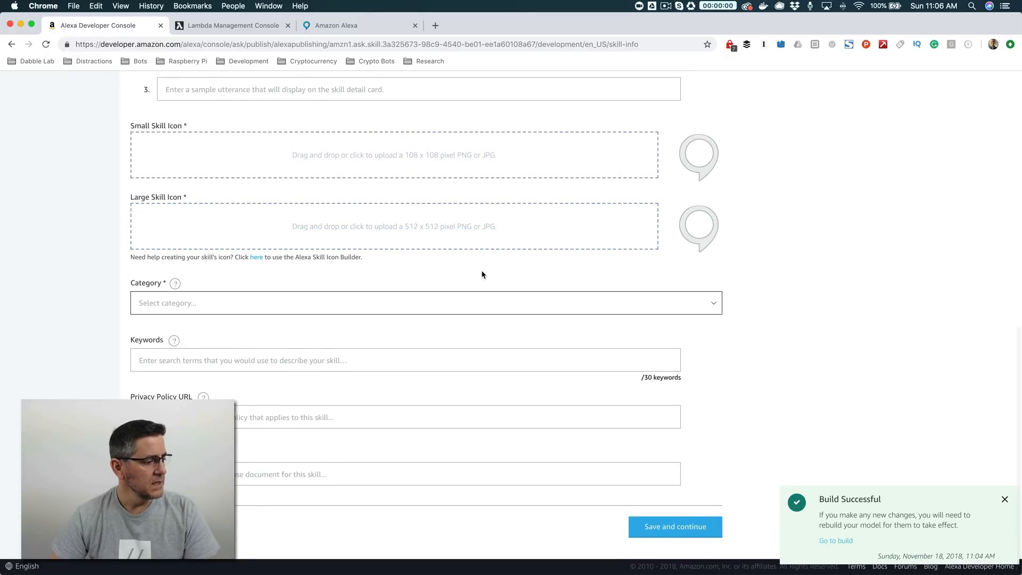
mouse_move(580, 299)
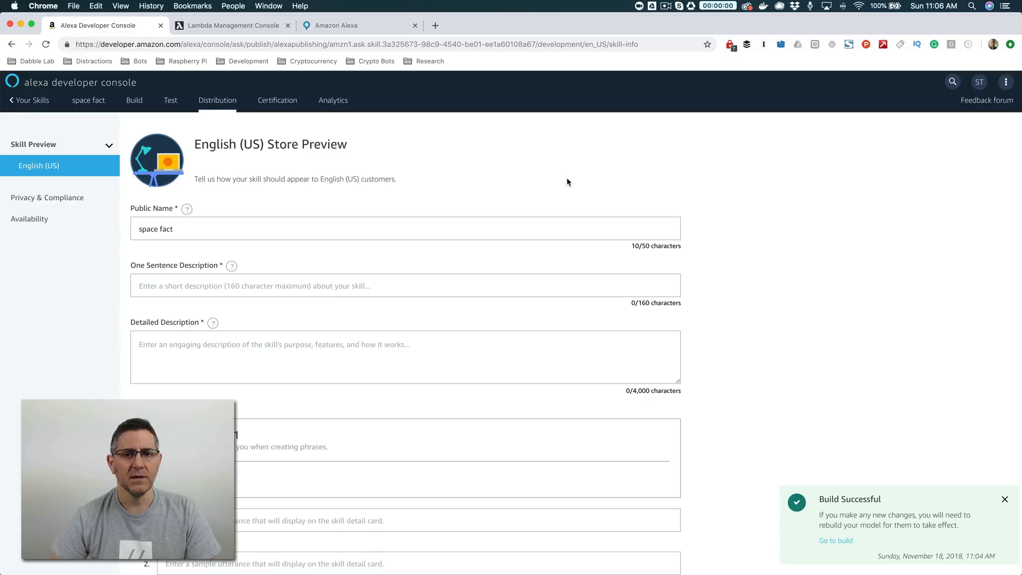
mouse_move(577, 182)
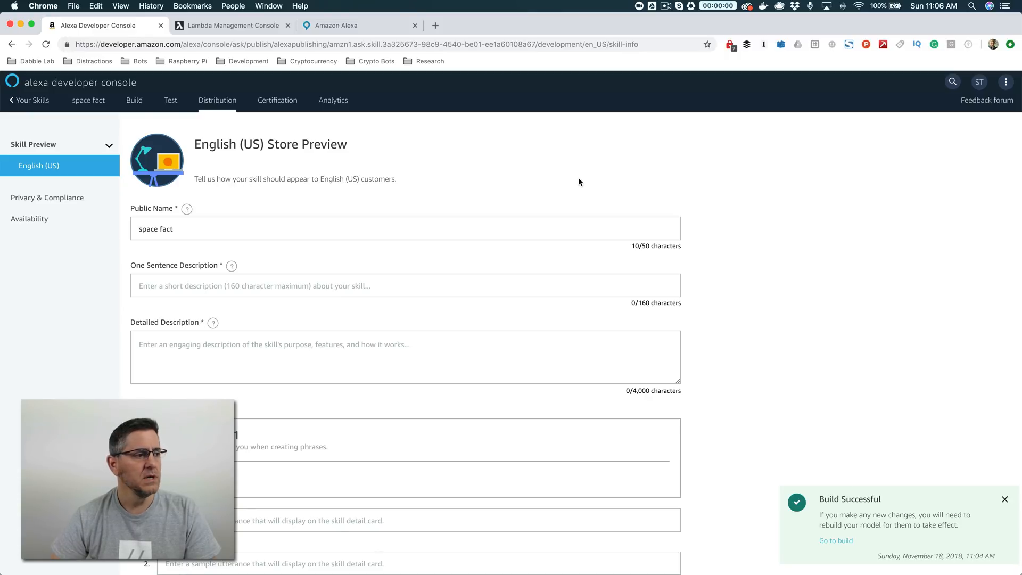